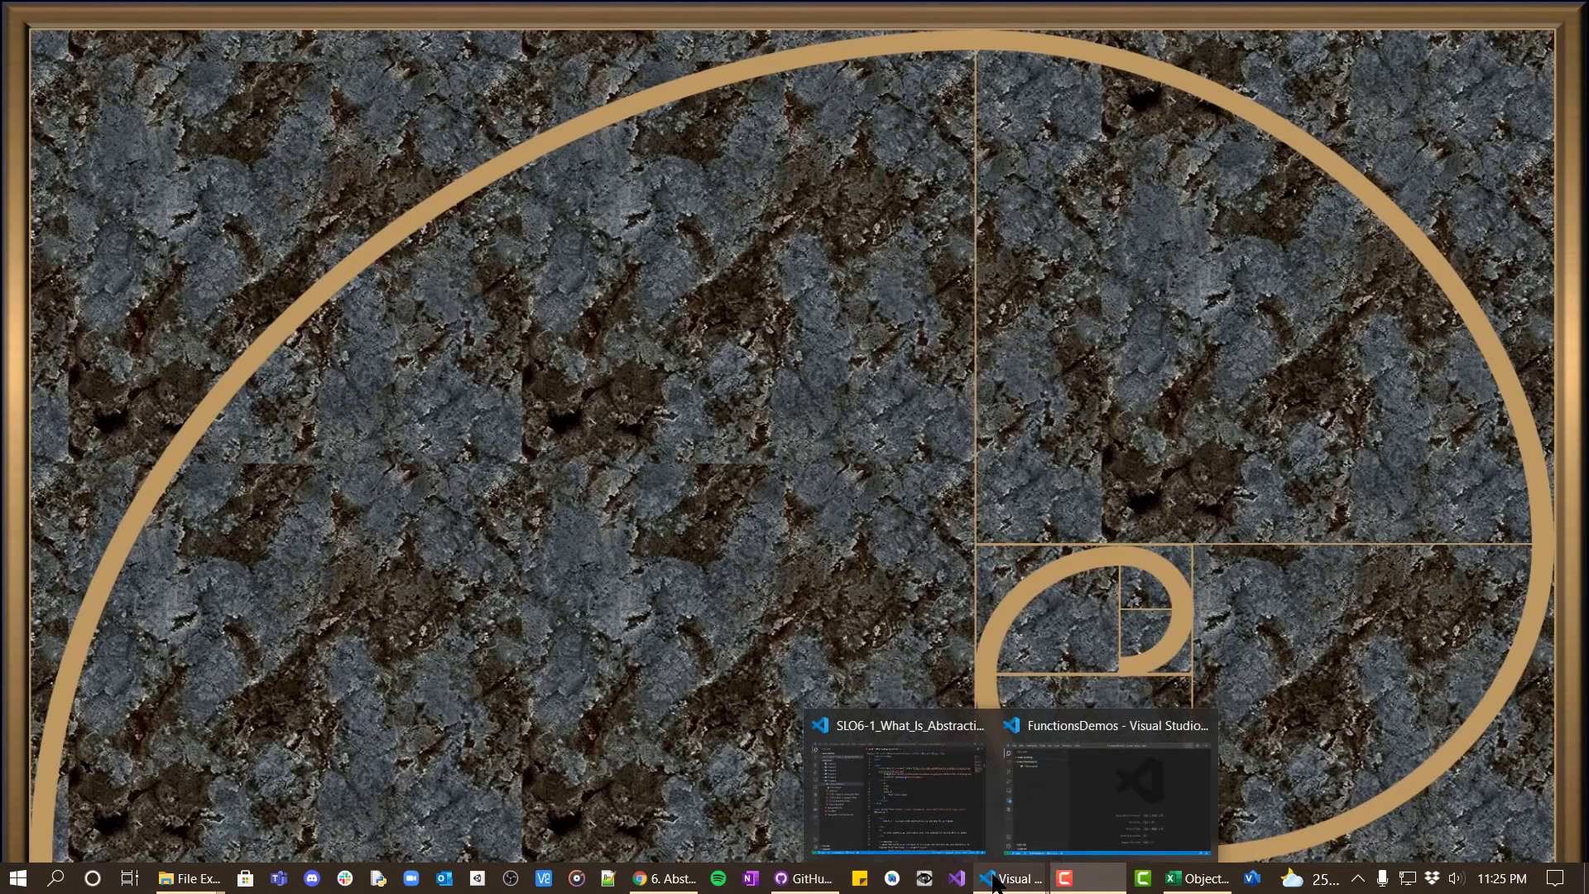
- Switch to the FunctionsDemos window and add a new file named FunctionDemo1.py
click(1106, 790)
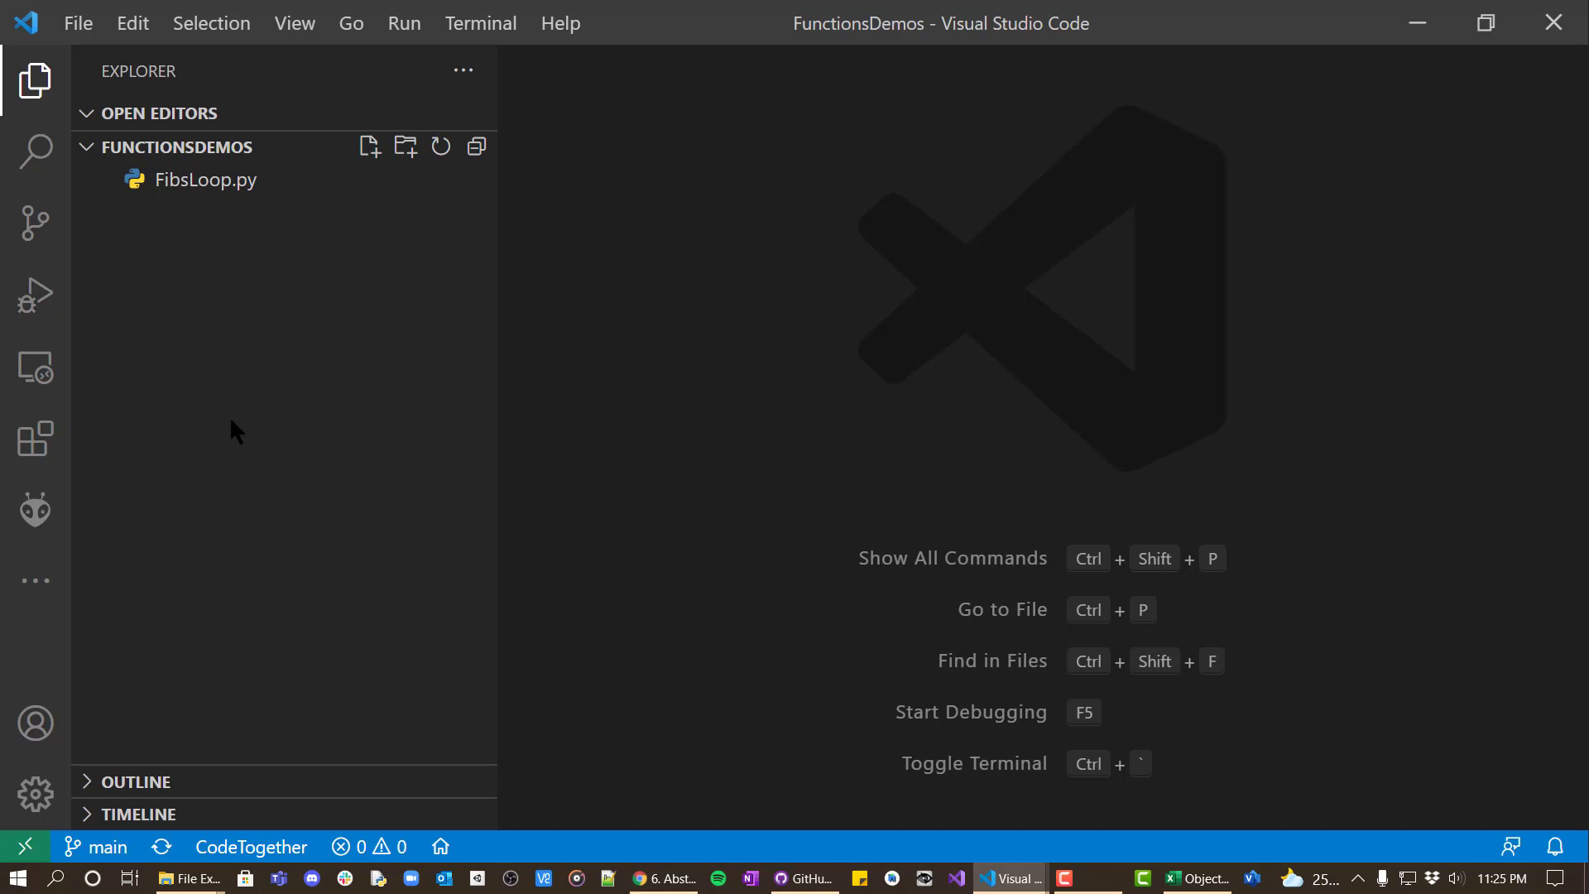
click(370, 145)
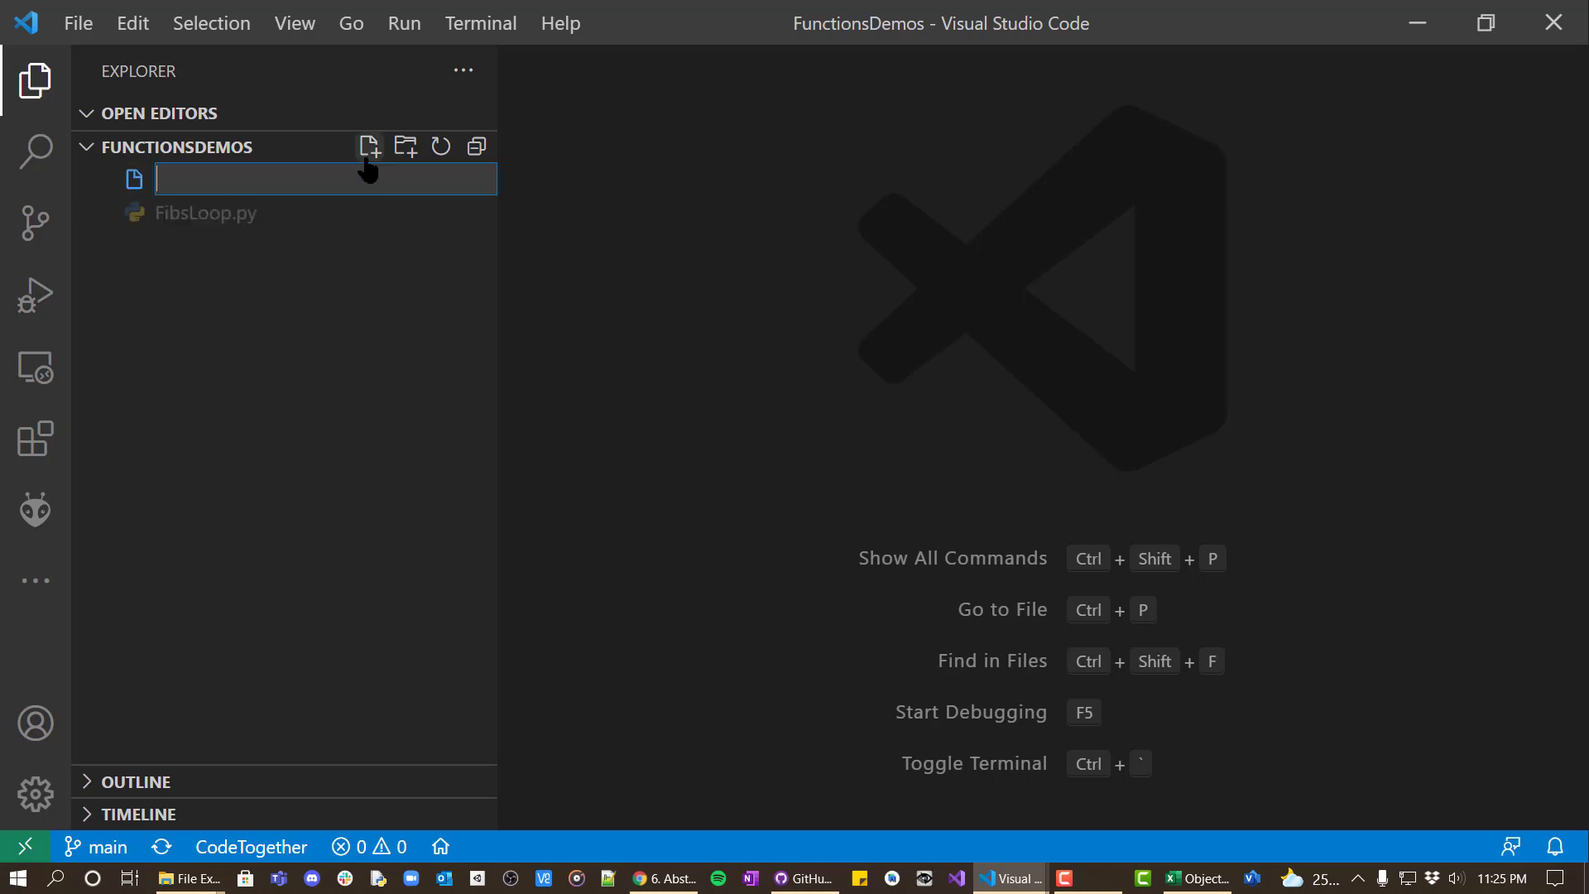
text(Function)
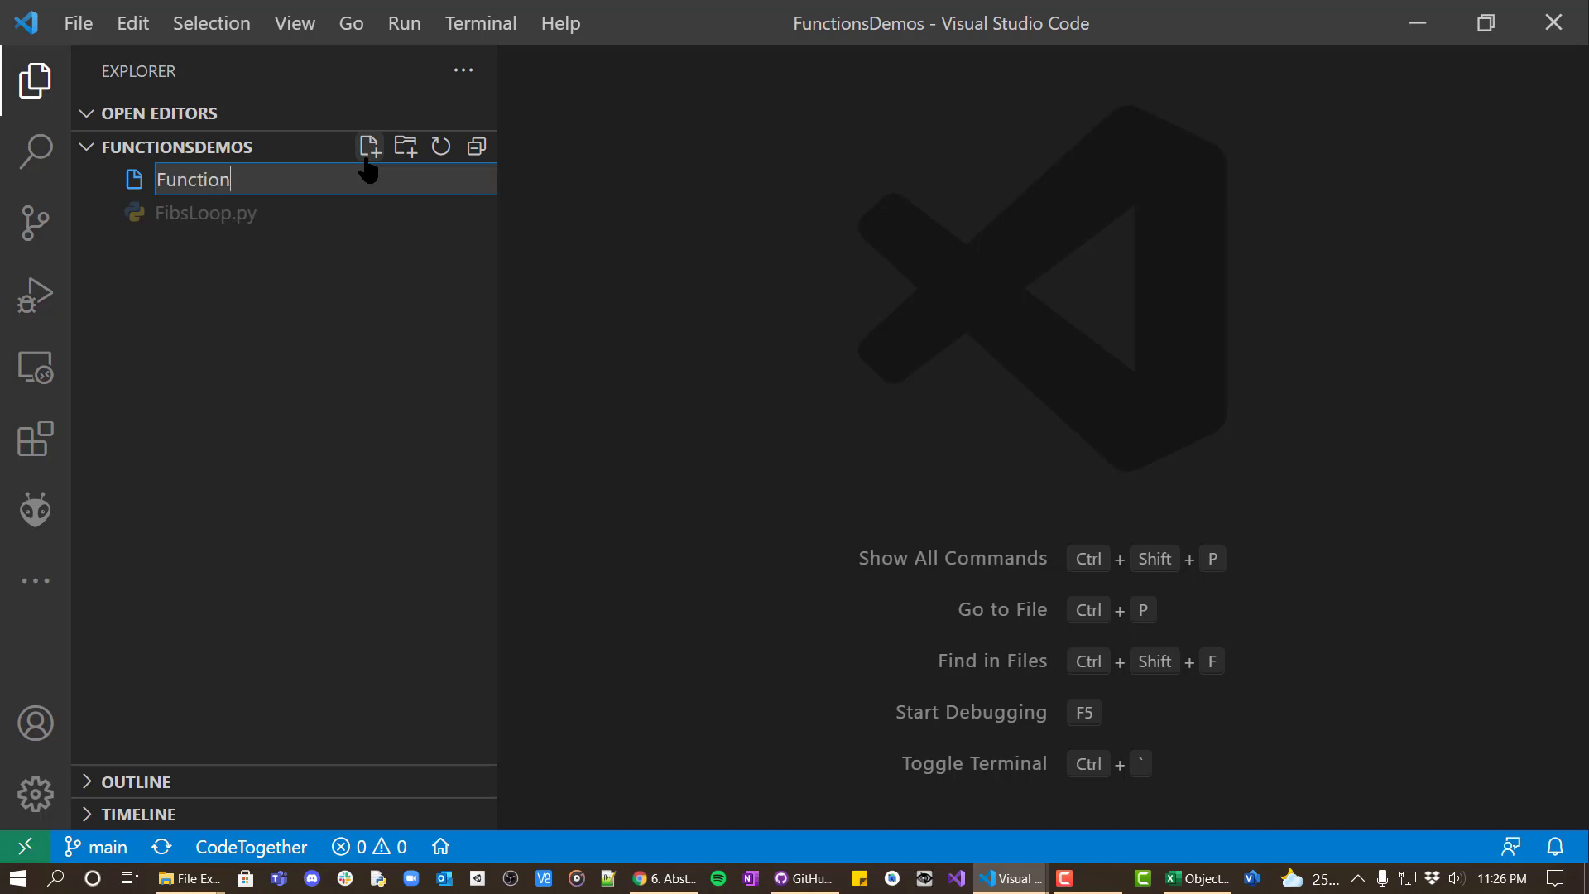
text(Demo1.py)
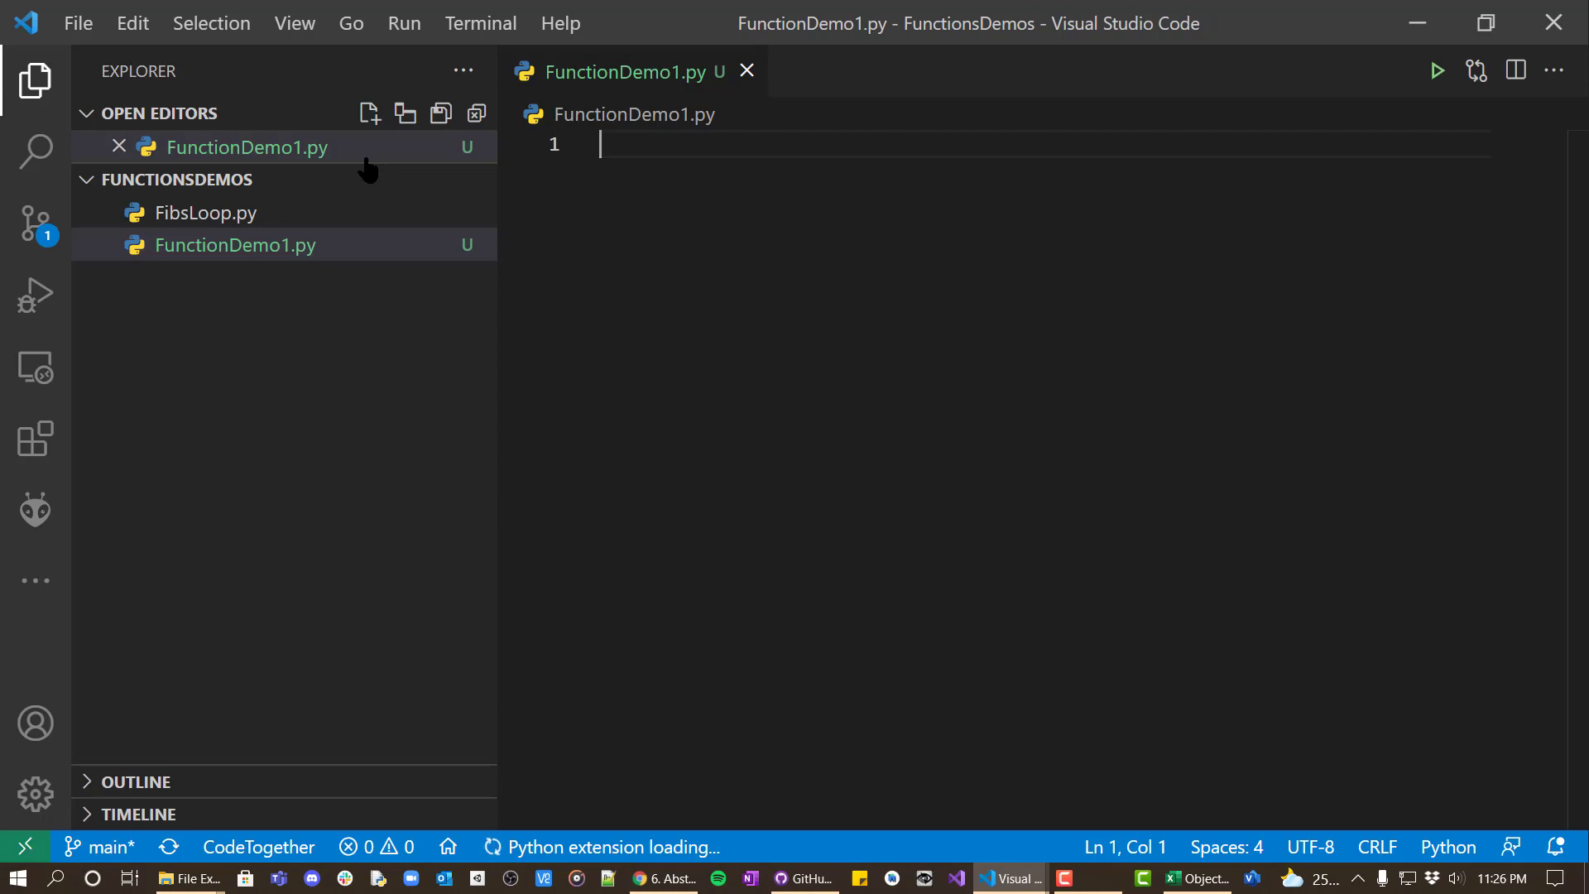
- Write print("Hello world!") on line 1 and run the file in the terminal
text(print)
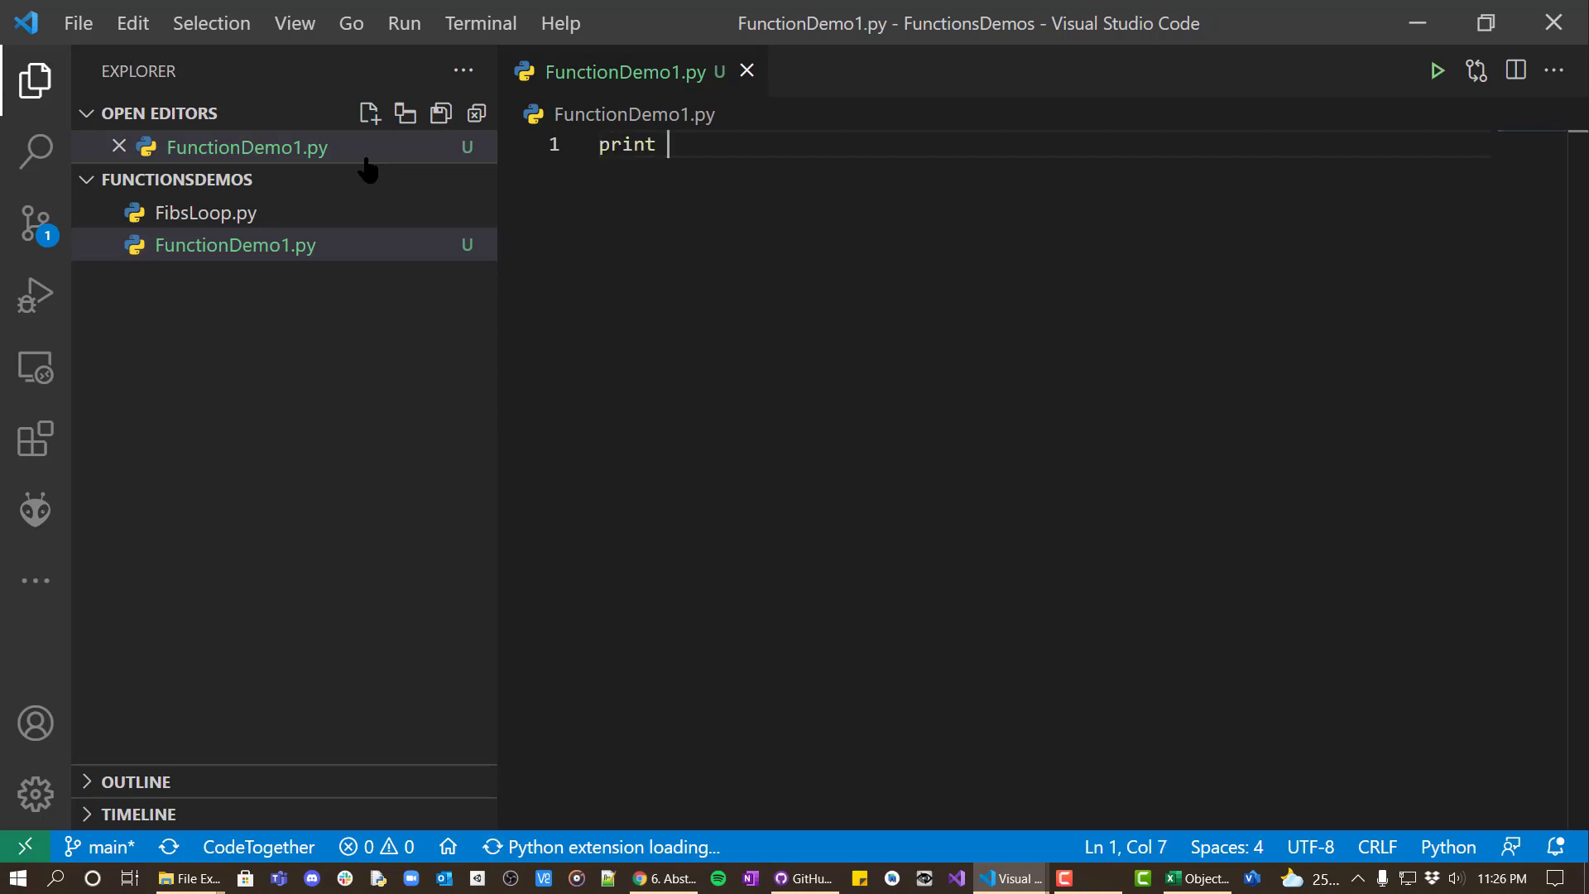
text("Hello")
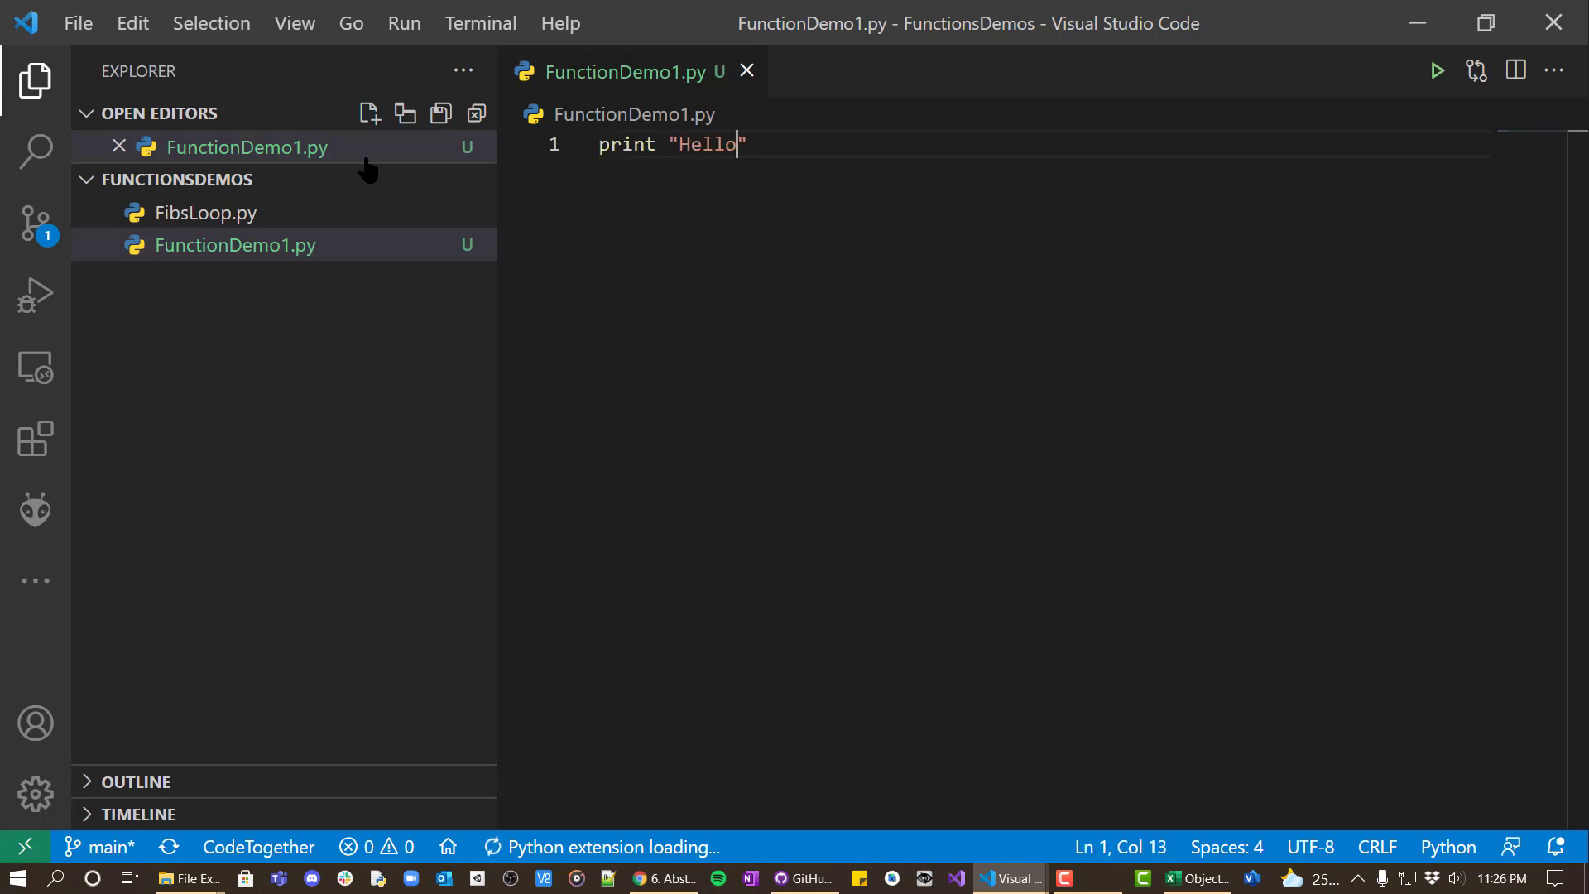
text(wor)
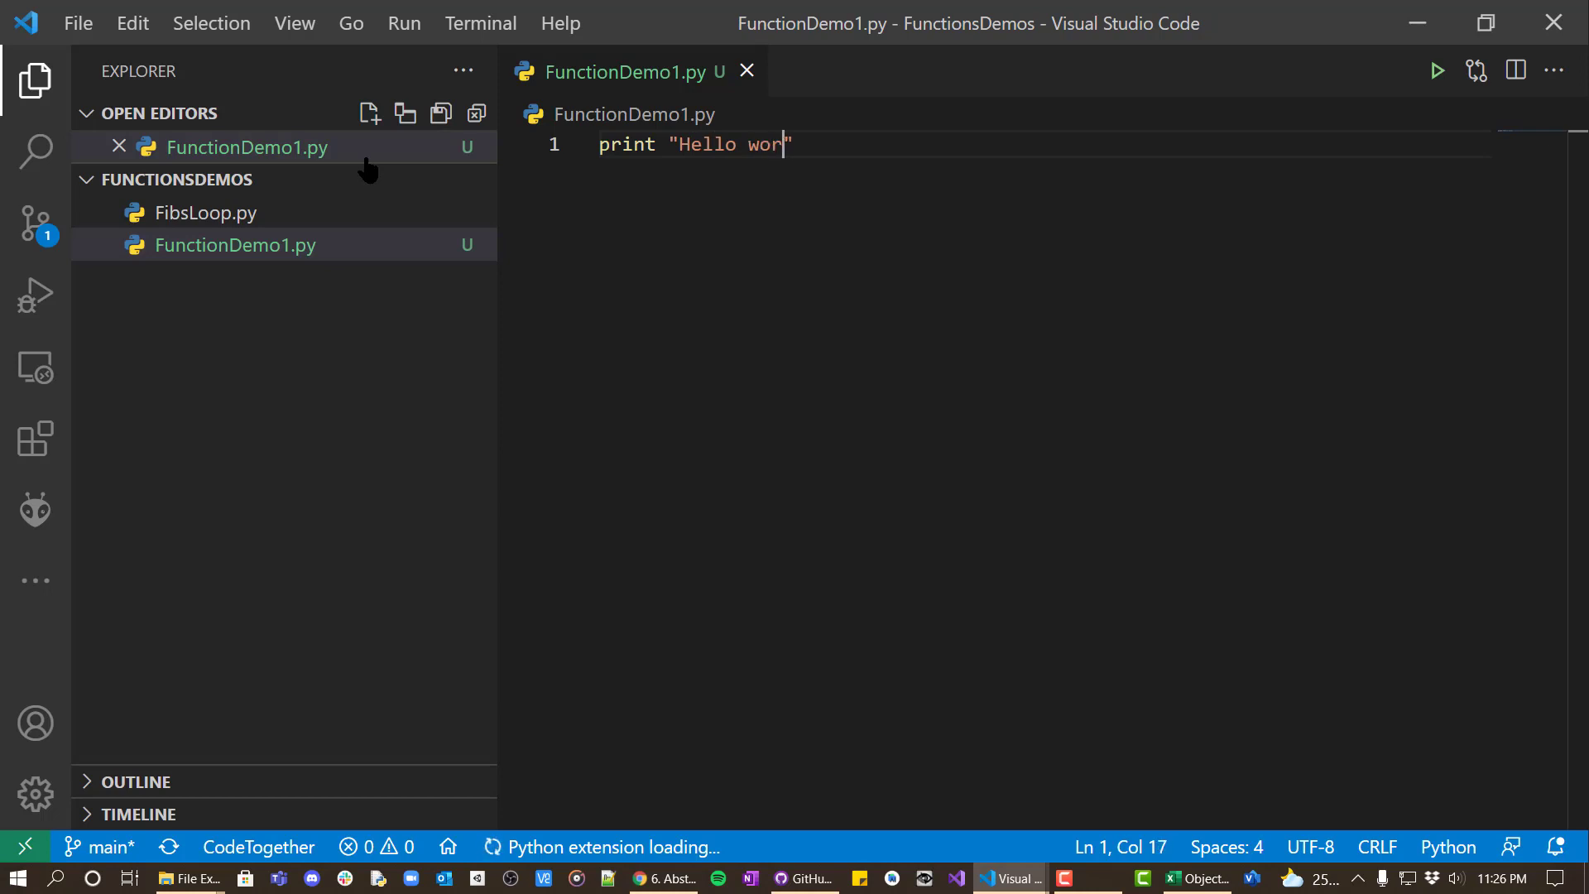
text(ld!)
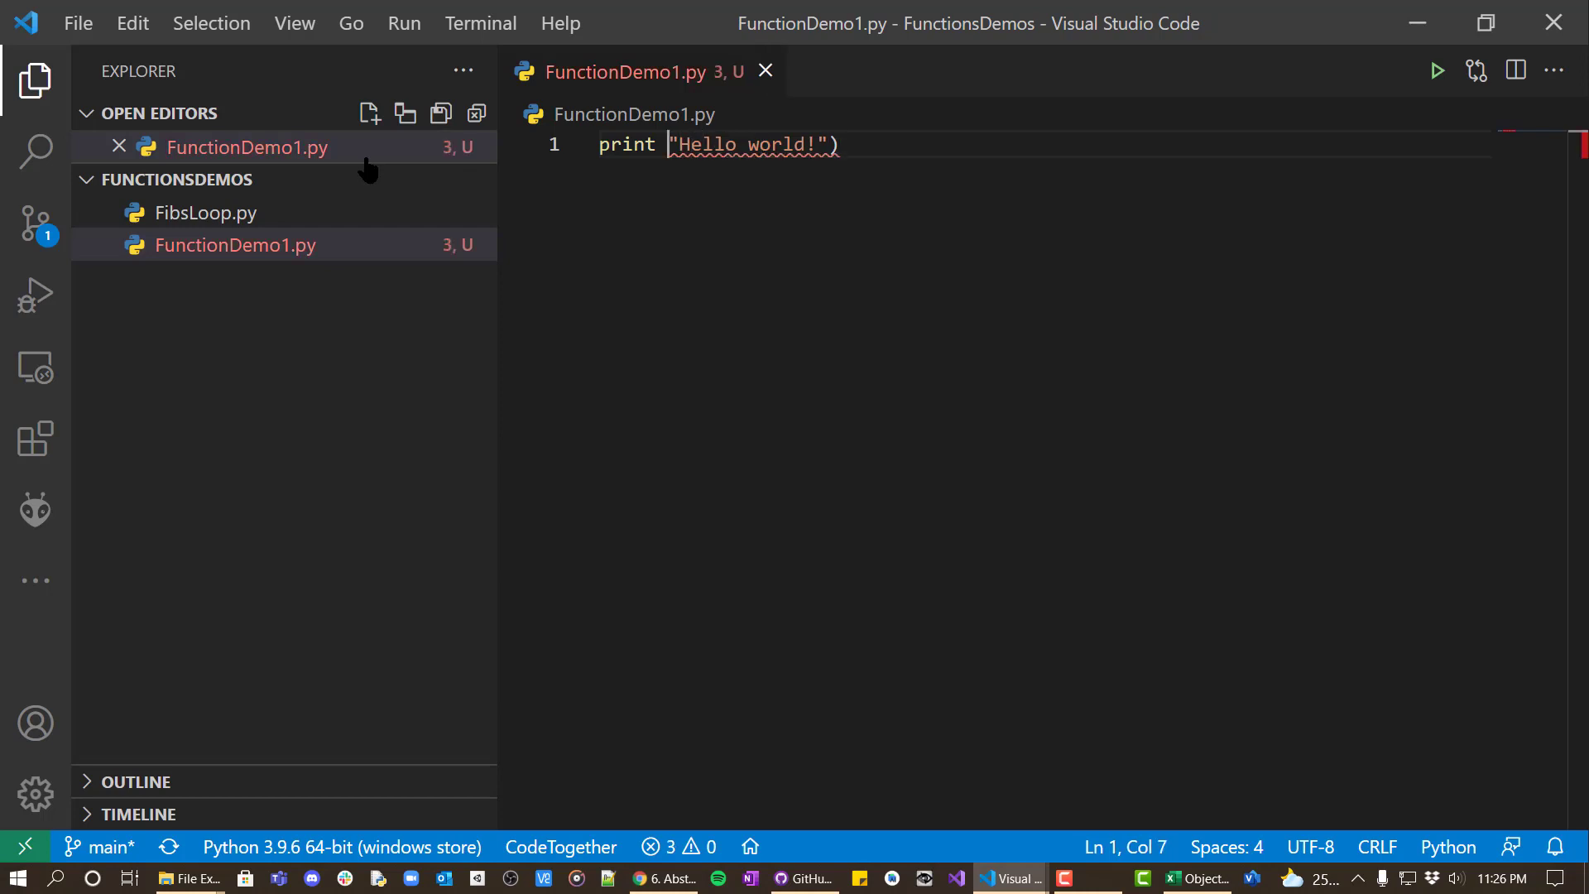
text(()
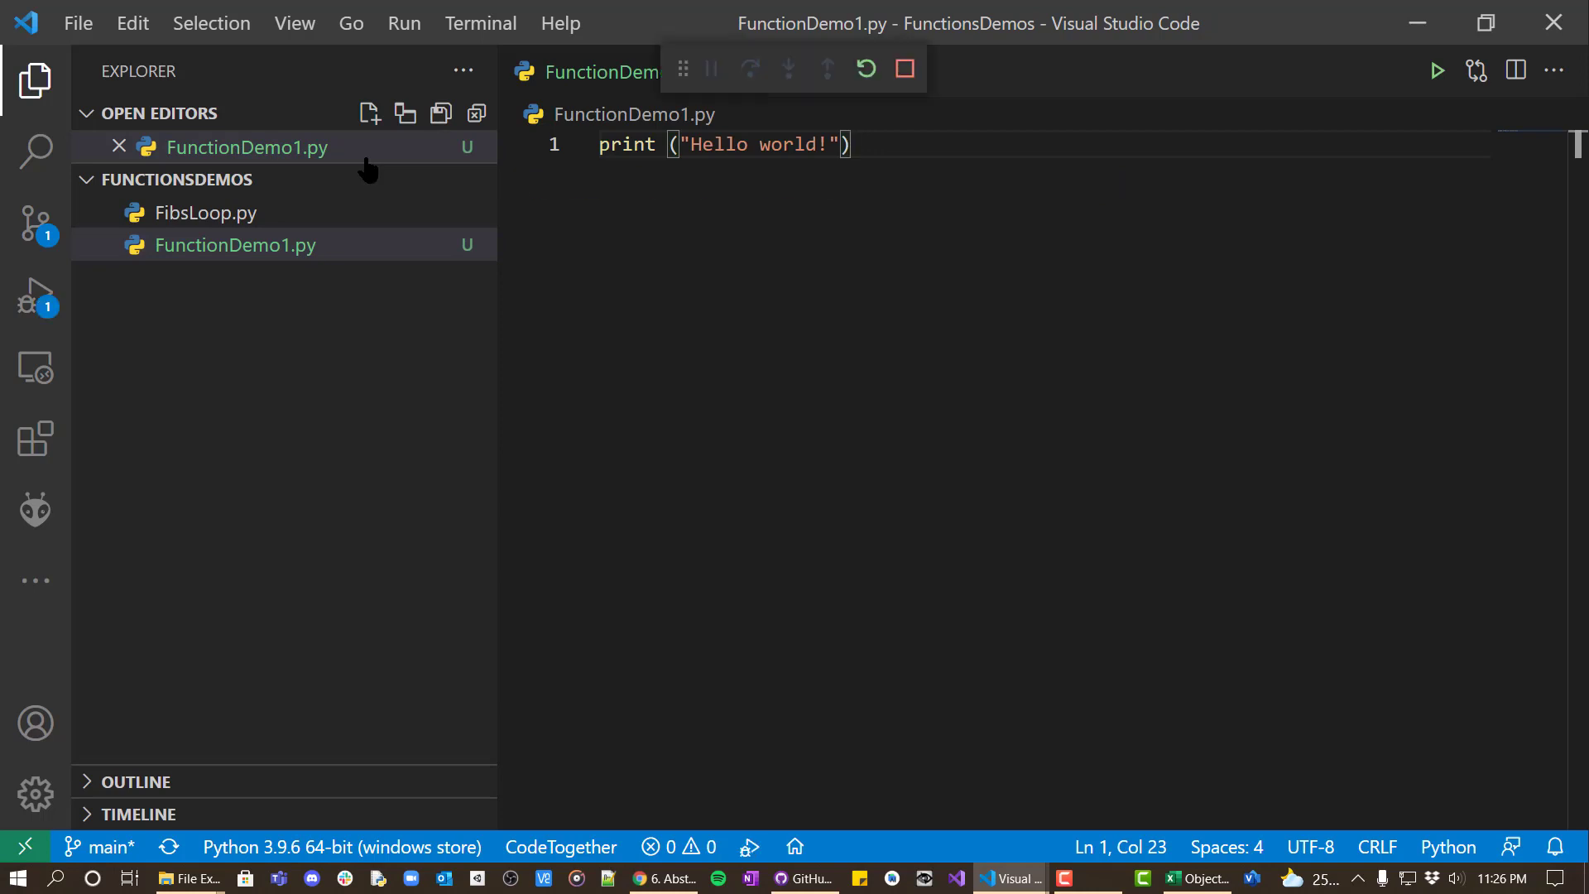
click(480, 22)
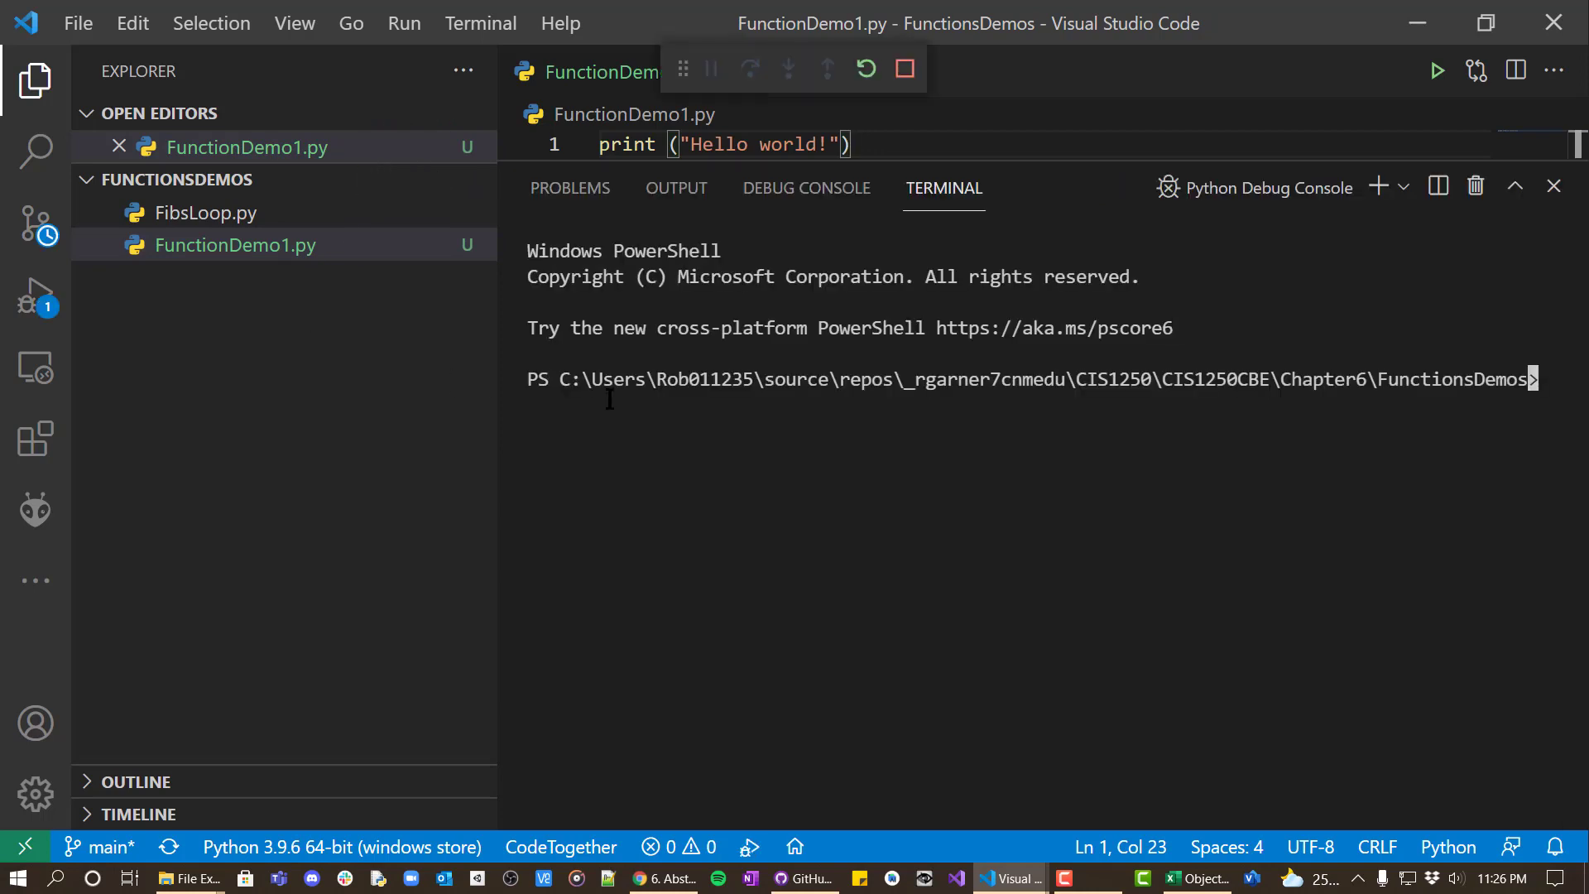
click(1436, 69)
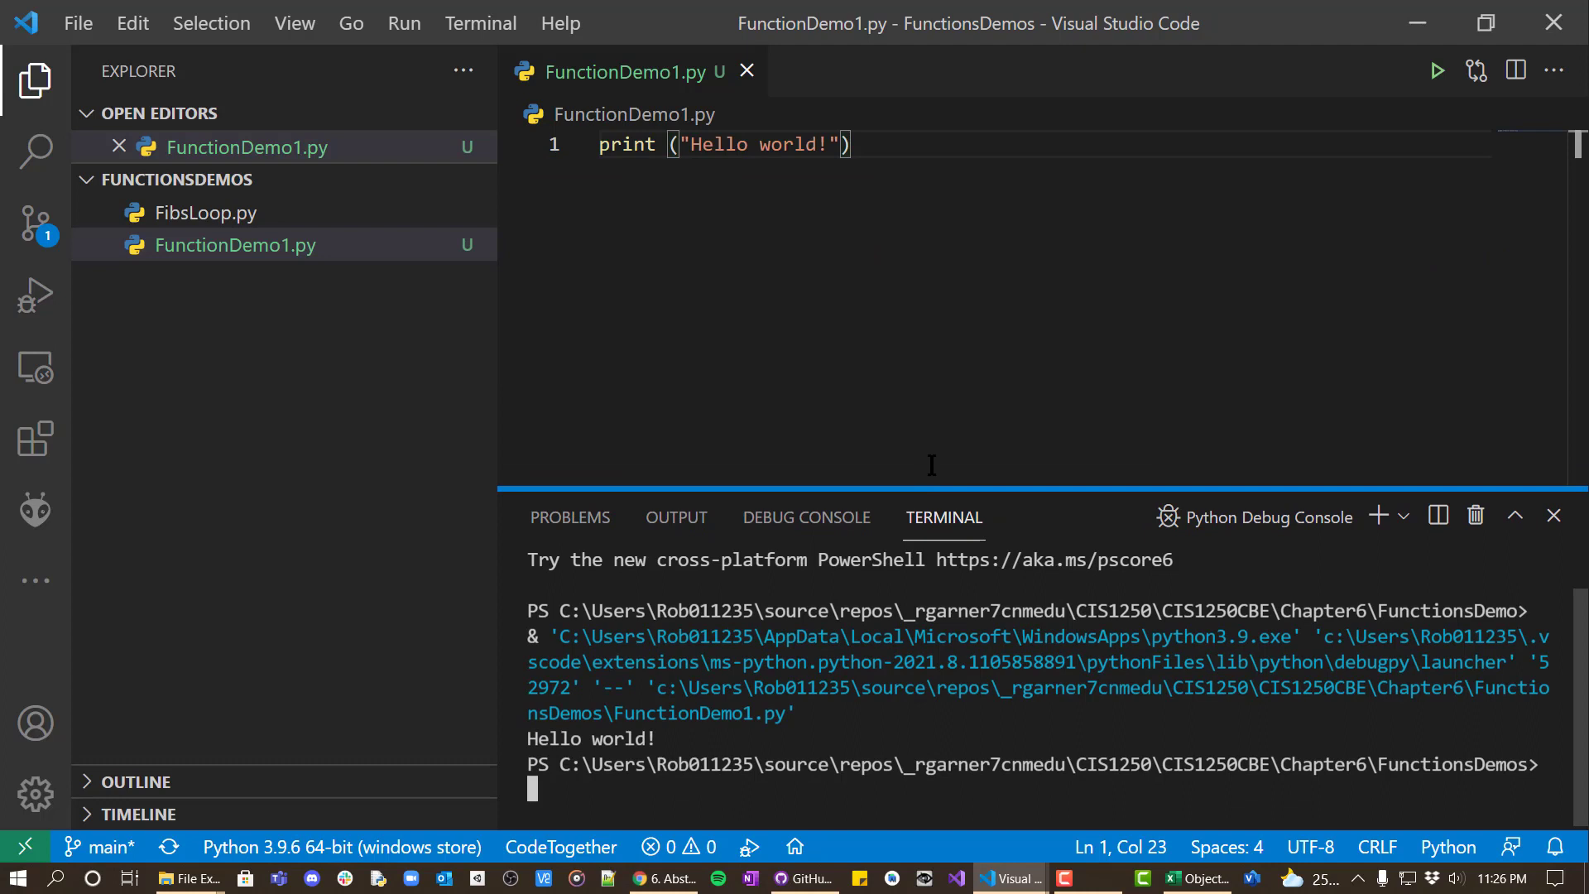
mouse_move(898, 149)
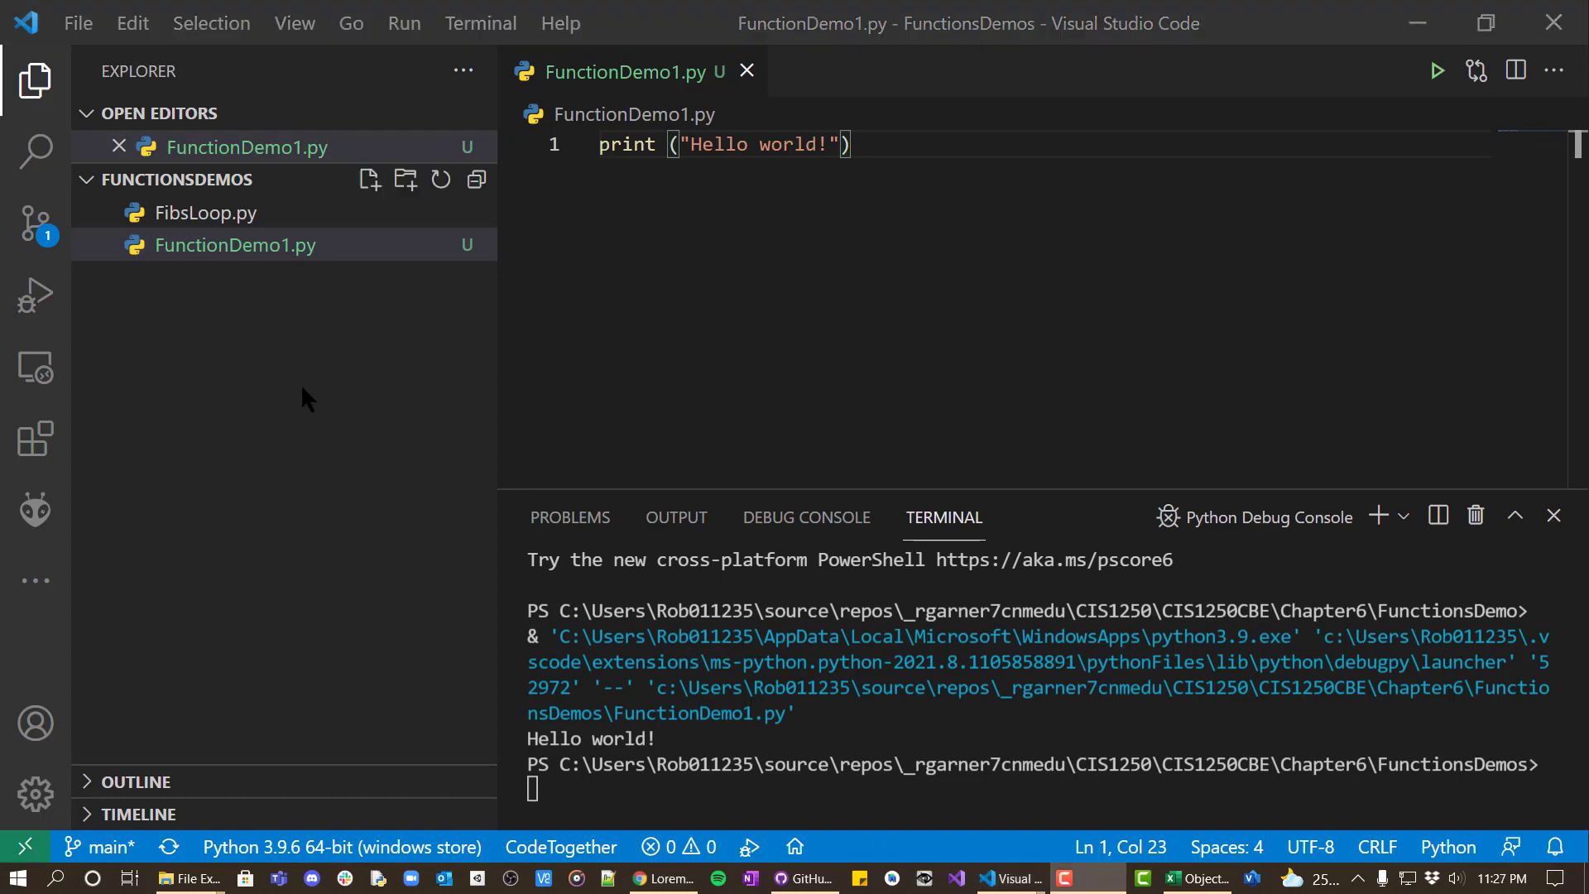
- Paste Lorem ipsum paragraphs below Hello world and wrap each sentence in print("...")
key(Enter)
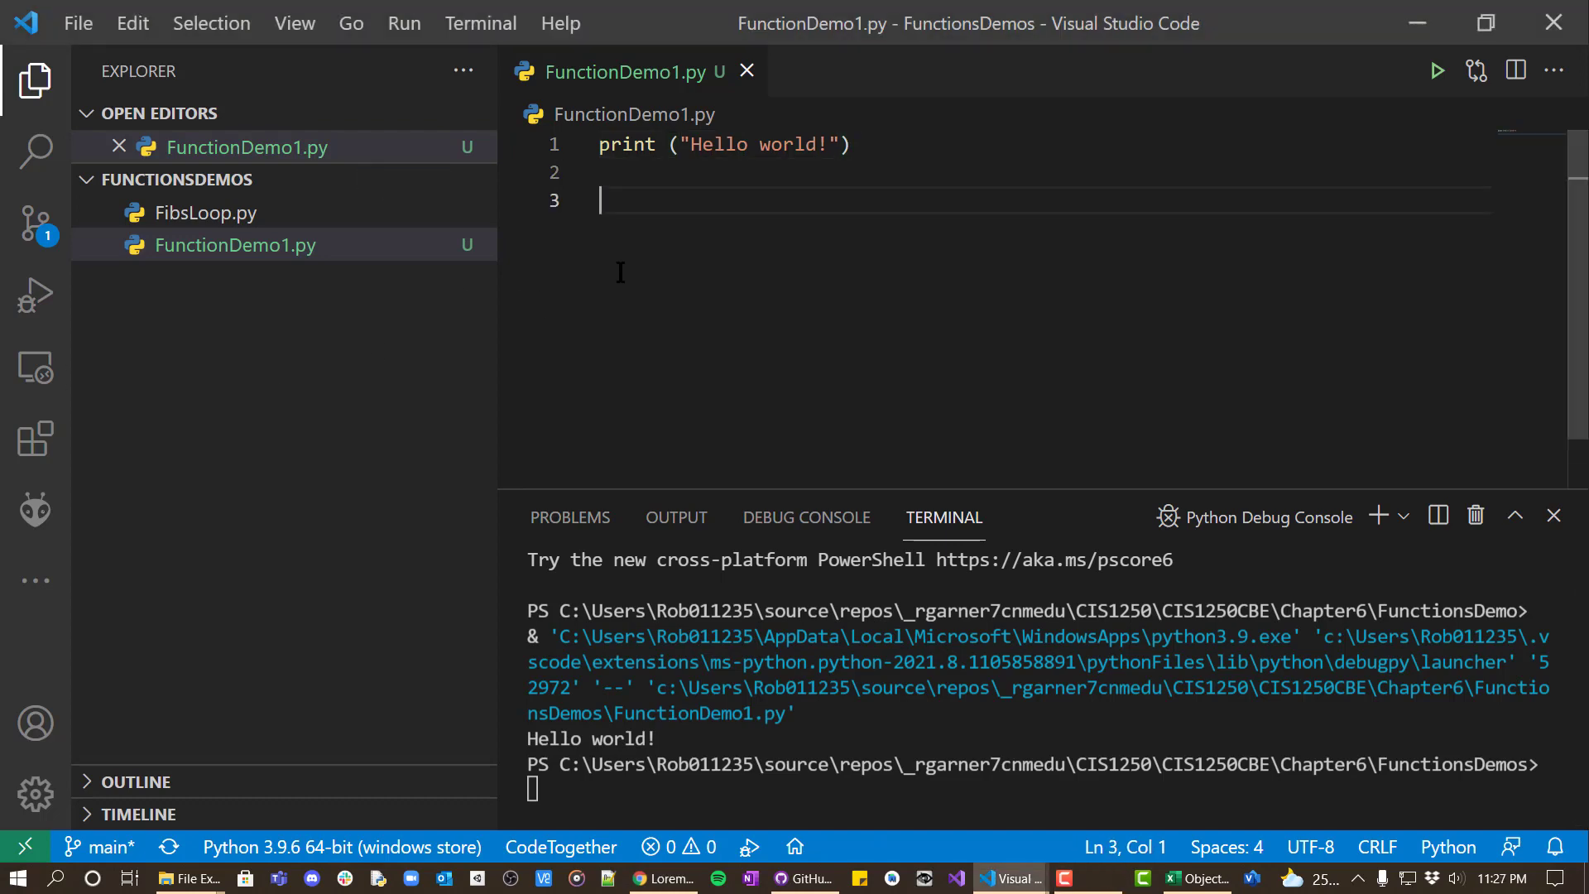
key(ctrl+v)
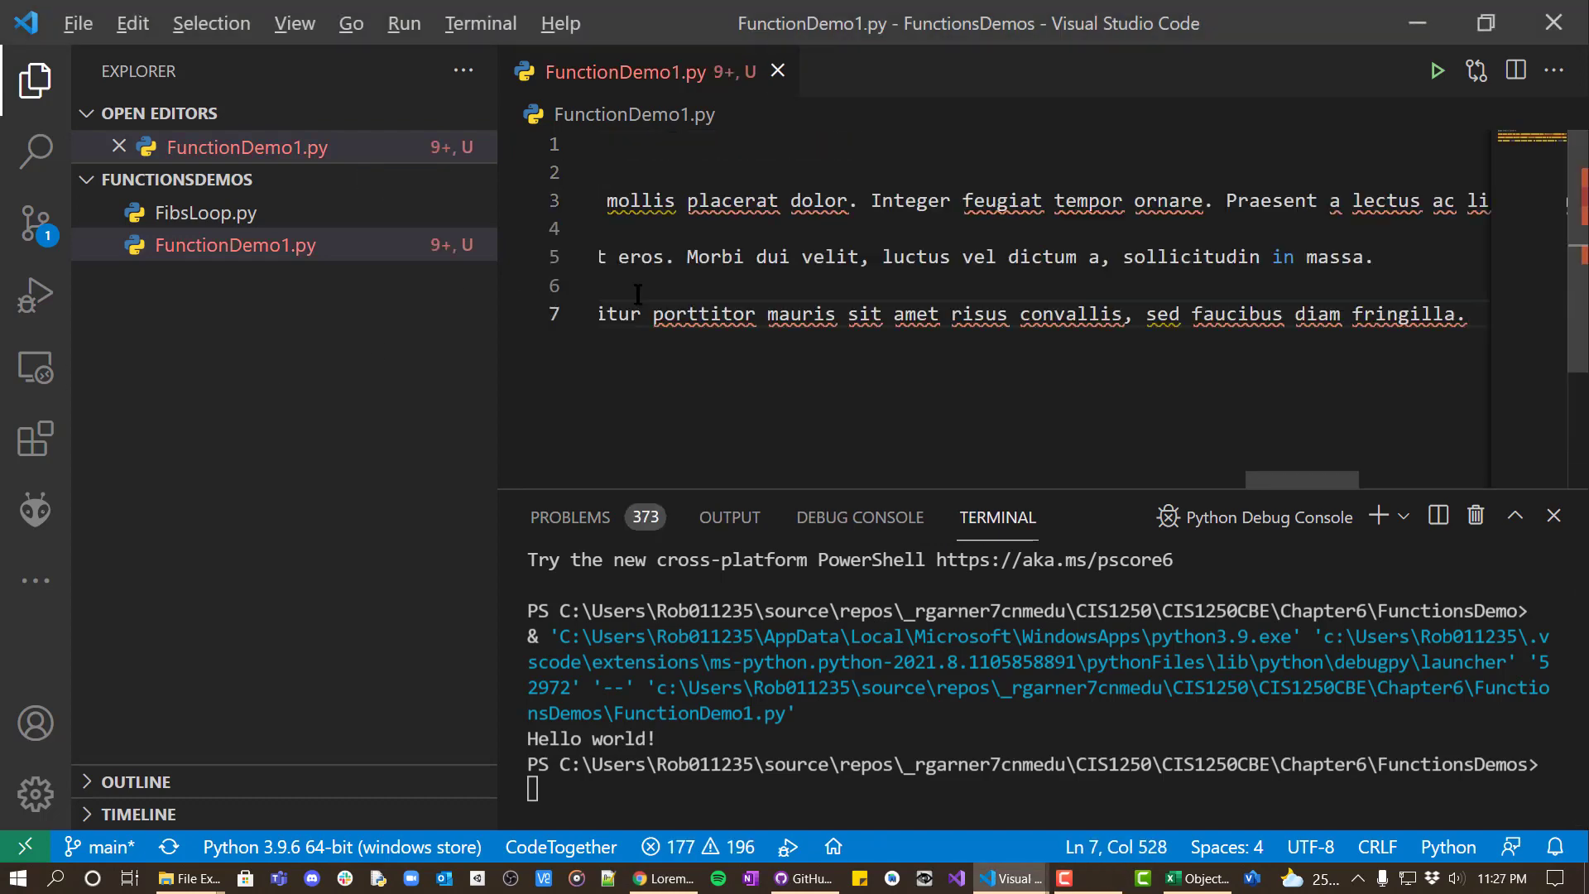
scroll(up, 3)
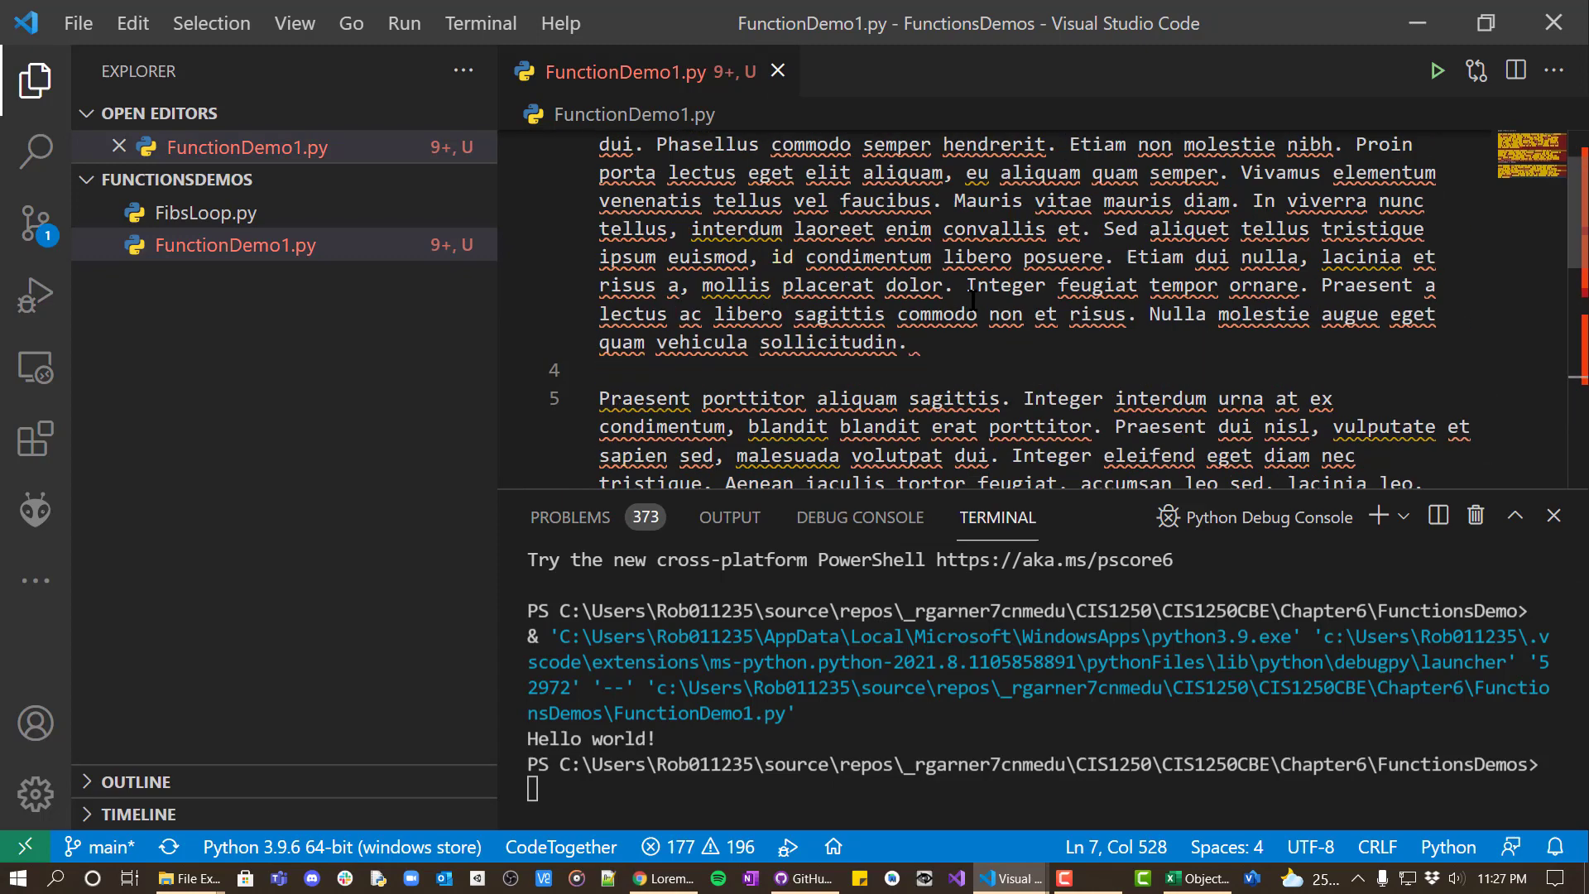
scroll(up, 3)
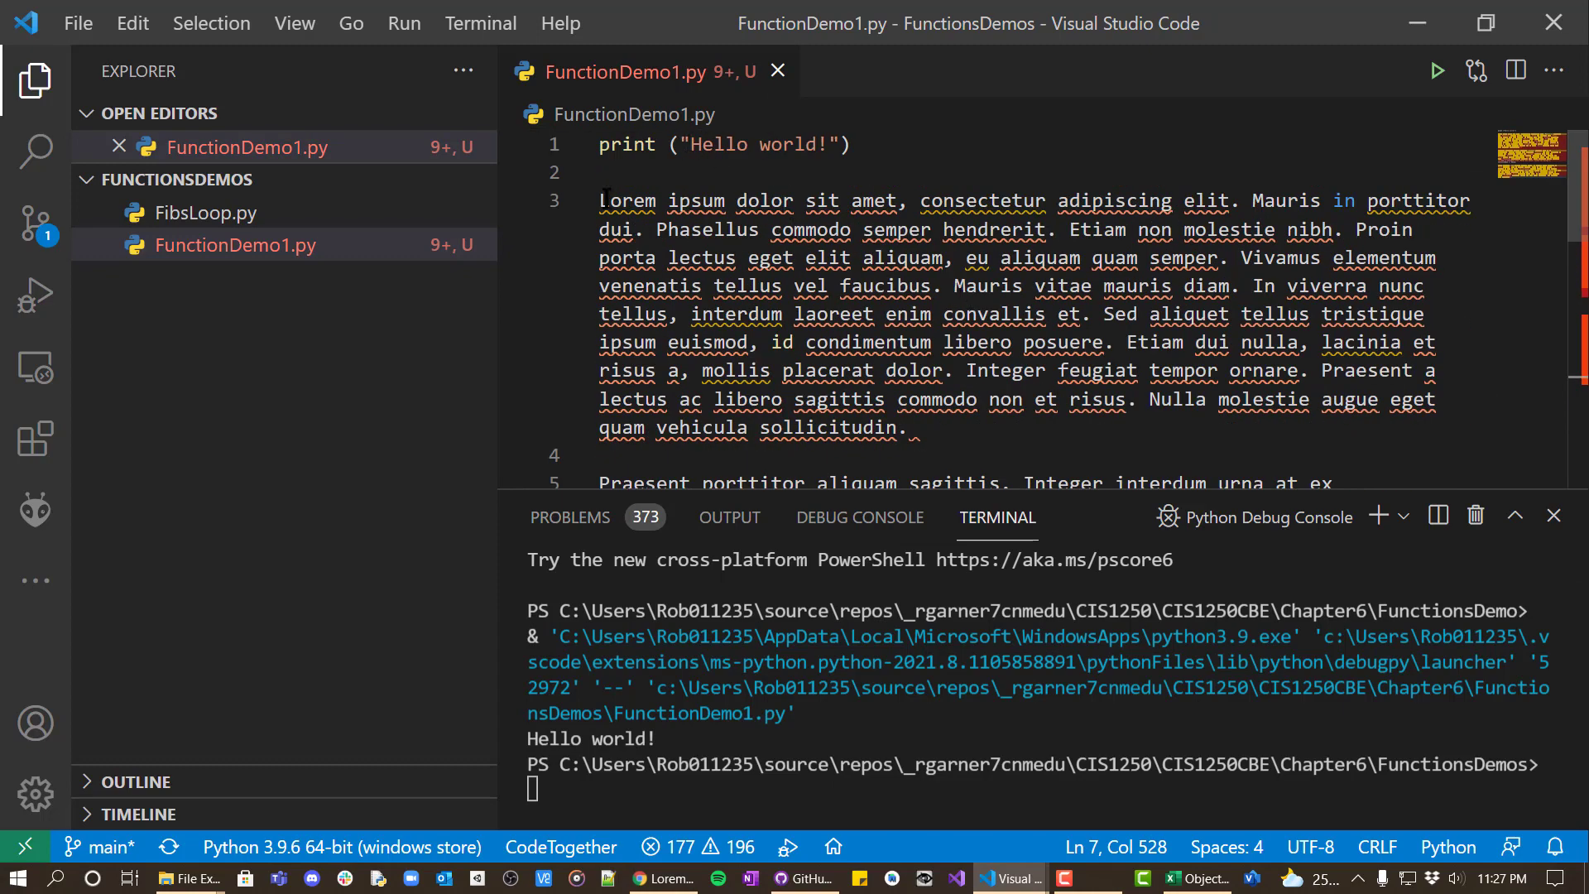
text(")
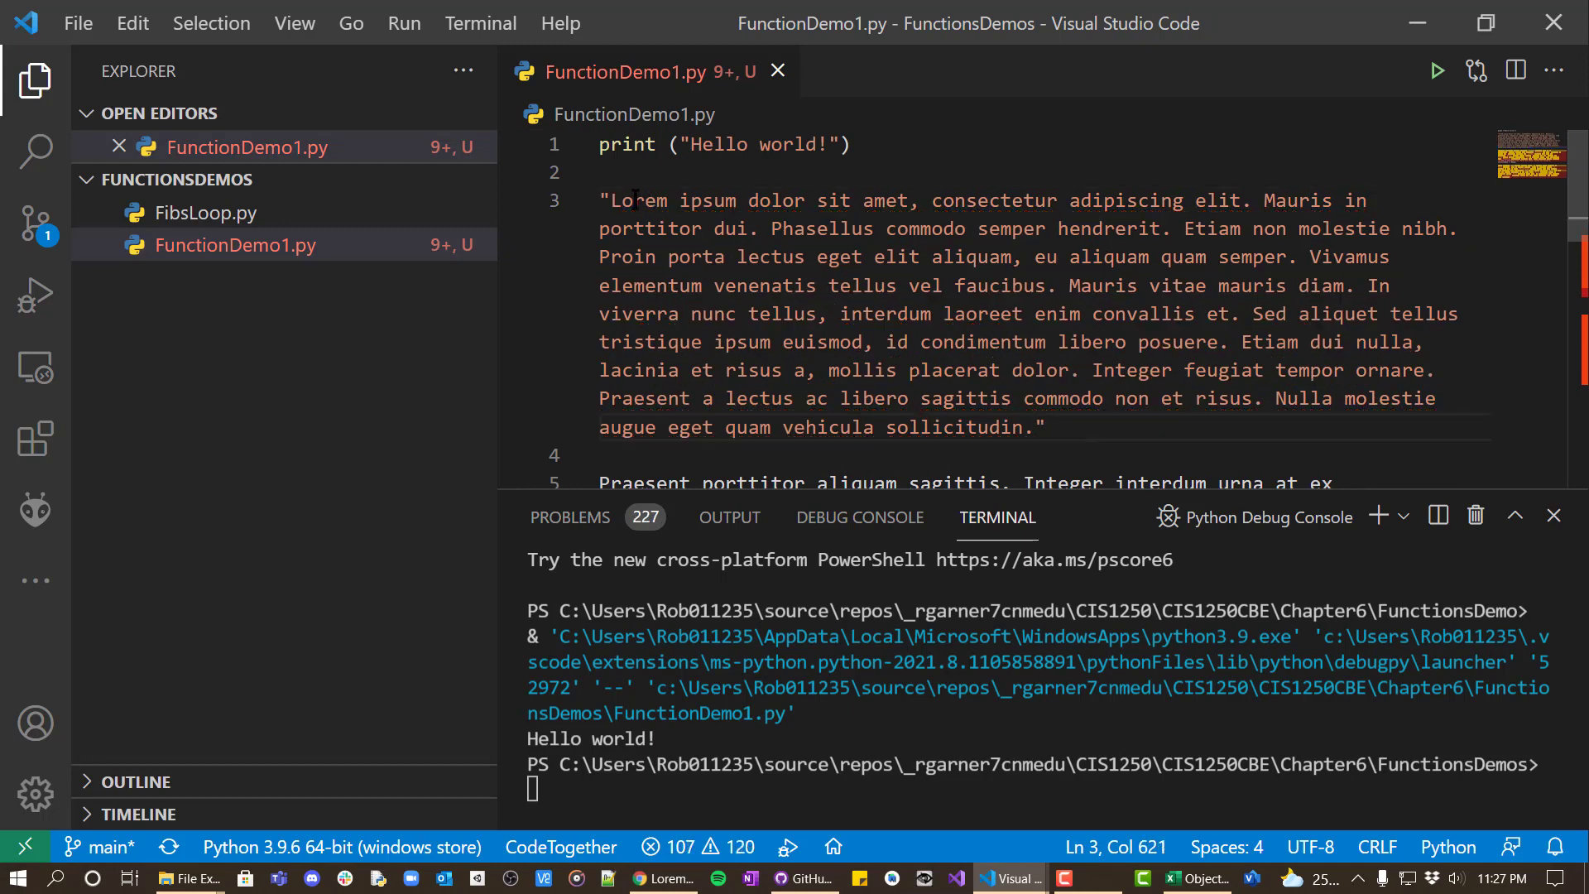
text(print)
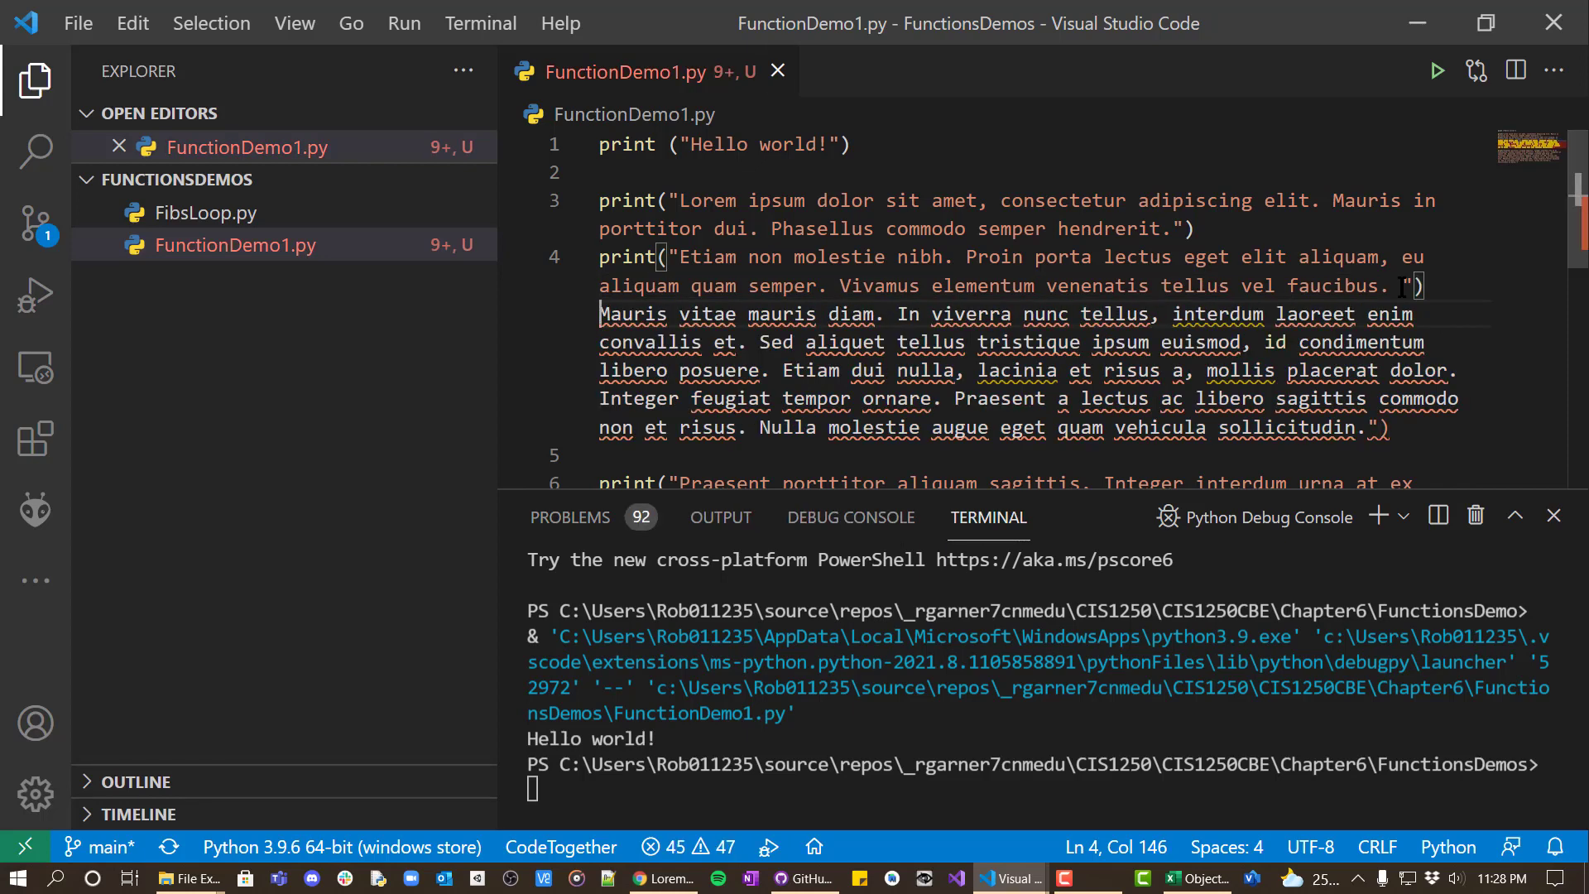
text(print)
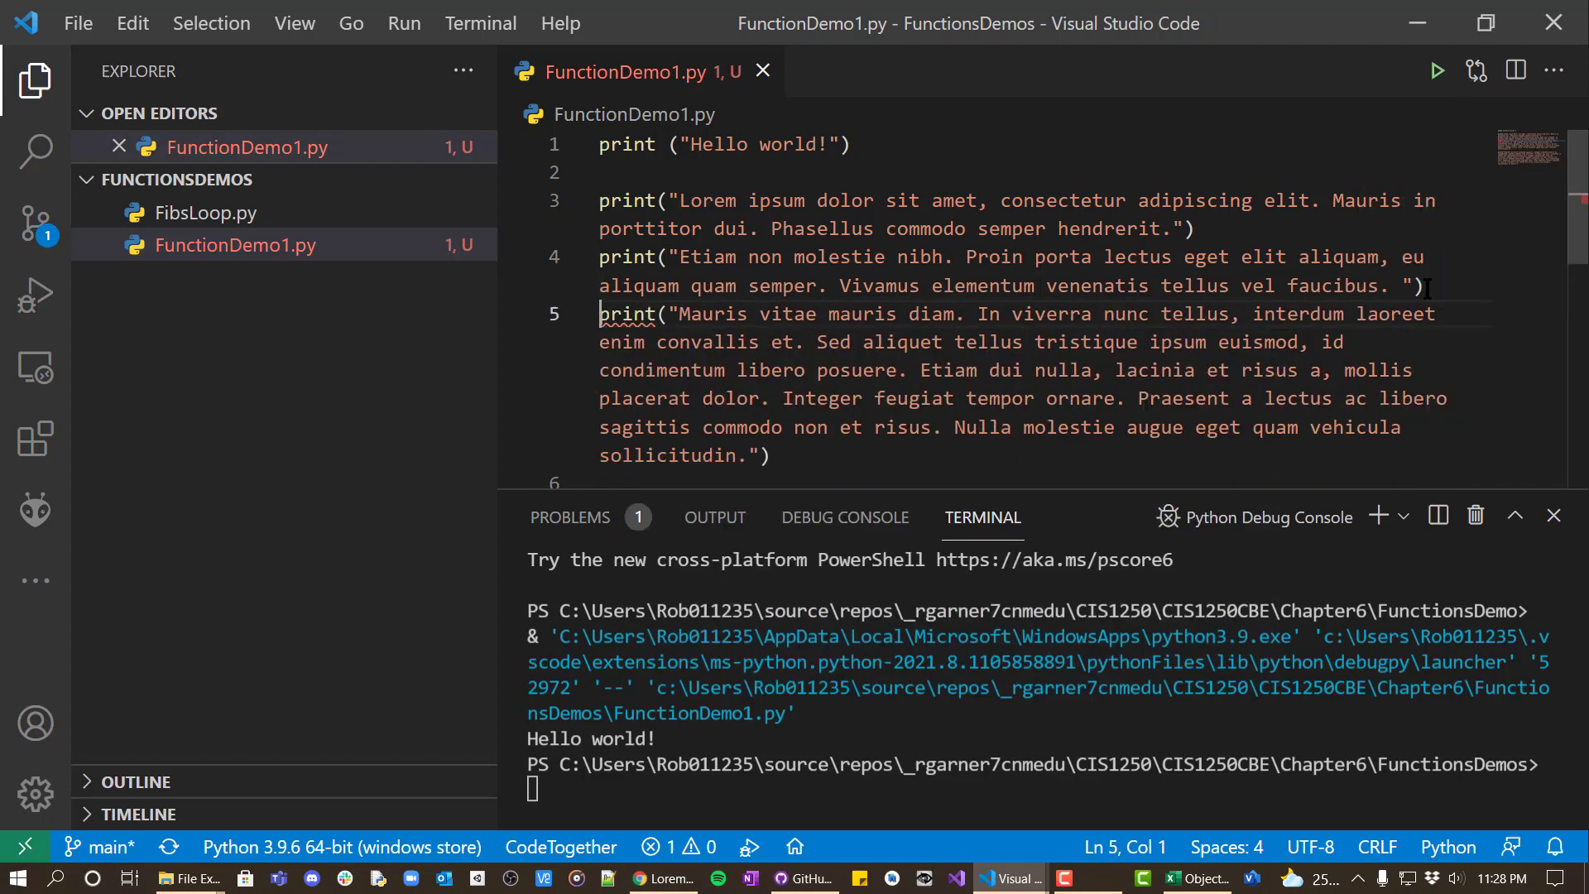
key(ctrl+s)
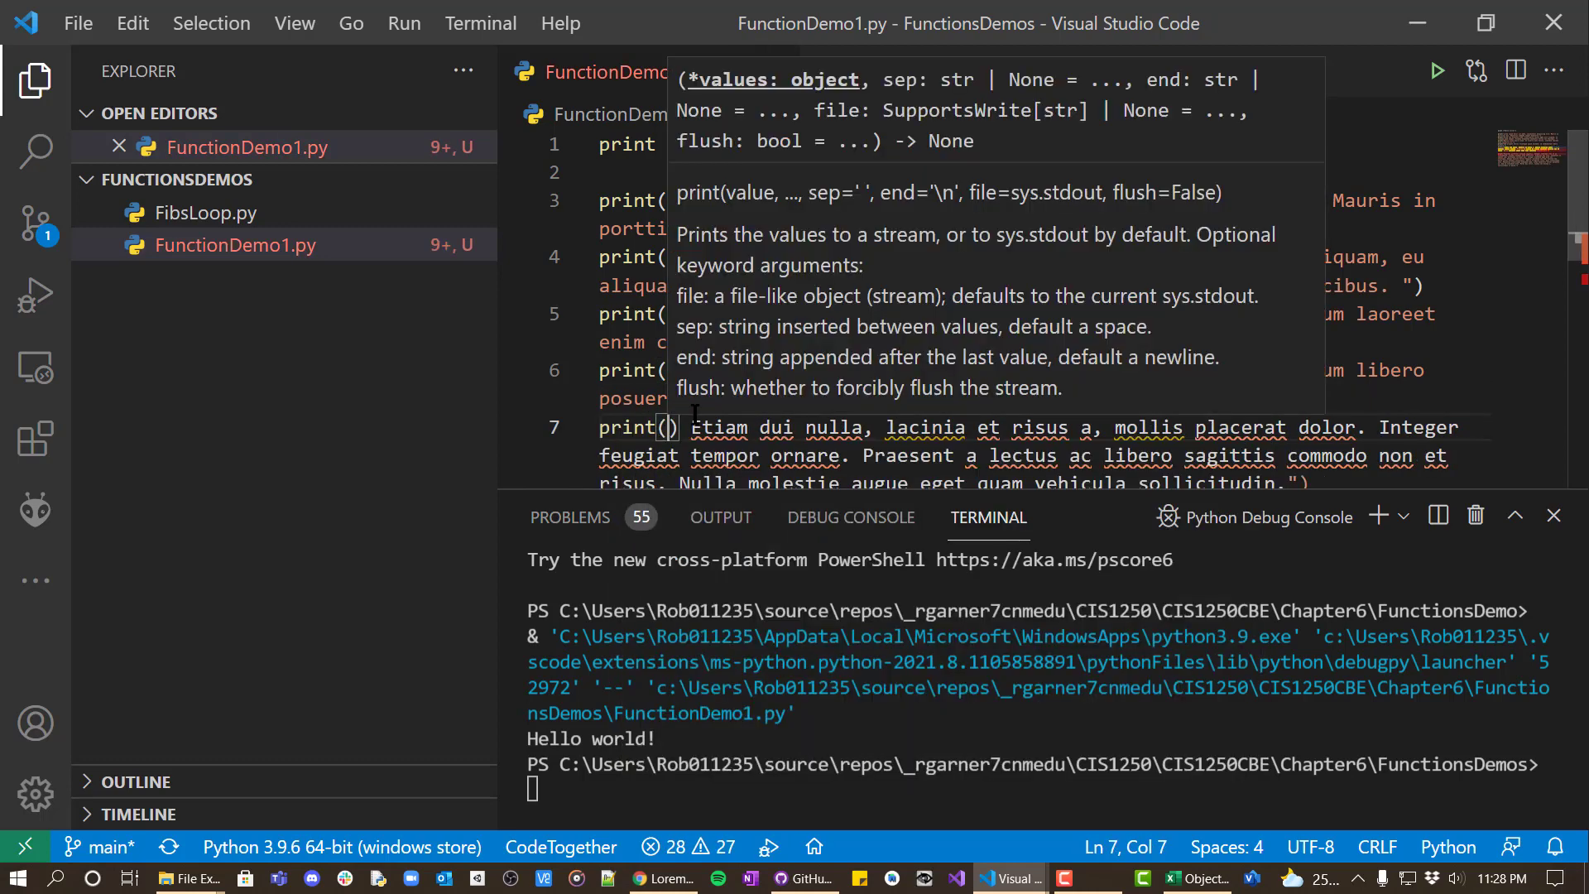
text(")
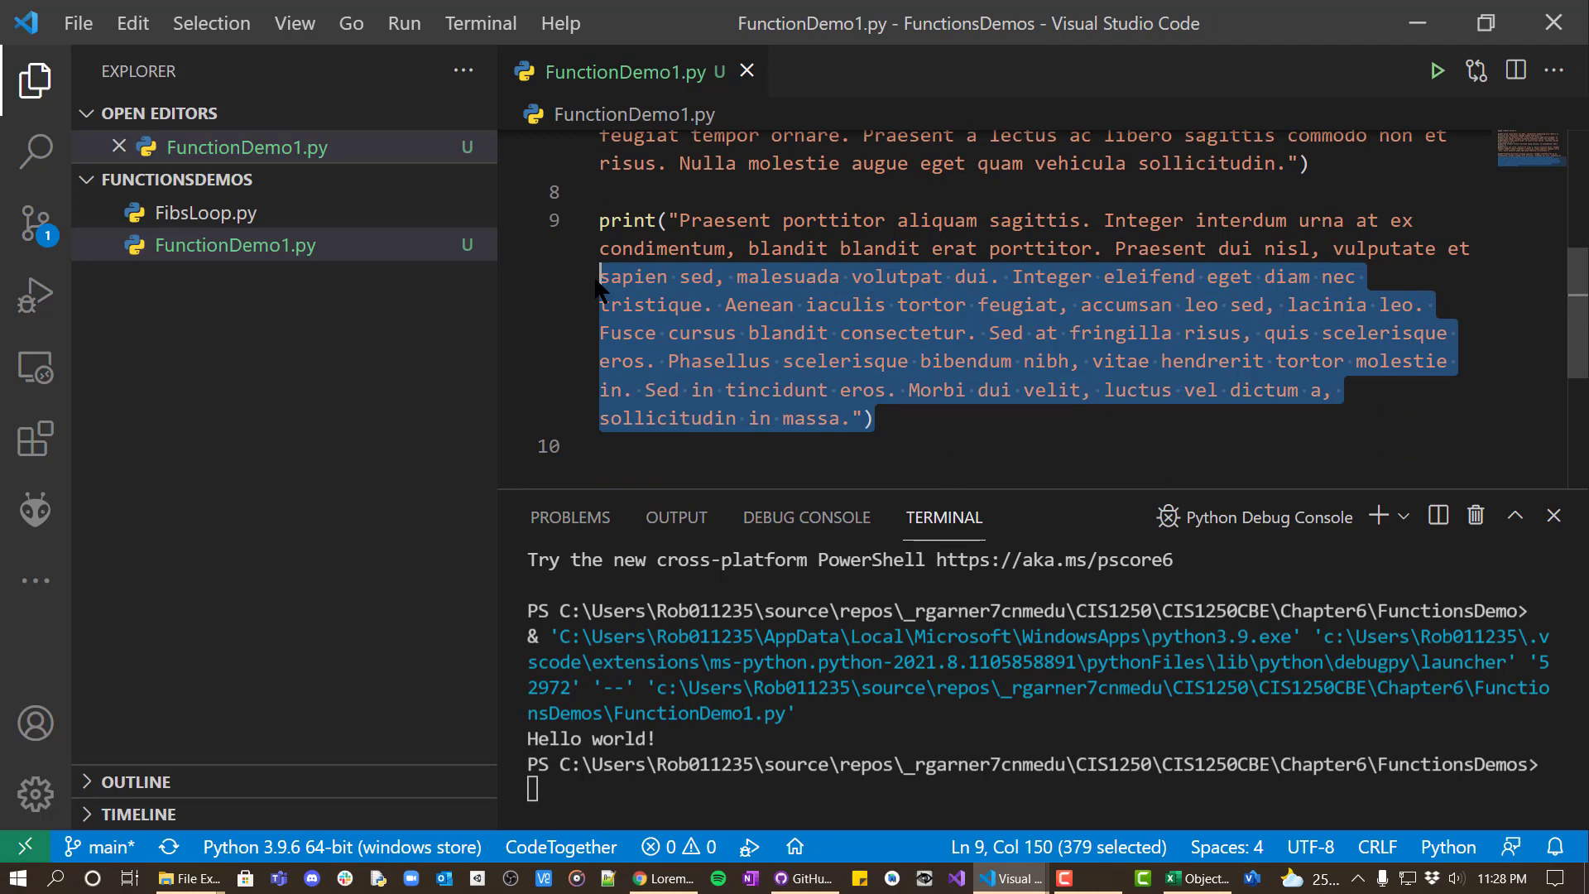
- Delete the long final Lorem print statement and scroll through the remaining code
key(Delete)
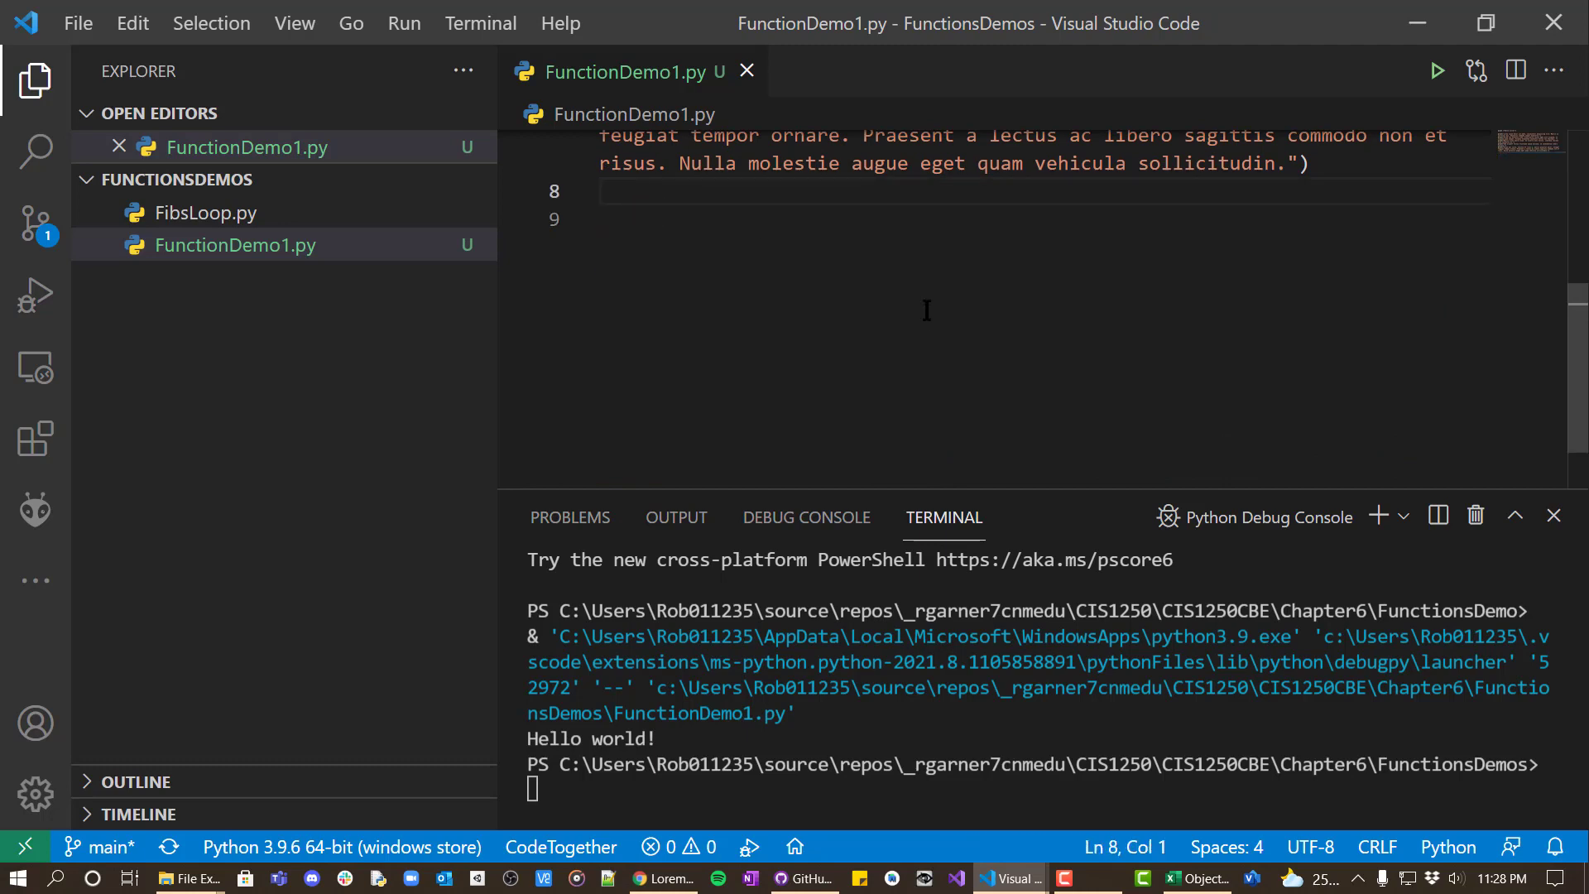
scroll(up, 3)
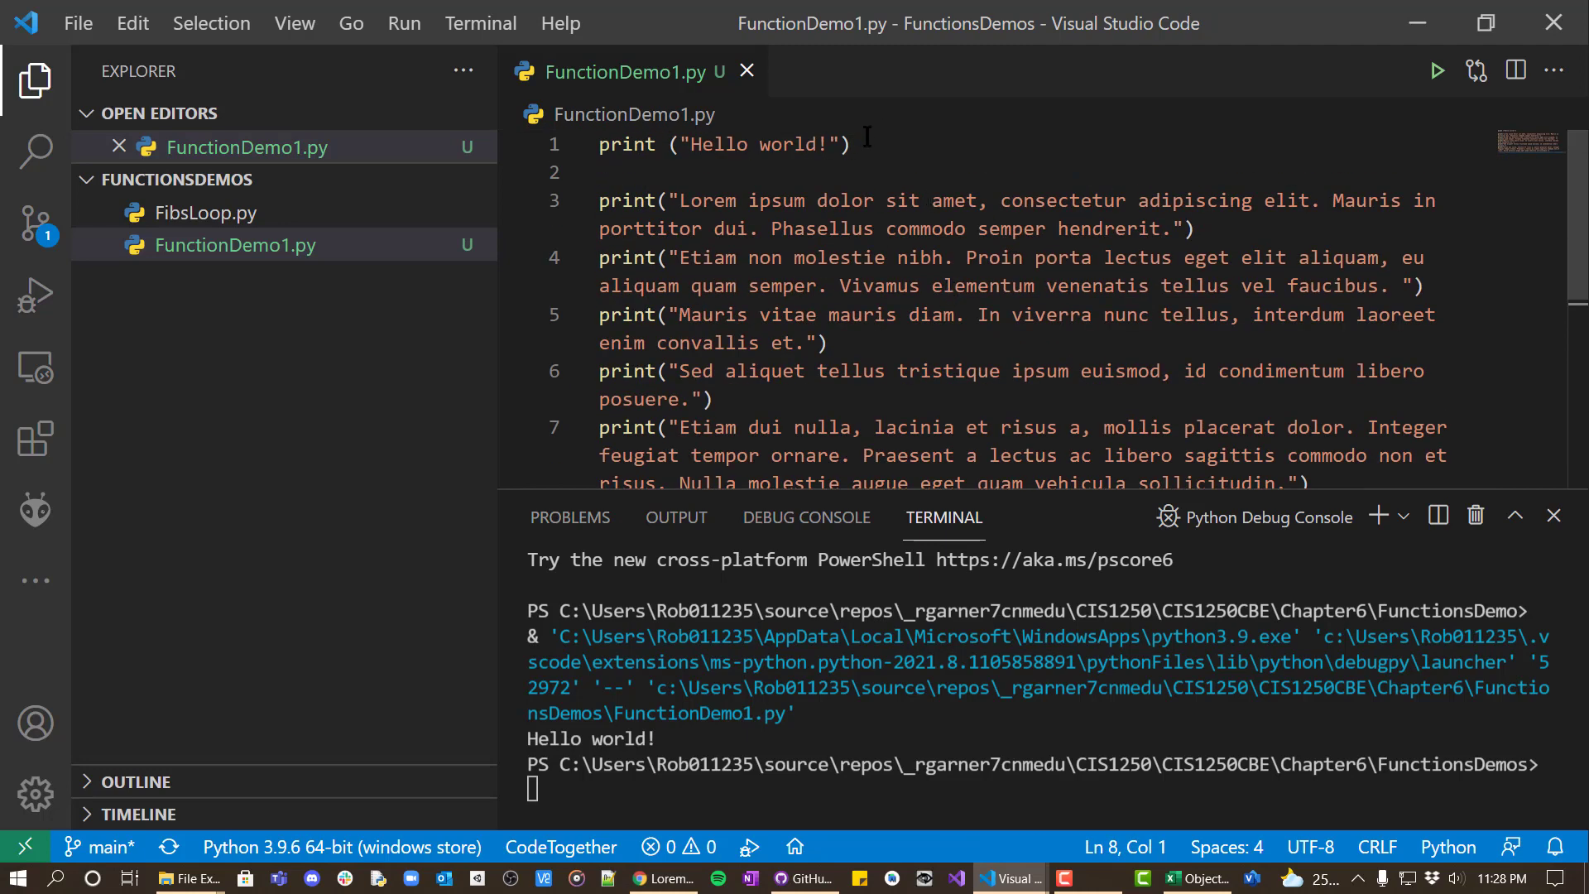
scroll(down, 3)
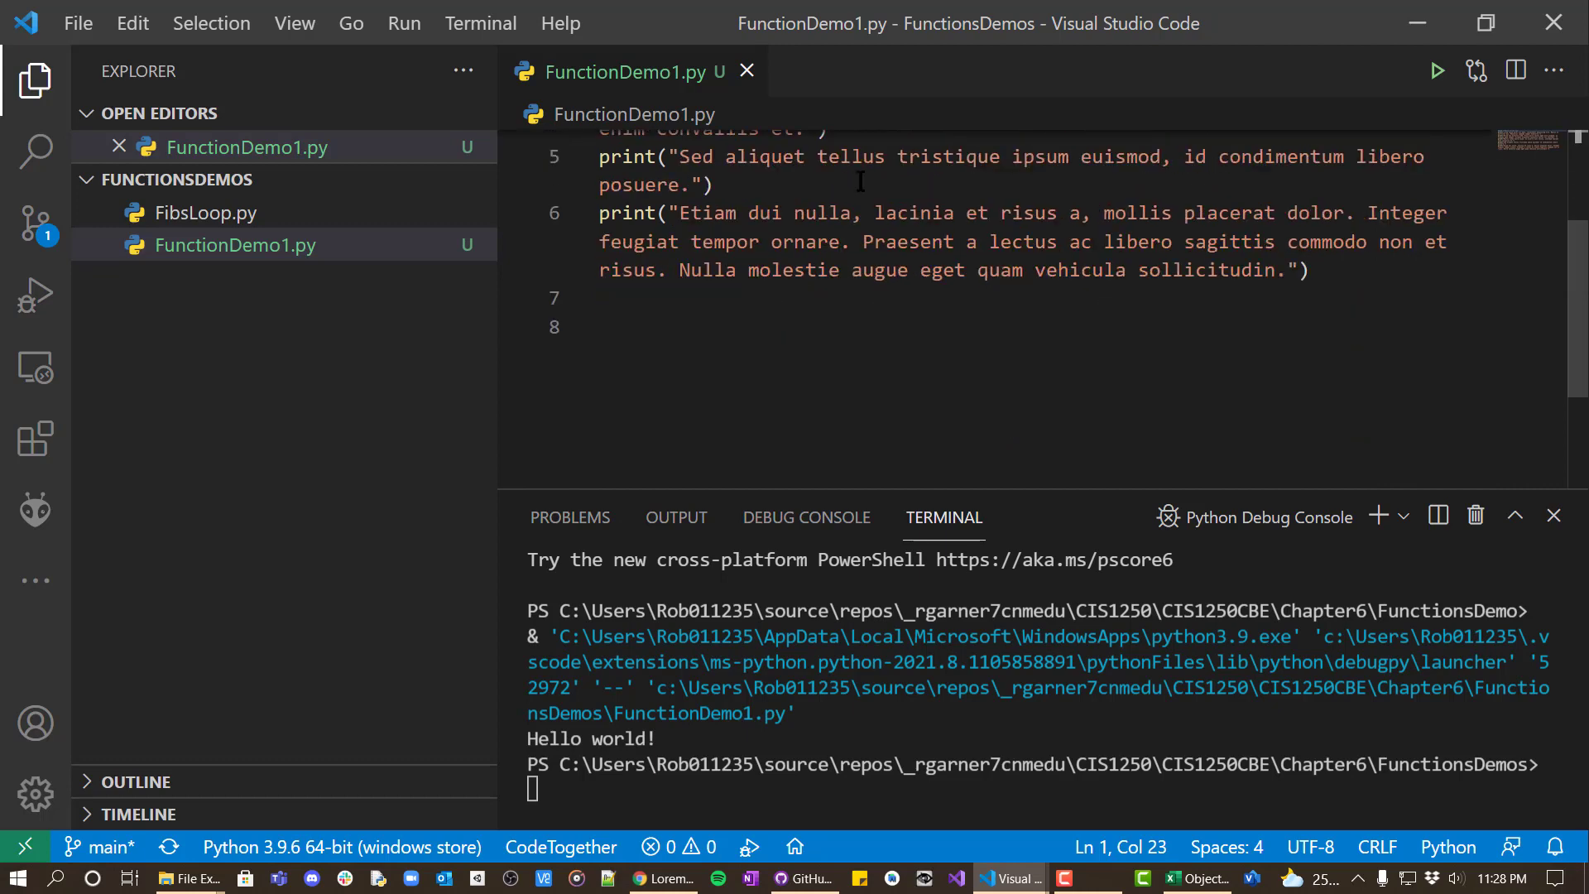
scroll(up, 3)
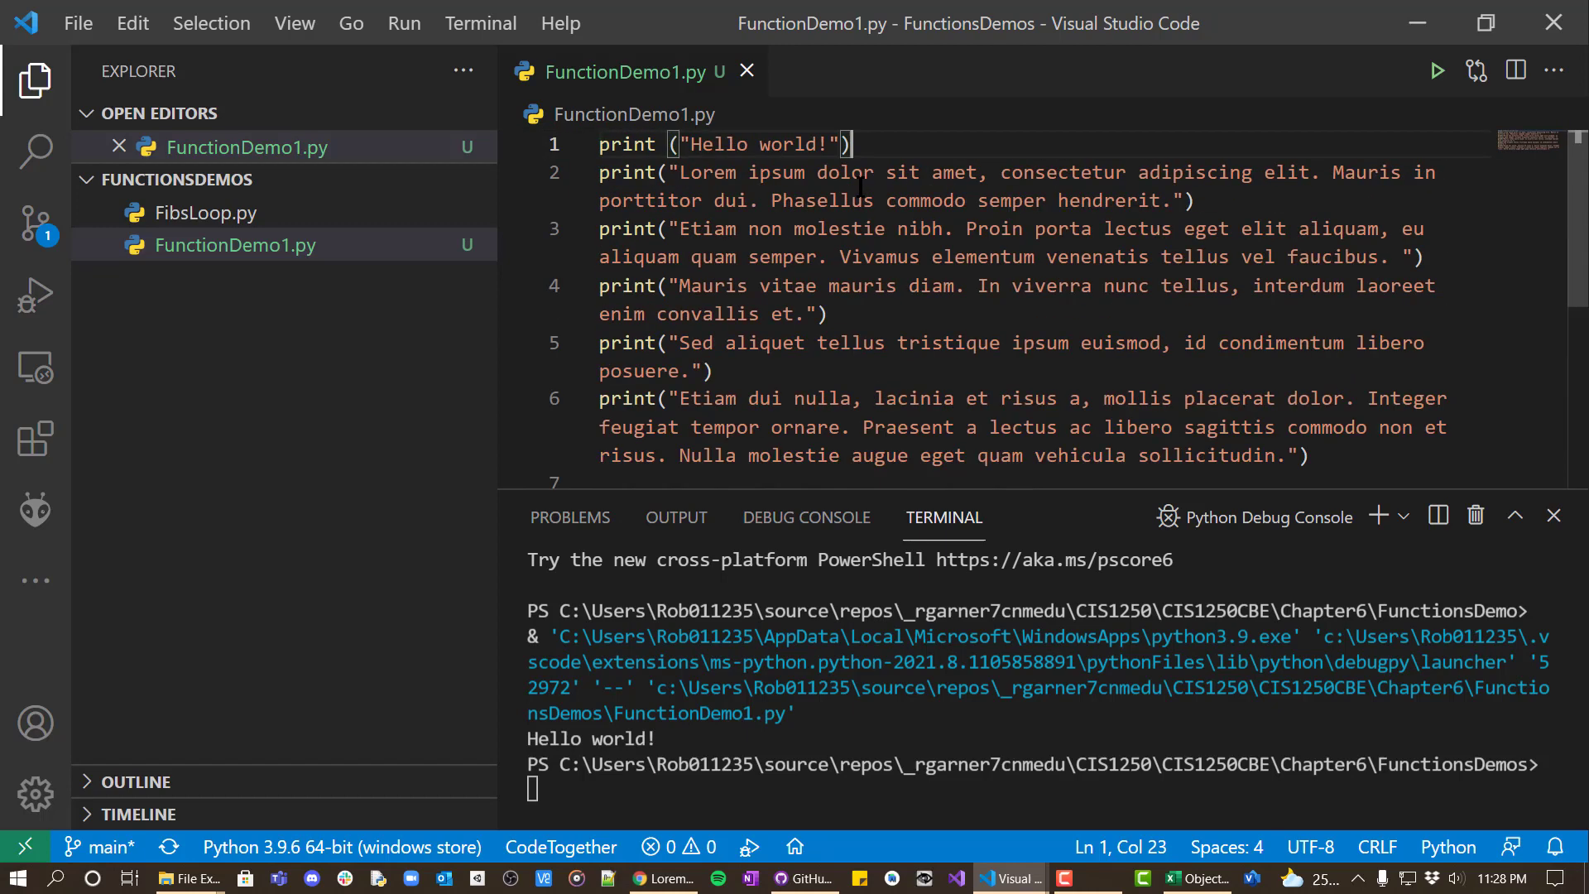
scroll(down, 3)
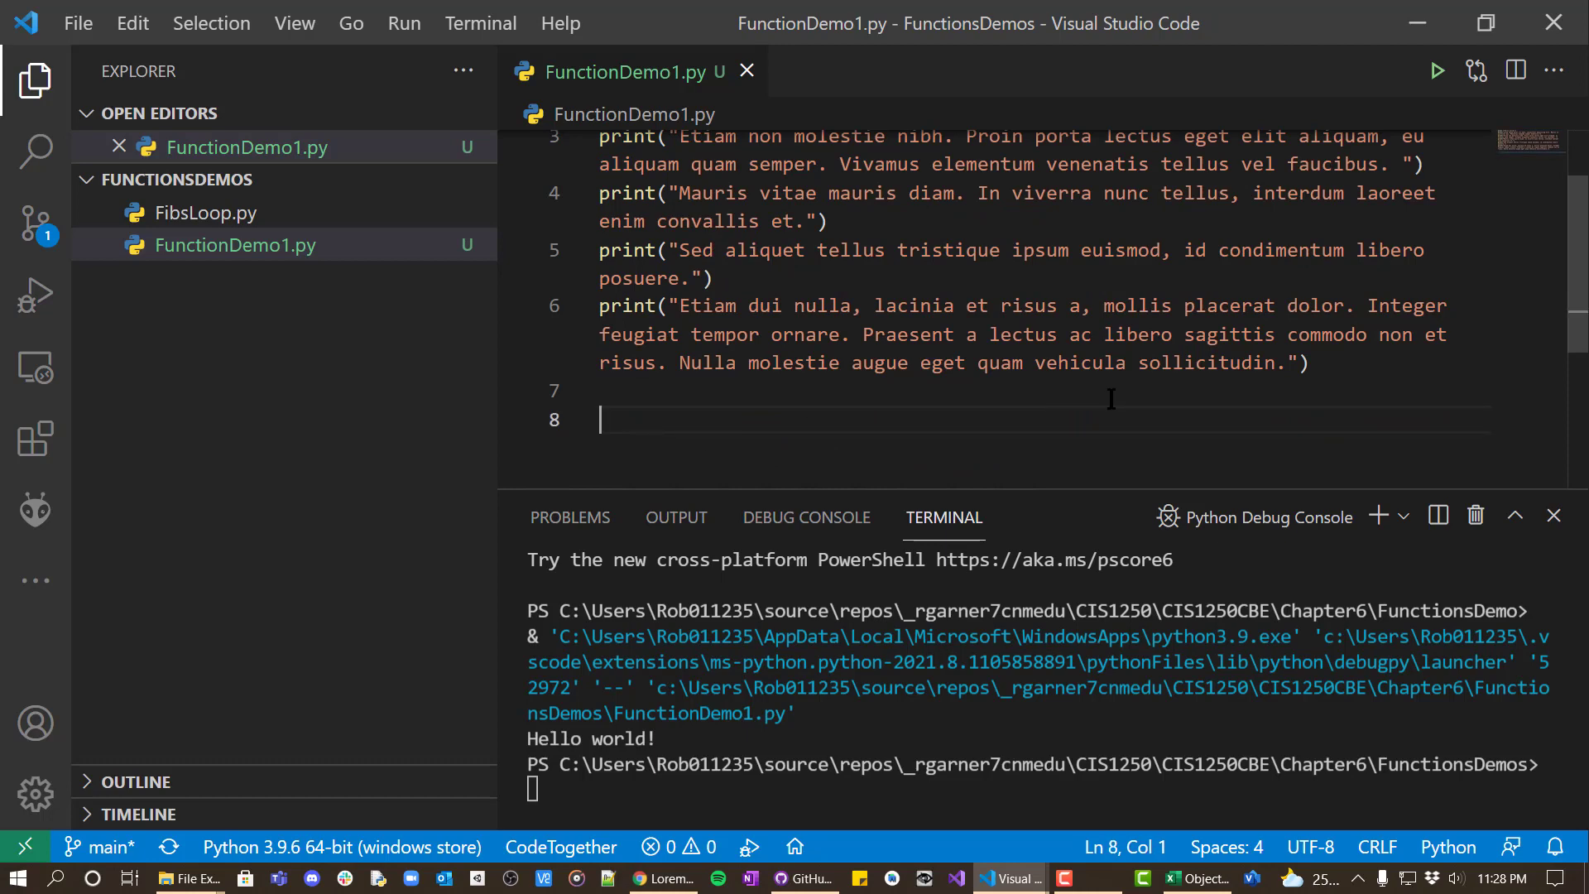
scroll(up, 3)
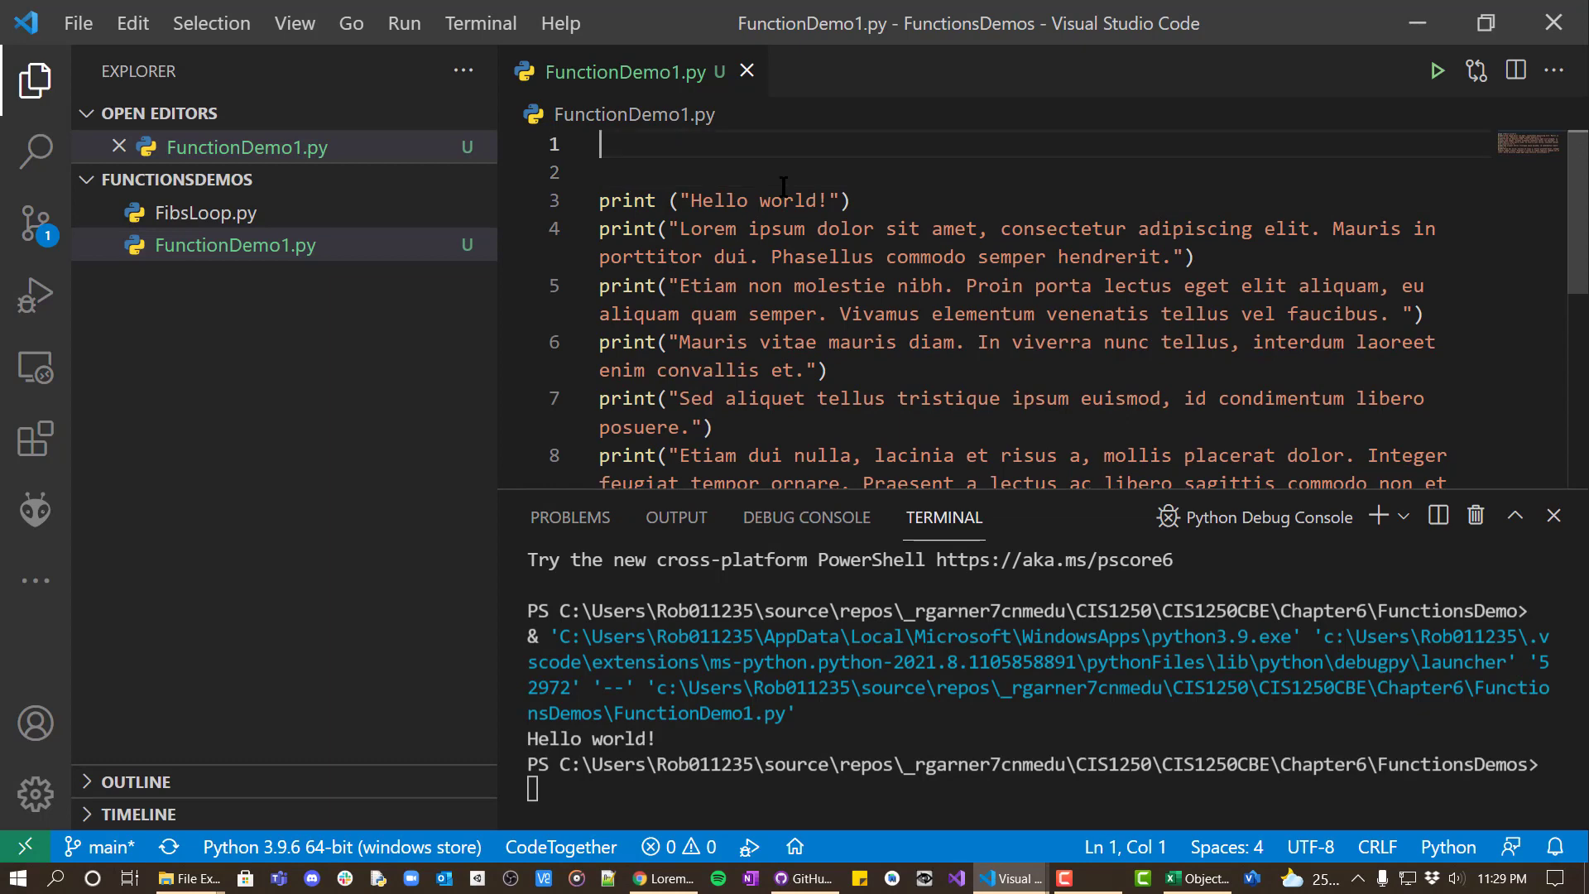
- Type def display_header(): as the function definition line
text(def)
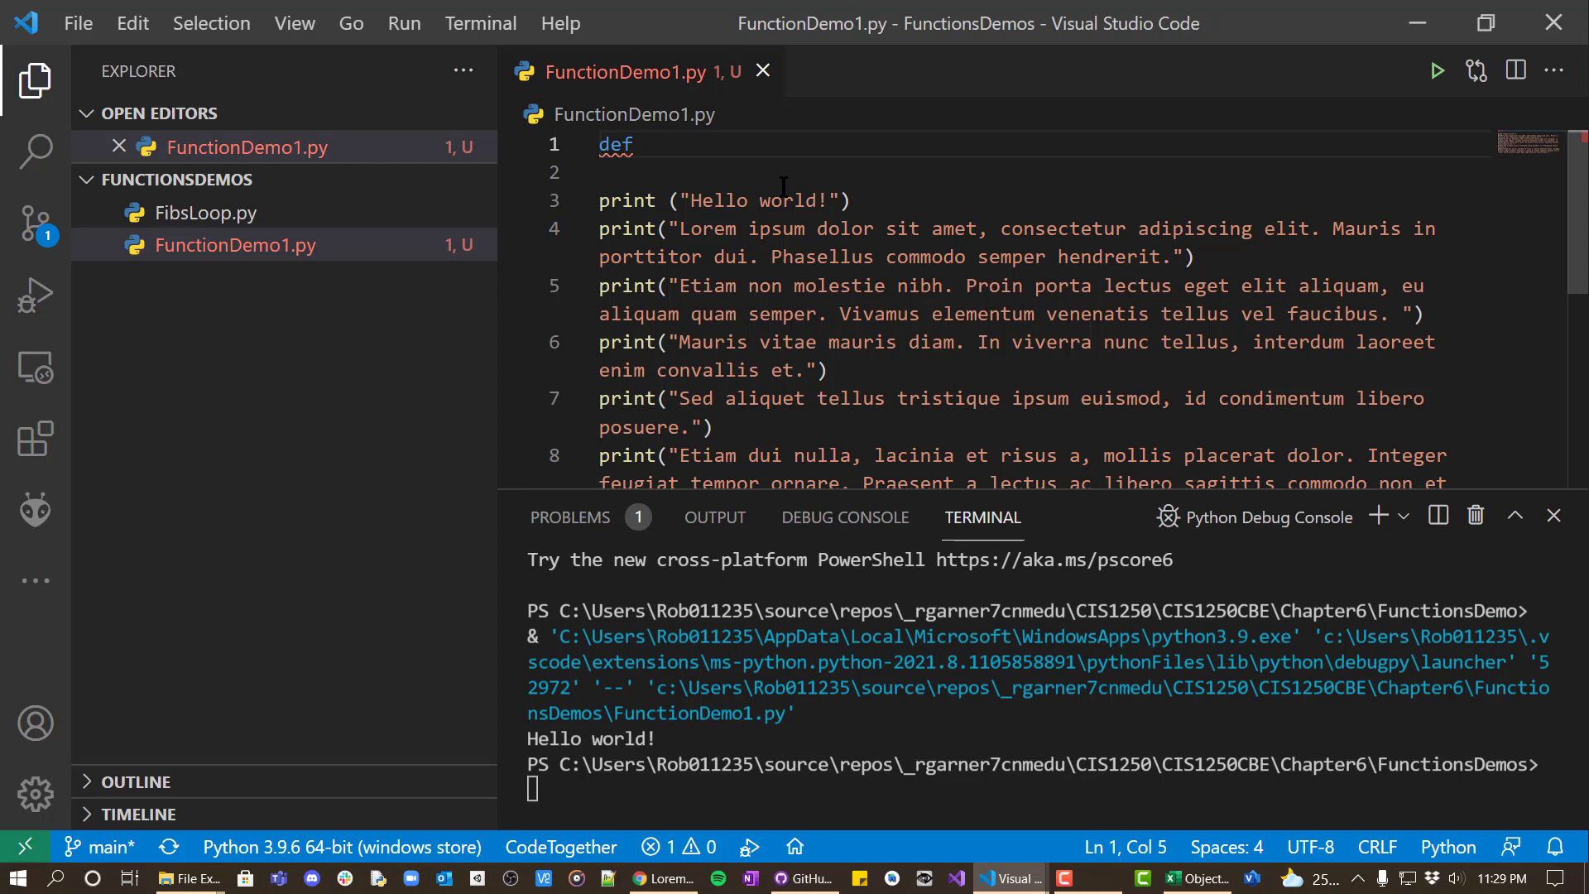
text(He)
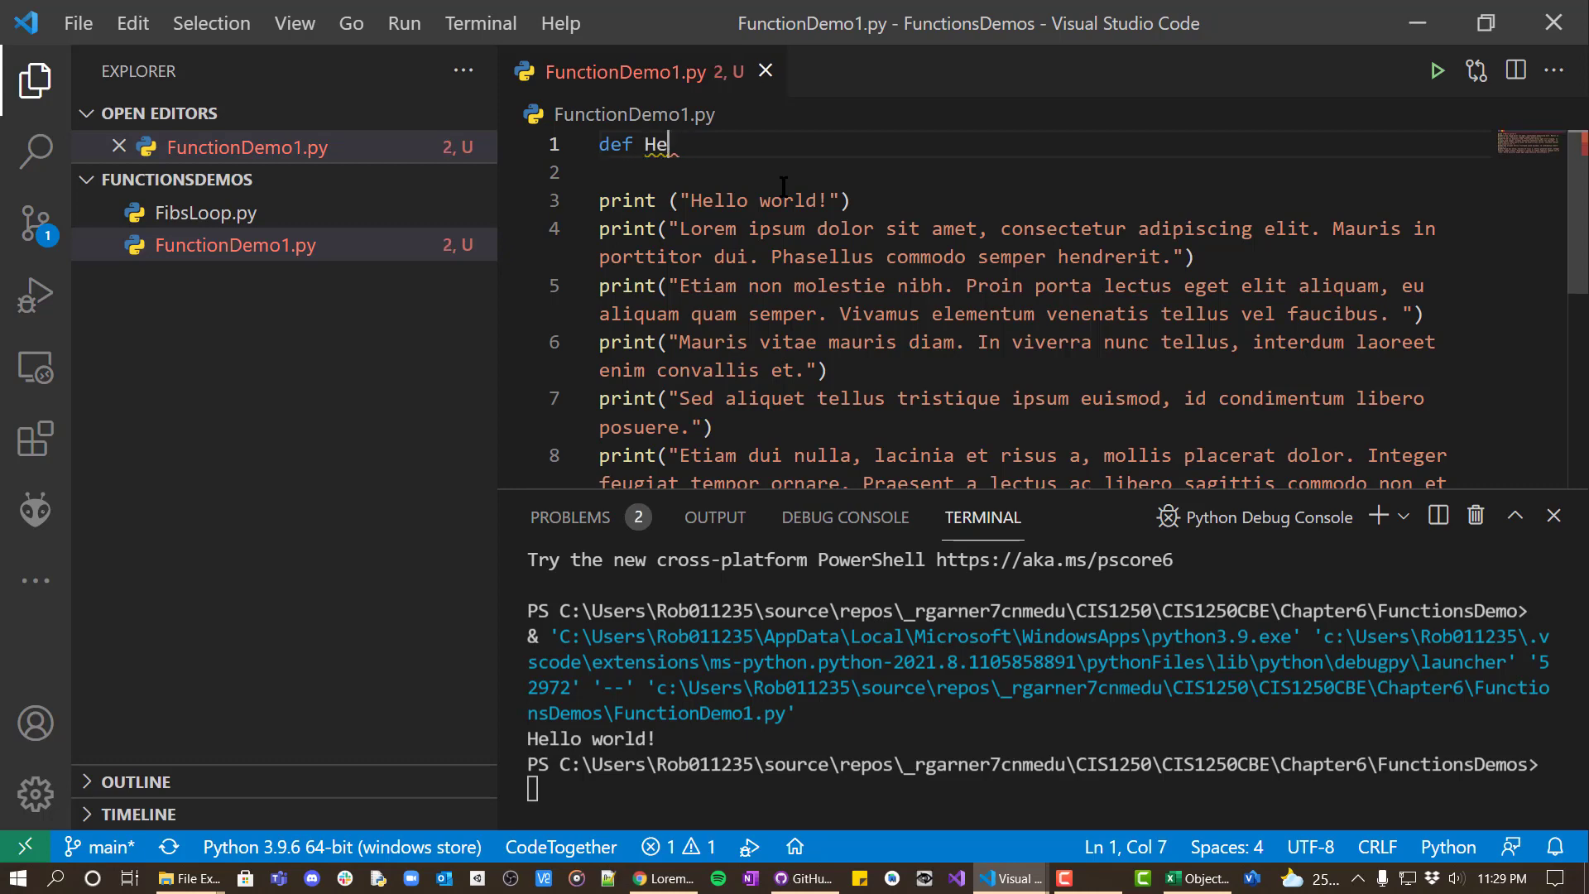
text(Displ)
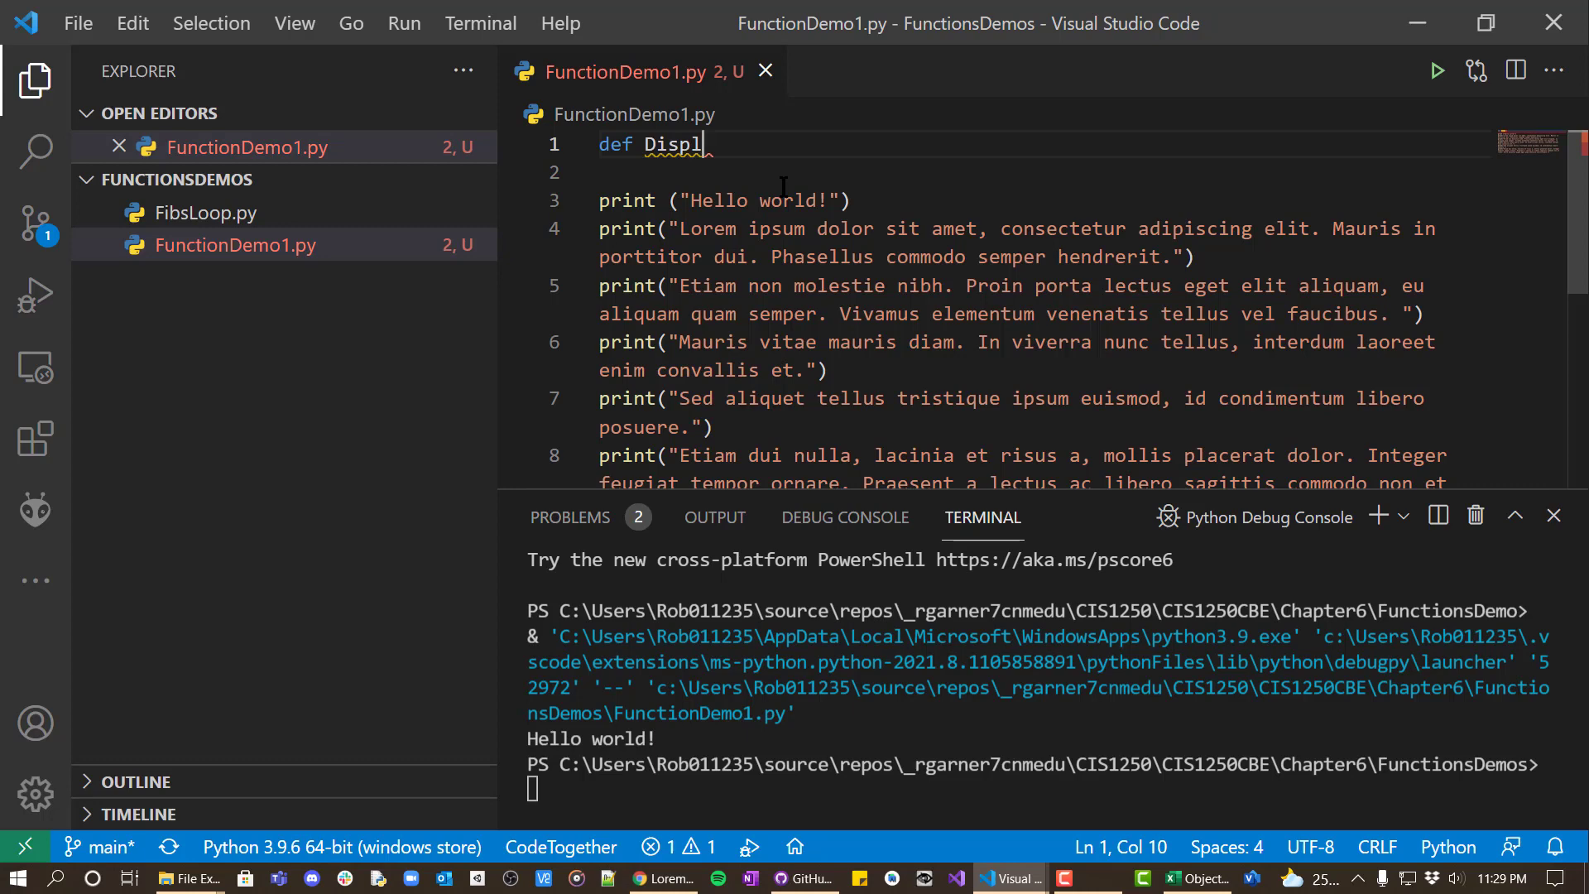
text(ay)
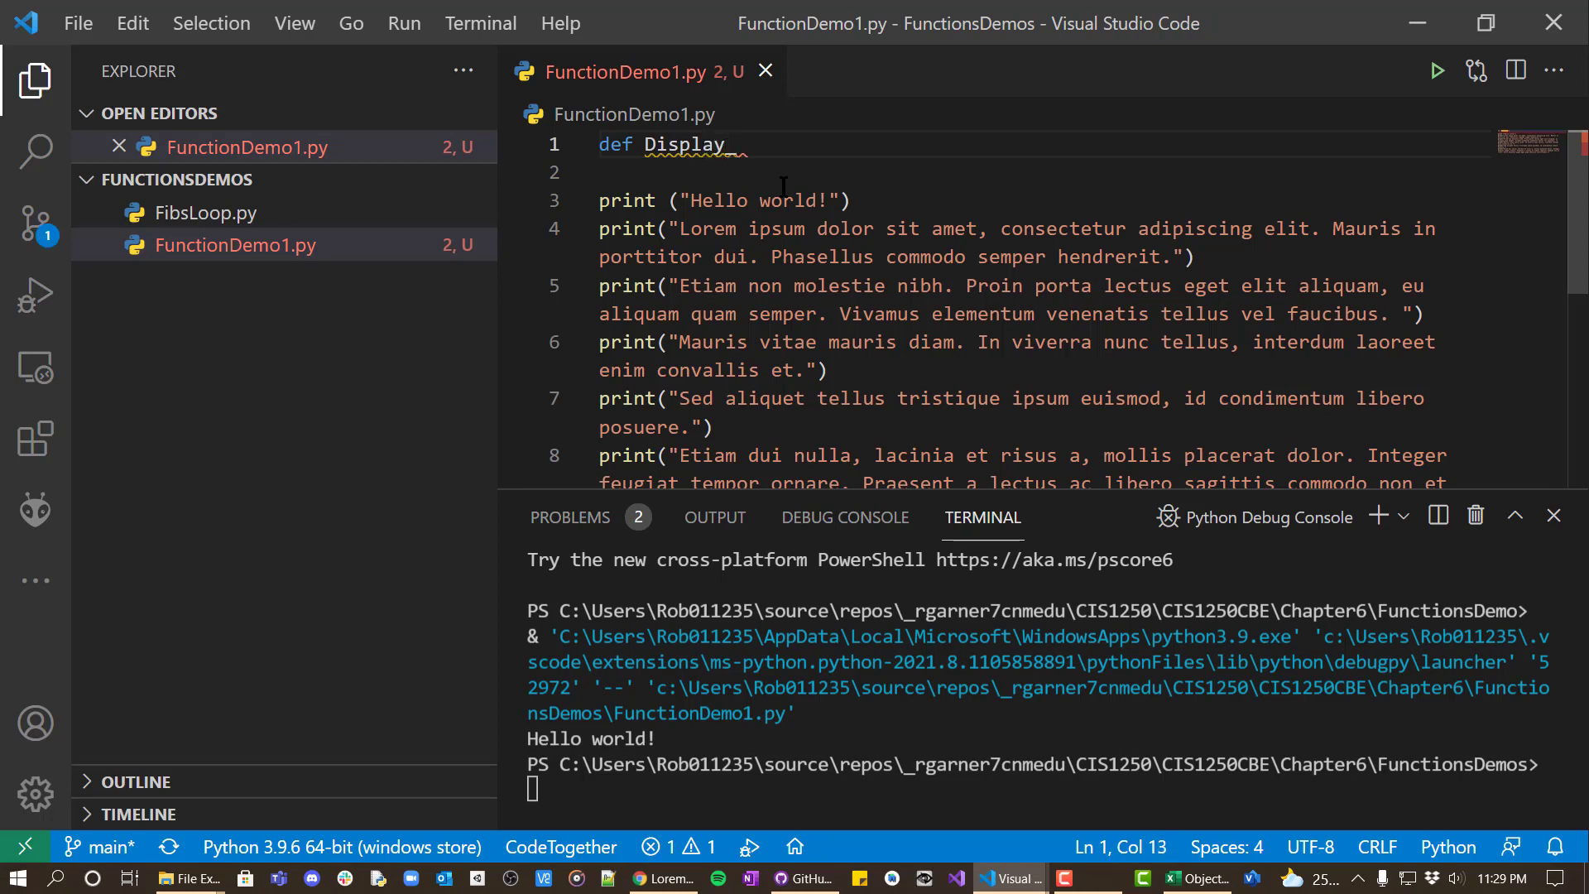
text(_header)
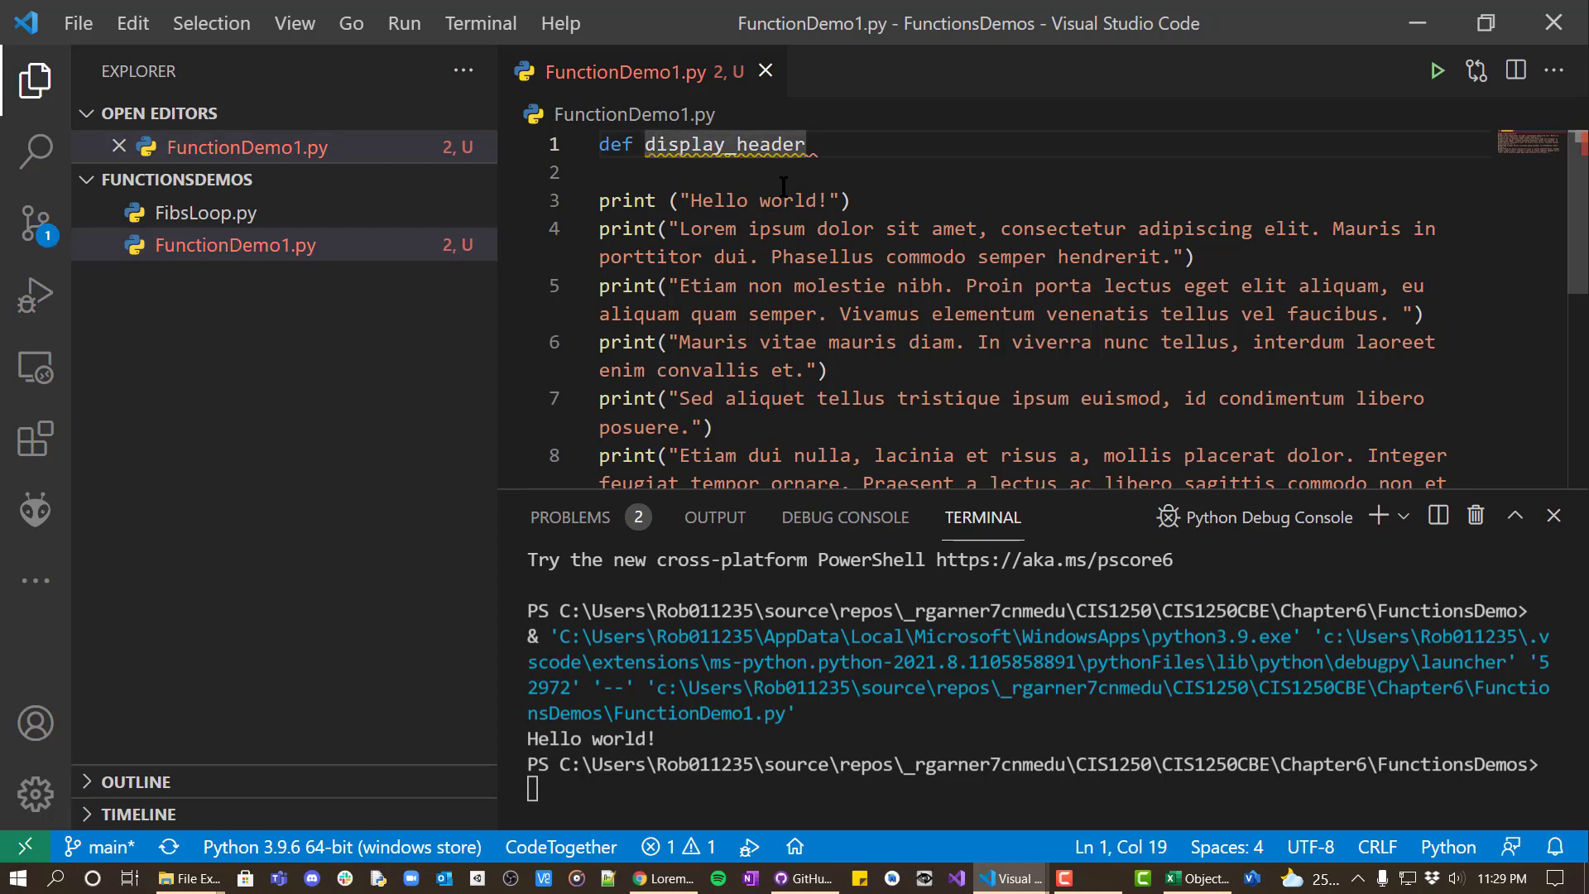
text(())
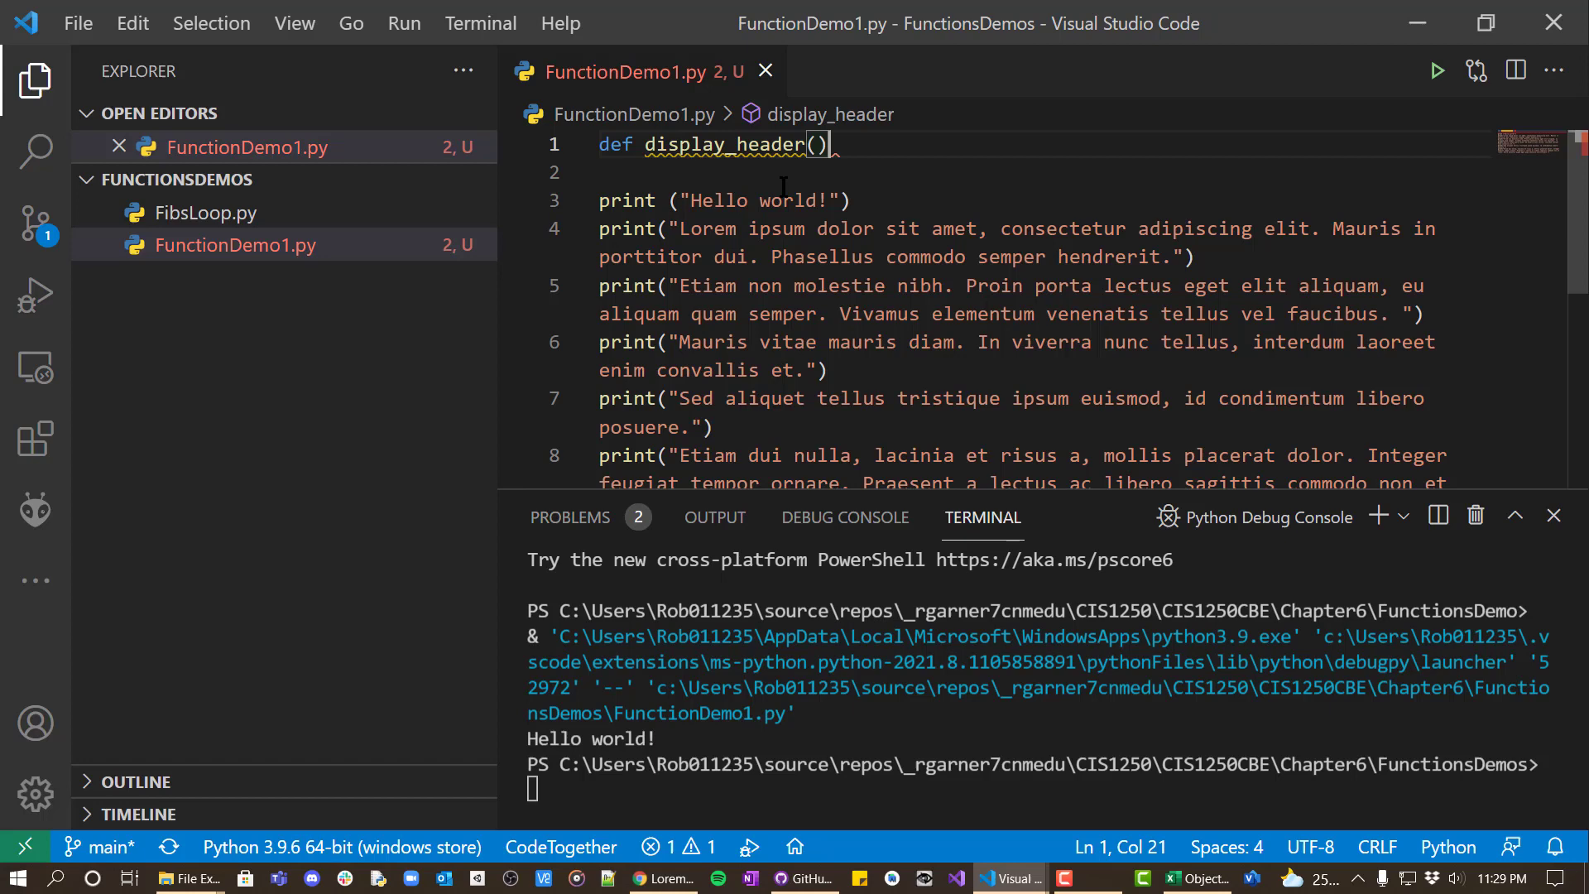
text(:)
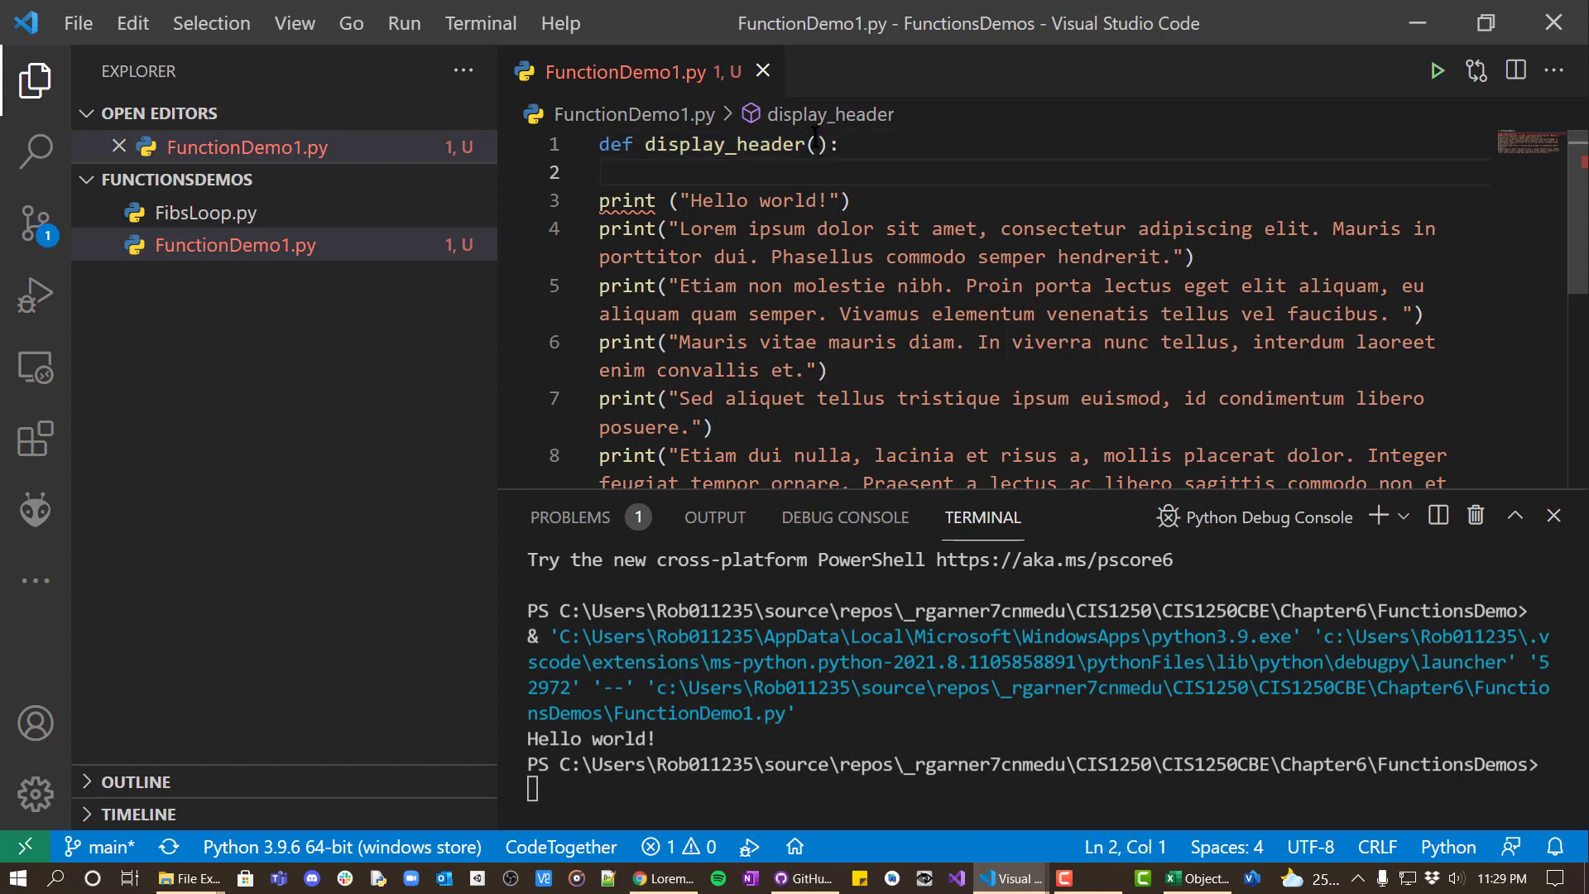
- Select the display_header name and widen the editor by resizing the sidebar
click(821, 144)
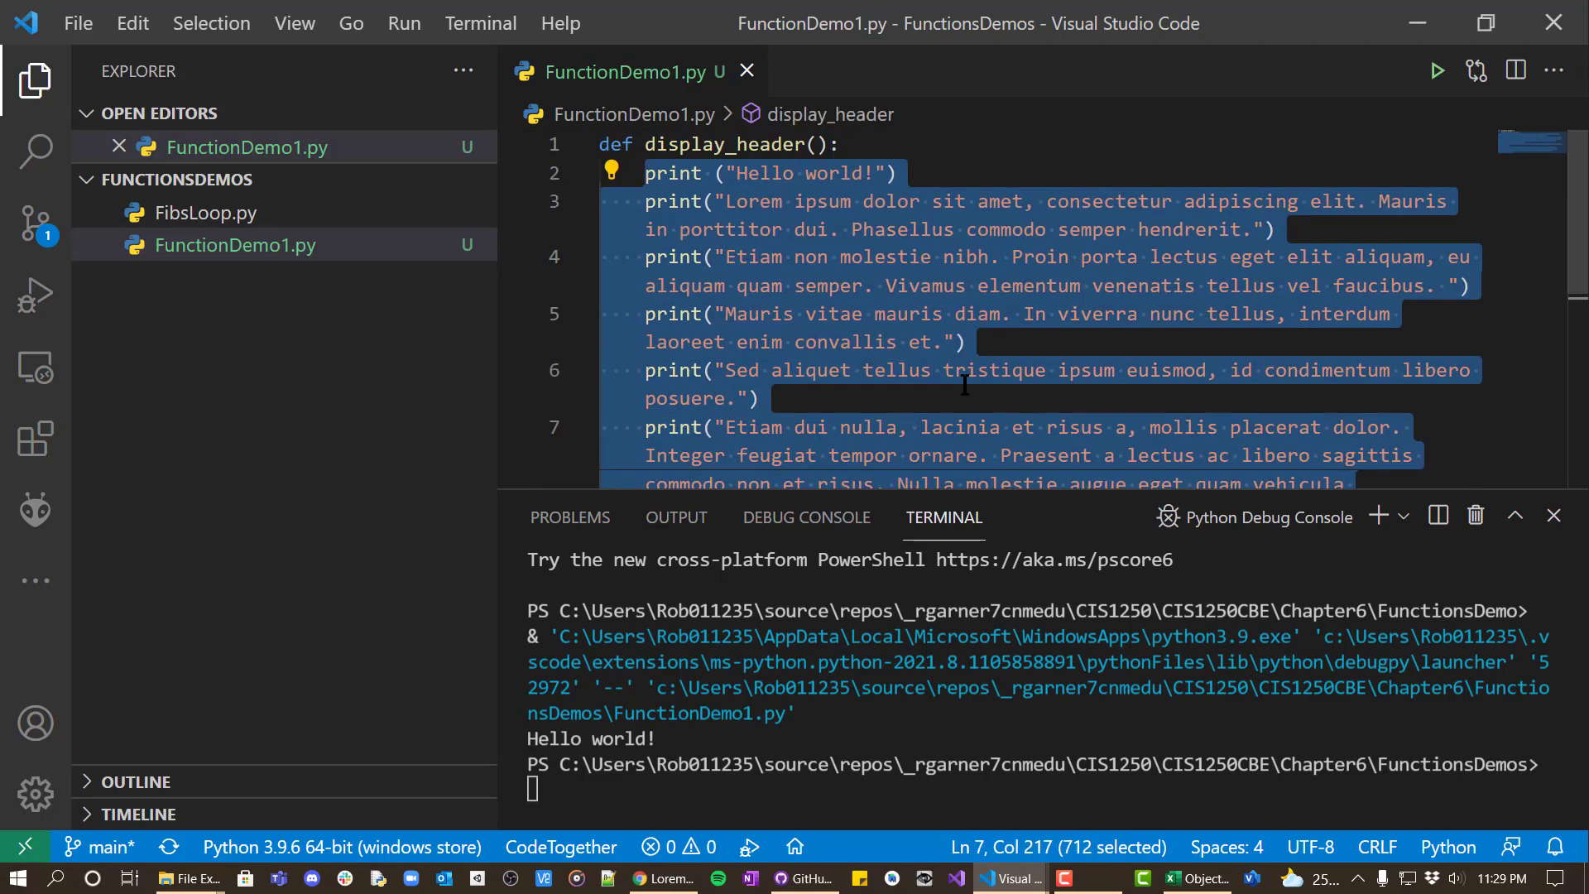
double_click(721, 144)
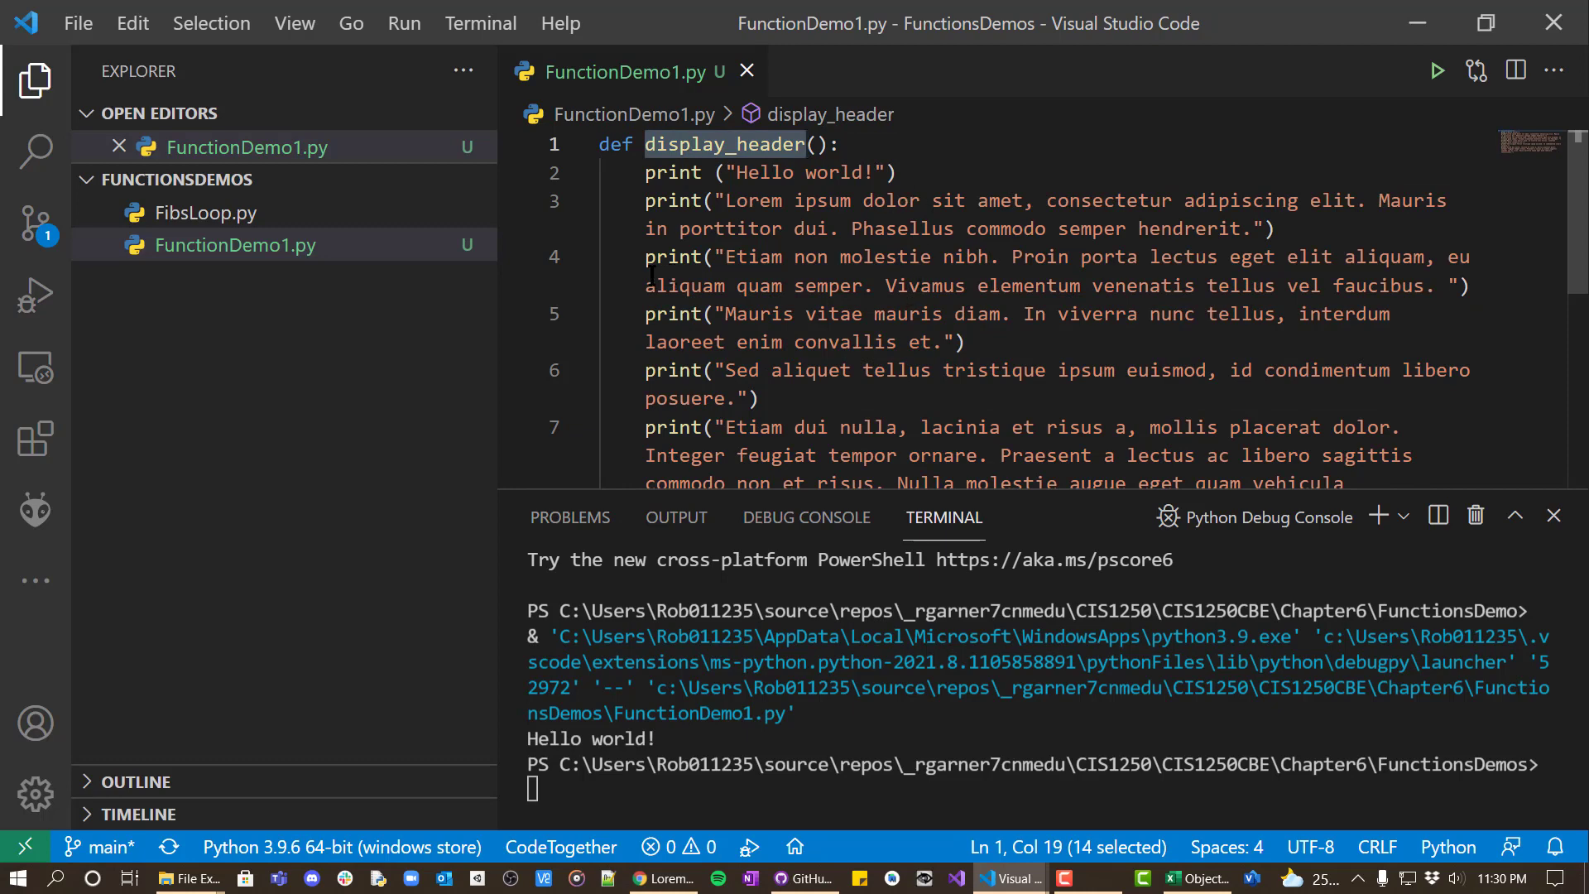
drag(496, 304, 339, 303)
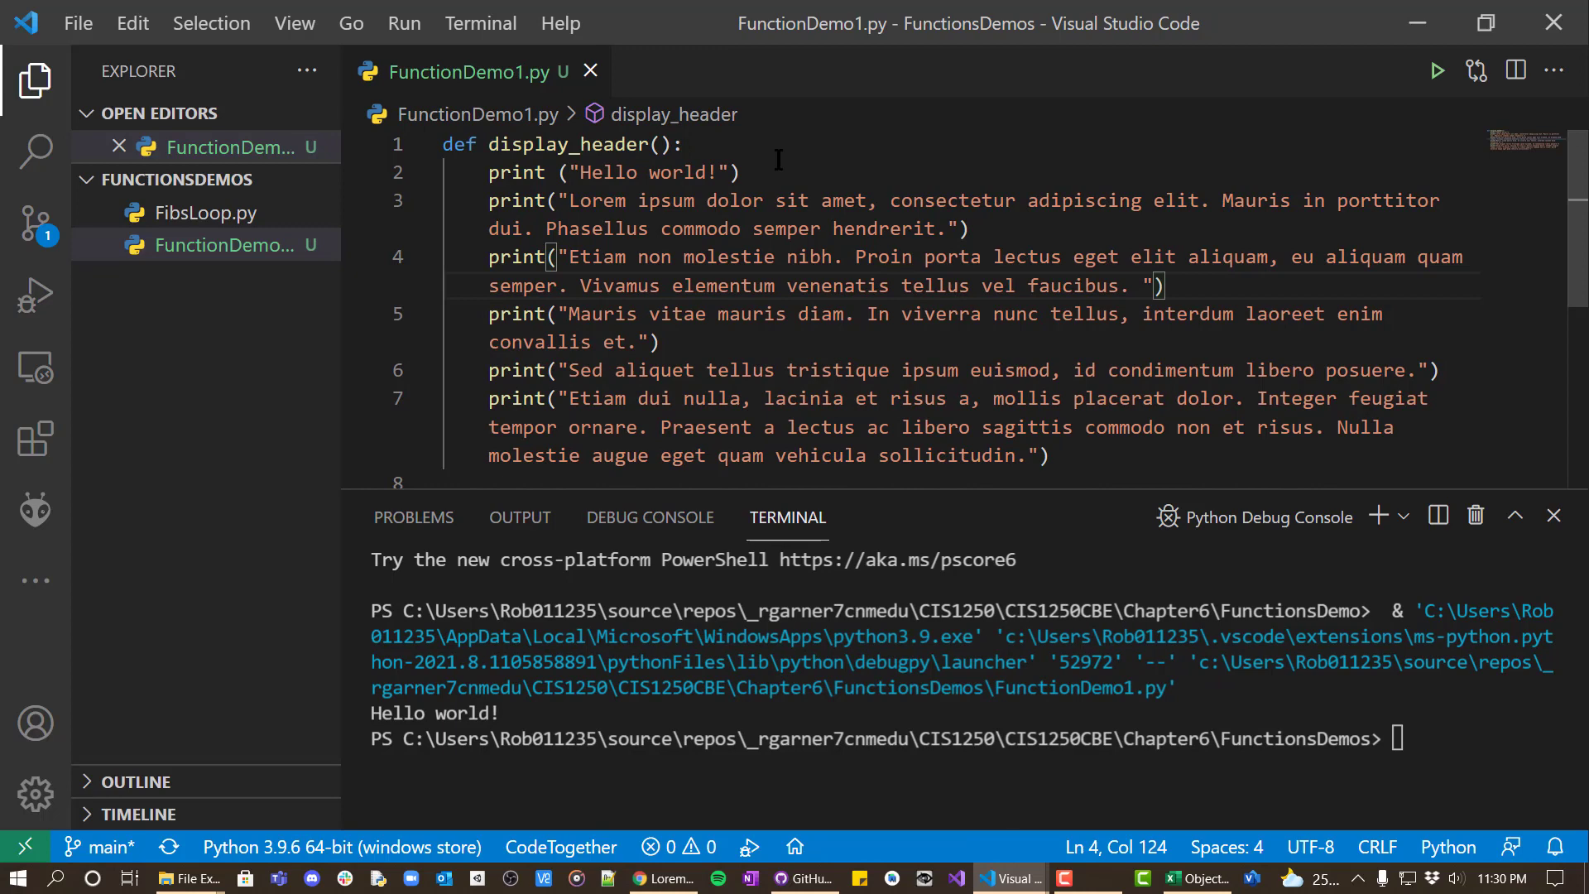
click(684, 144)
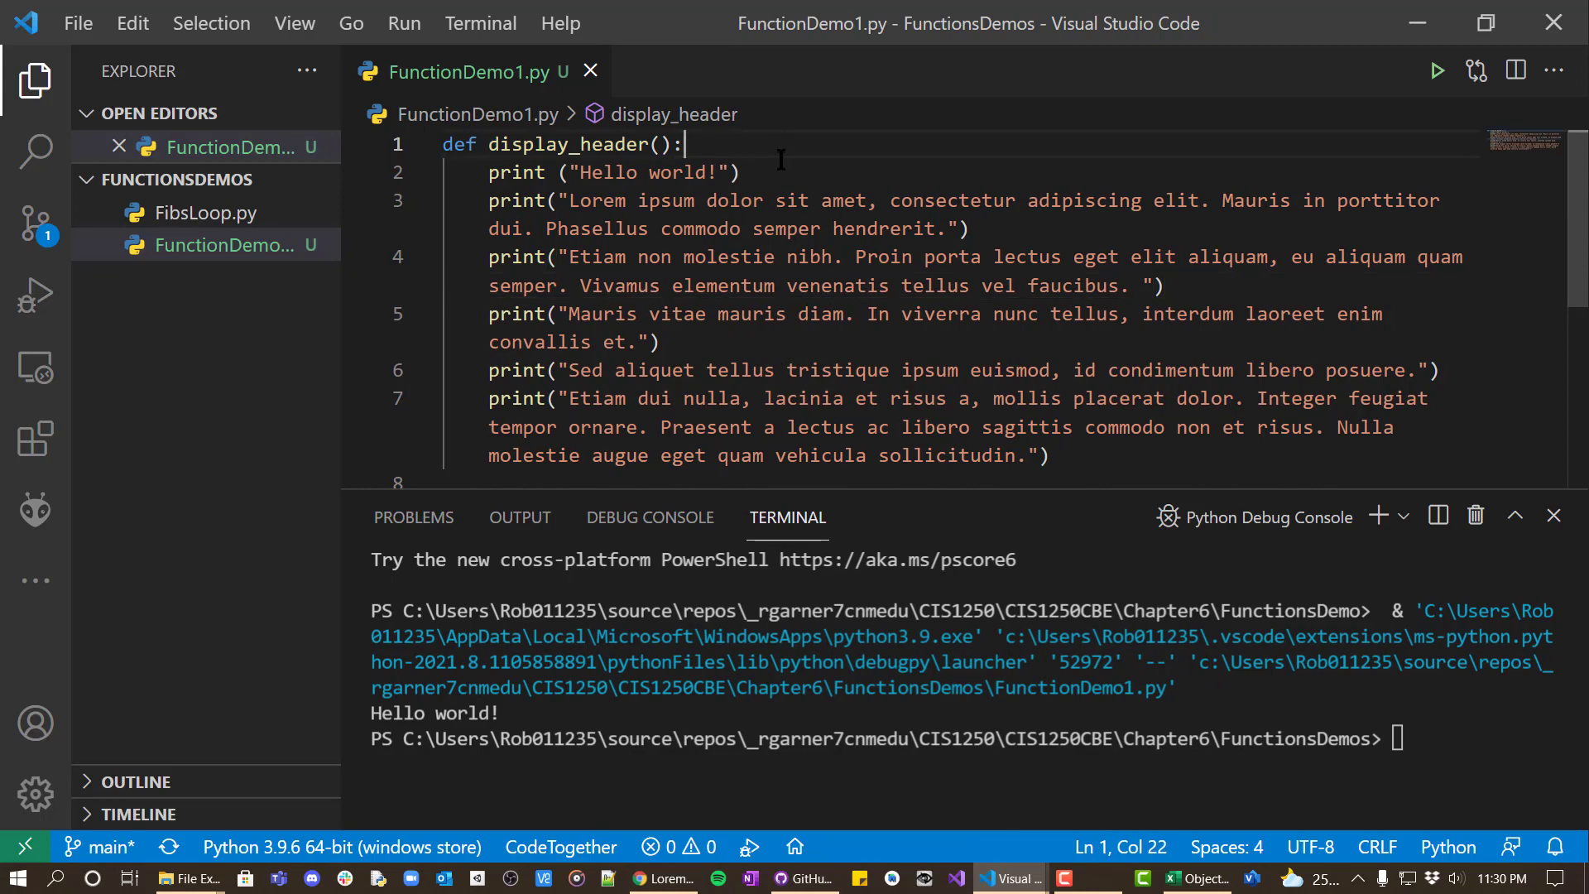
mouse_move(800, 333)
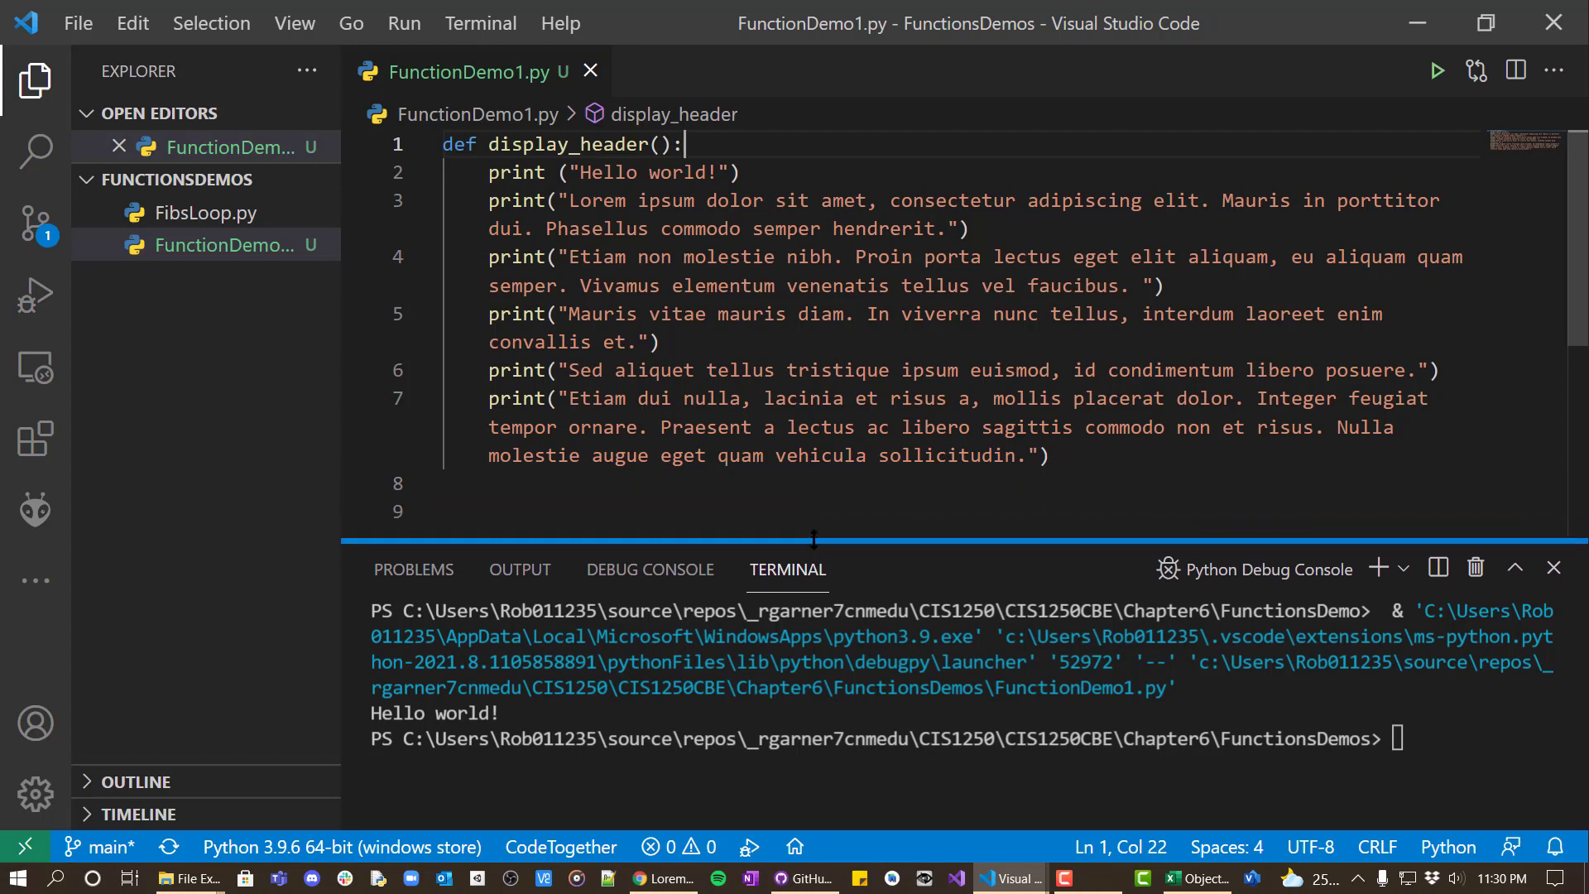
- Run the file to confirm no output, then inspect the def line, body and function name
click(1436, 69)
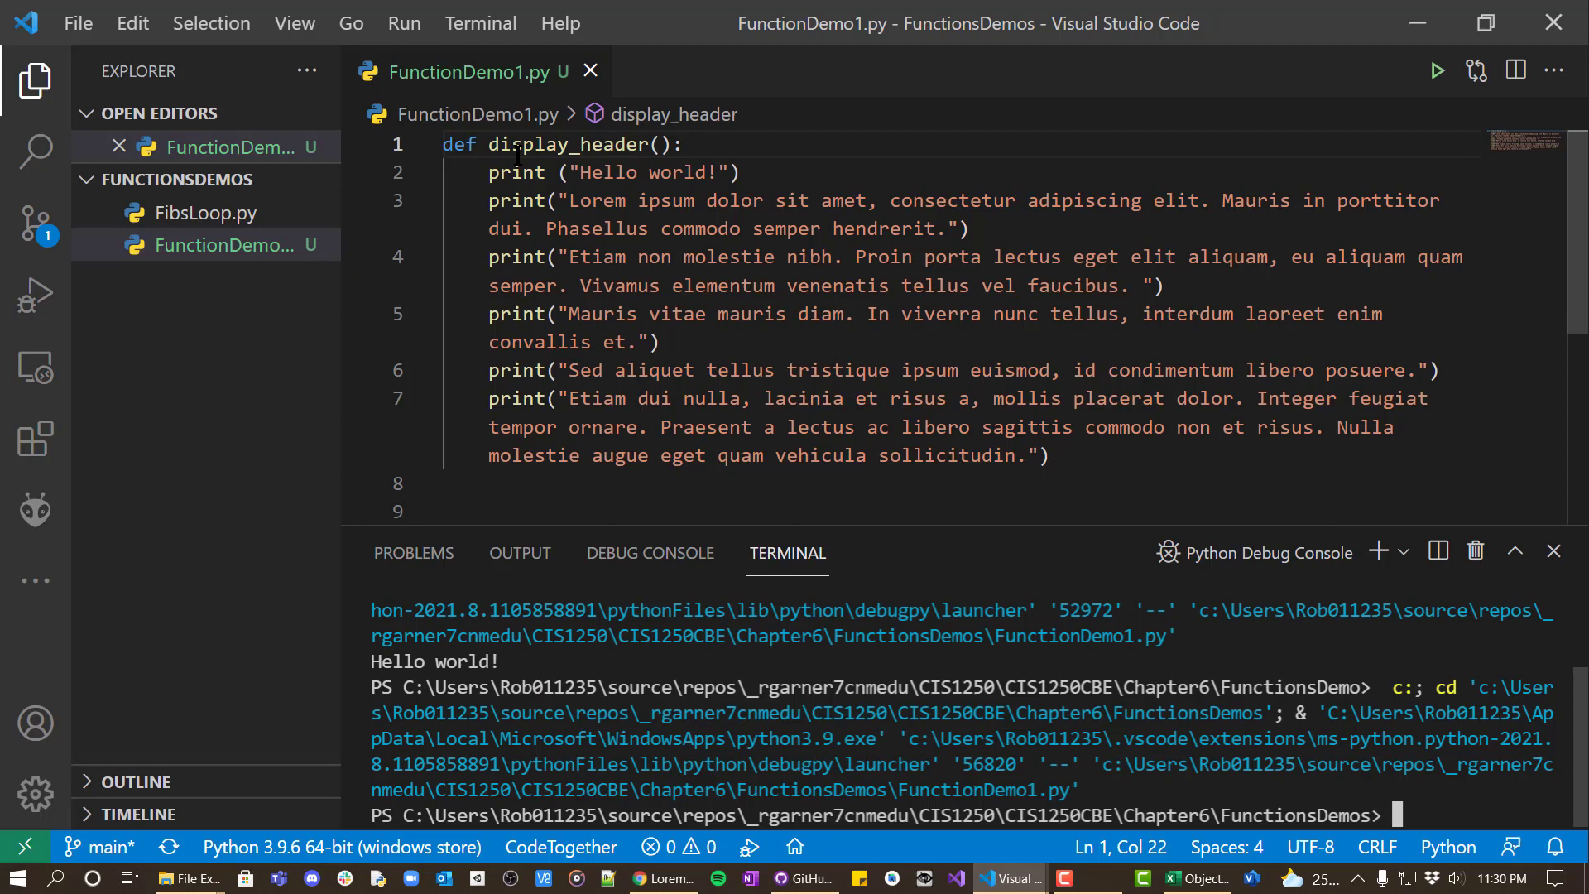
triple_click(557, 144)
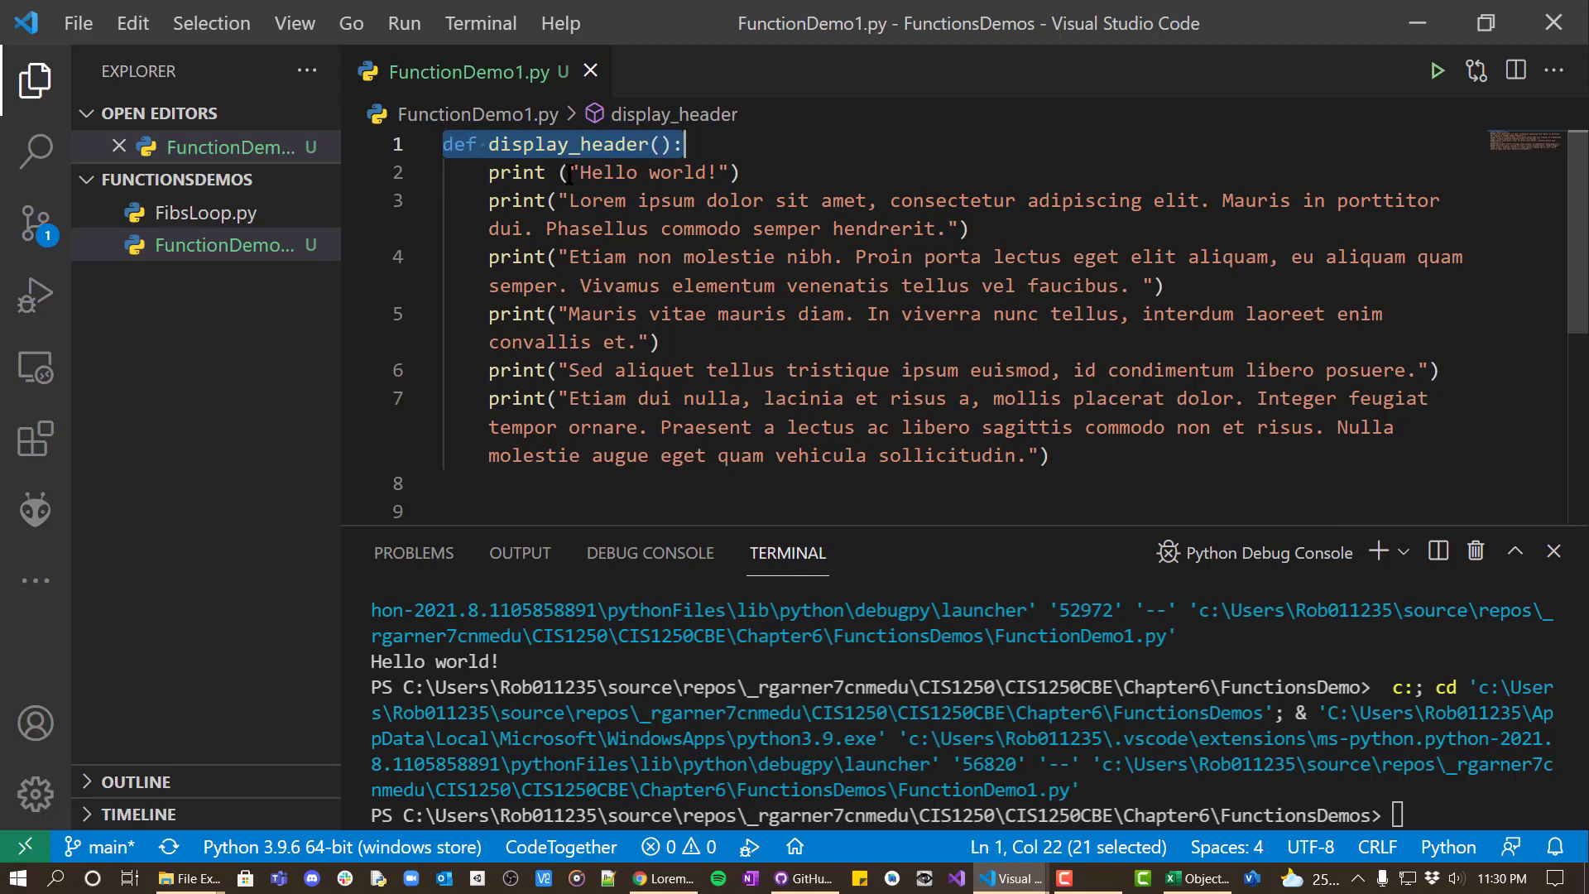
drag(679, 143, 663, 343)
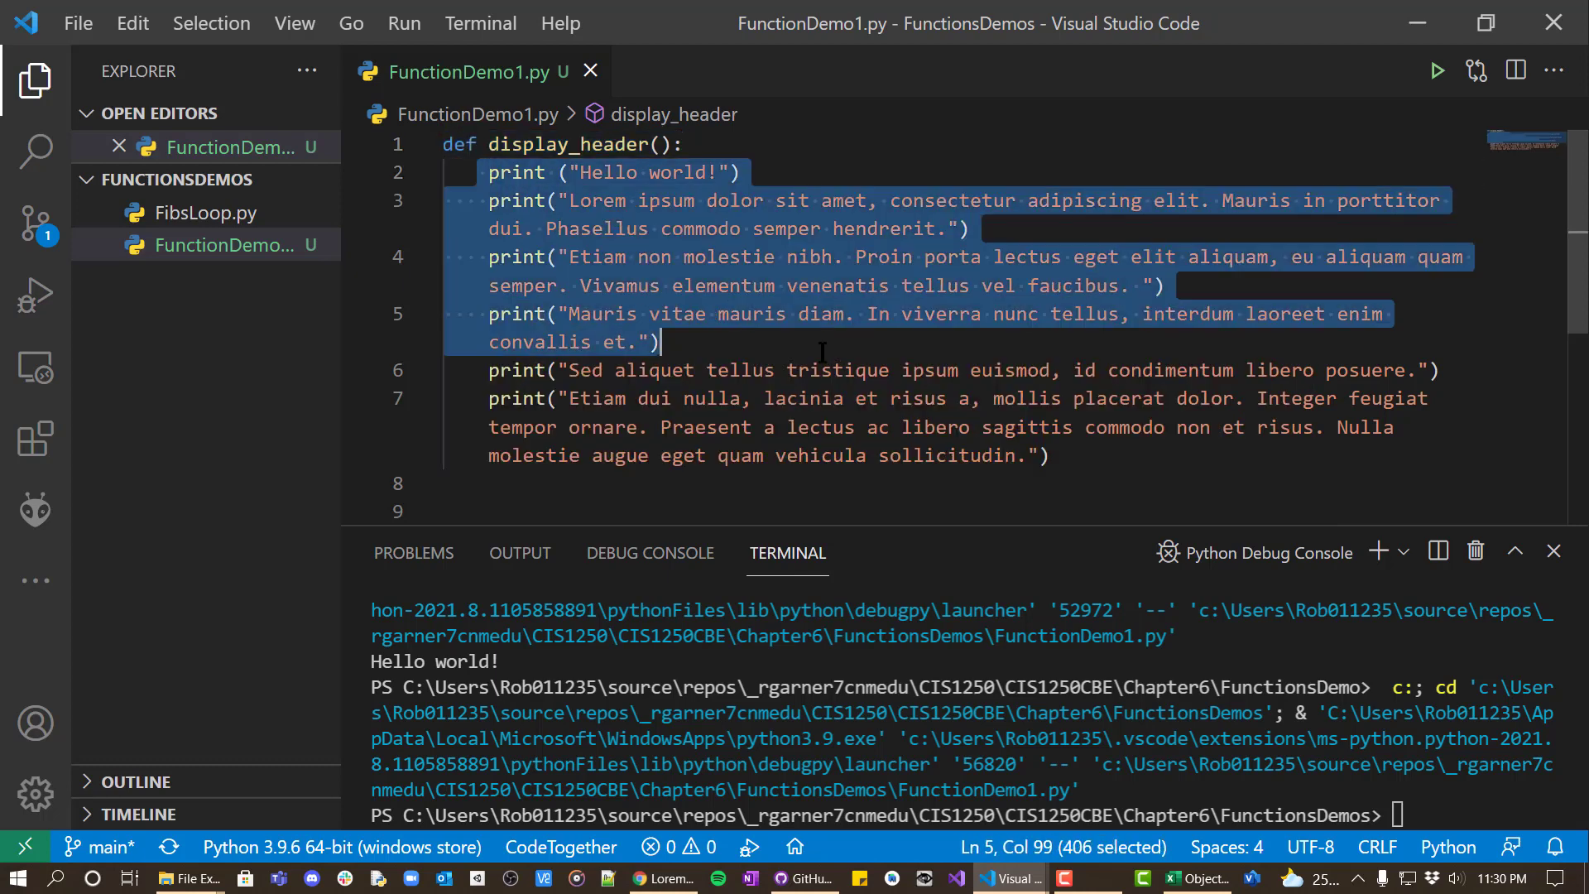
click(581, 144)
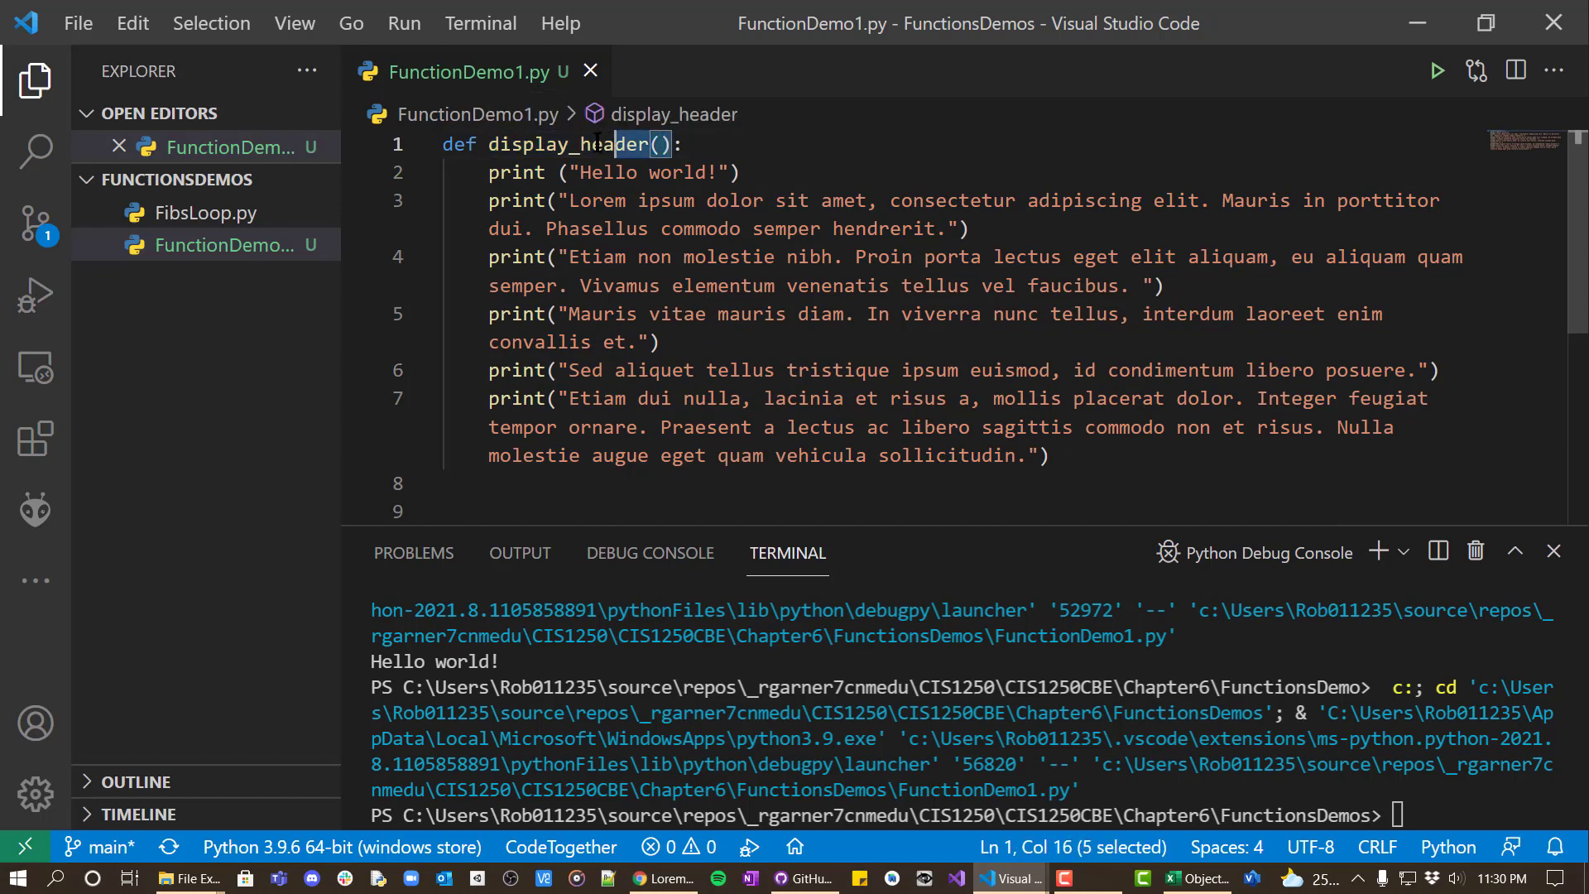
double_click(554, 144)
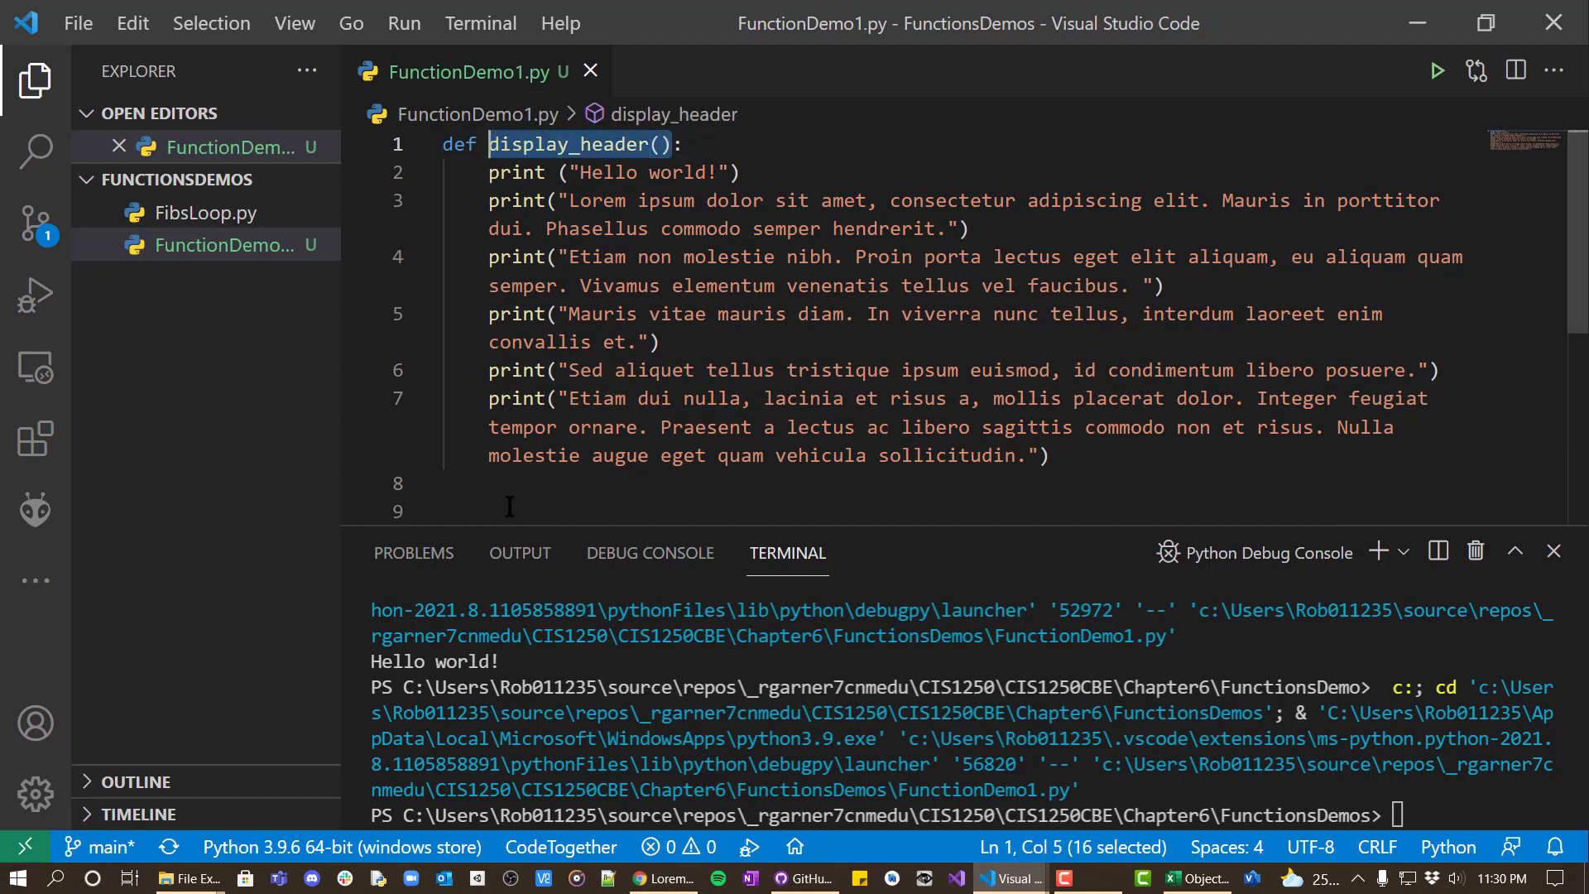
click(512, 506)
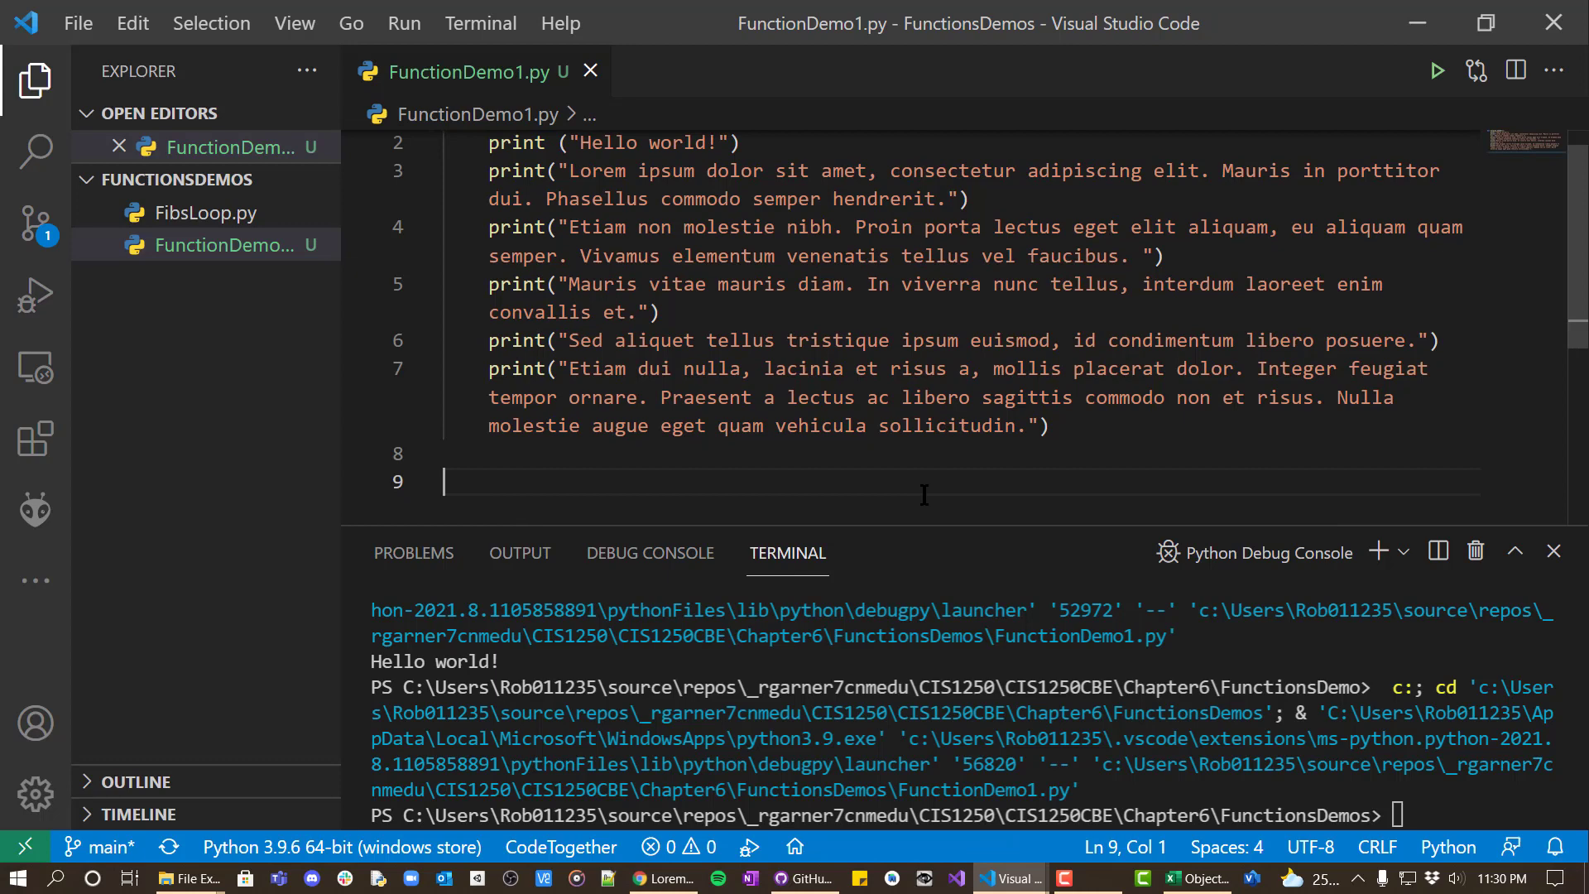
- Add a display_header() call below the function and run it to print the header
text(display_header())
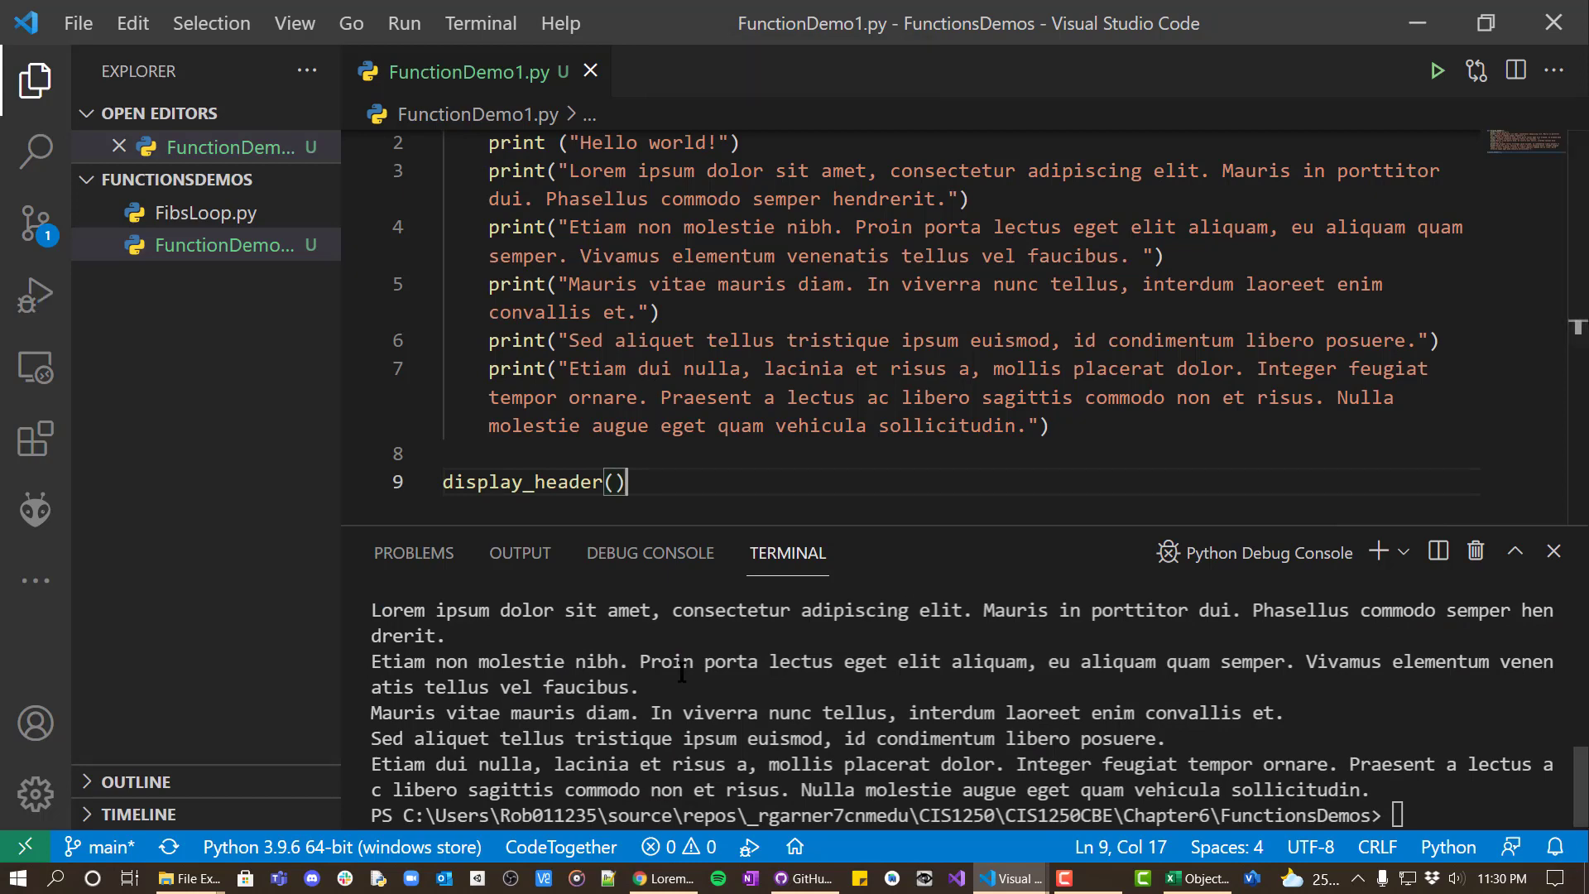
click(1436, 70)
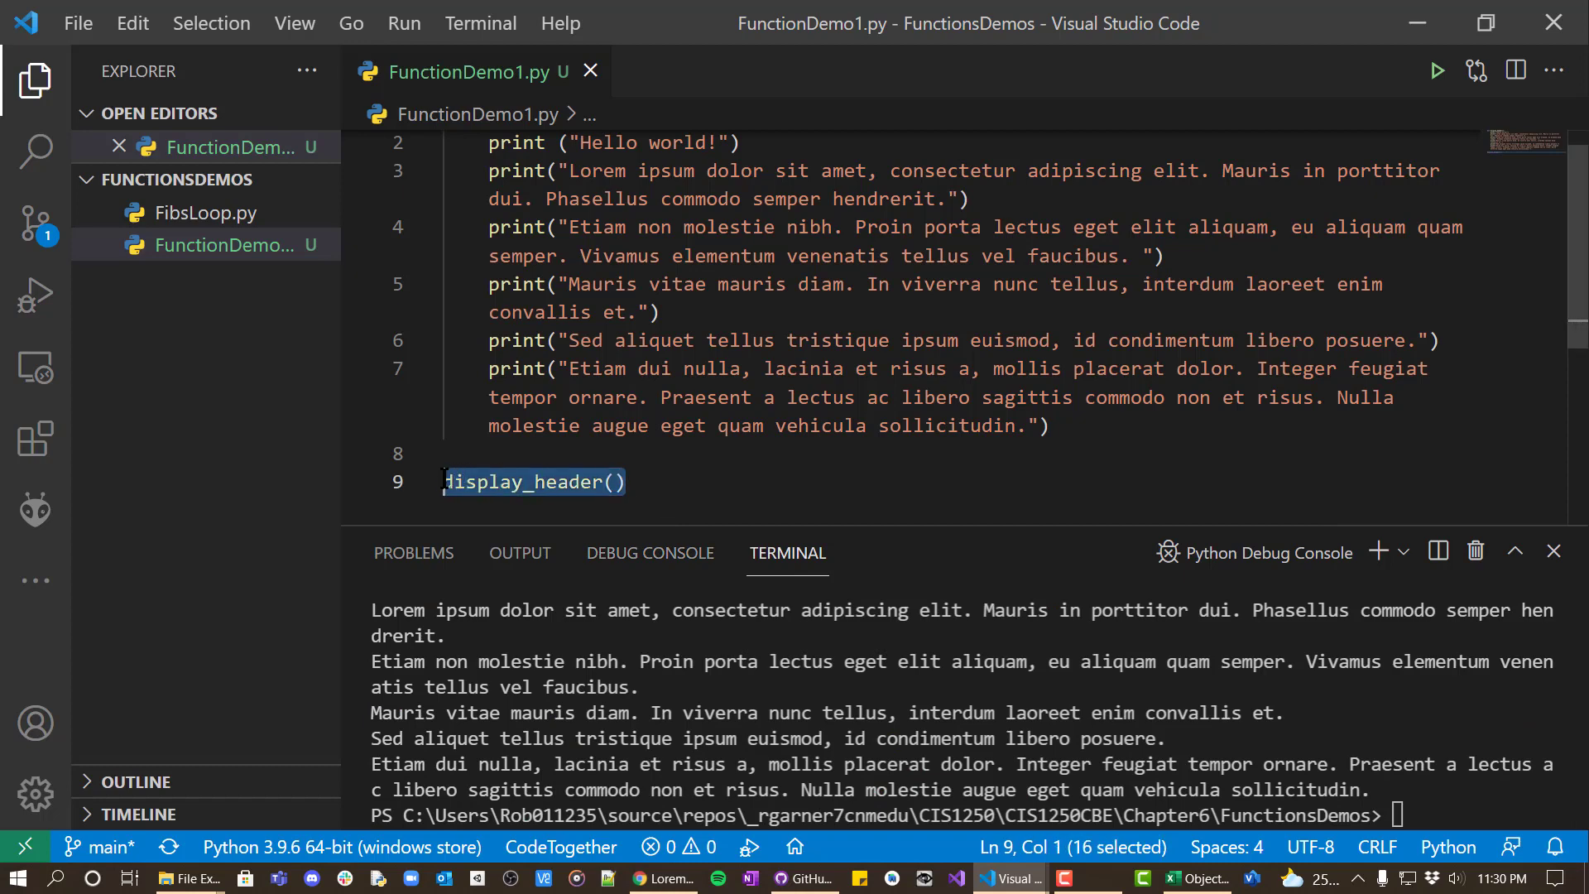
click(626, 482)
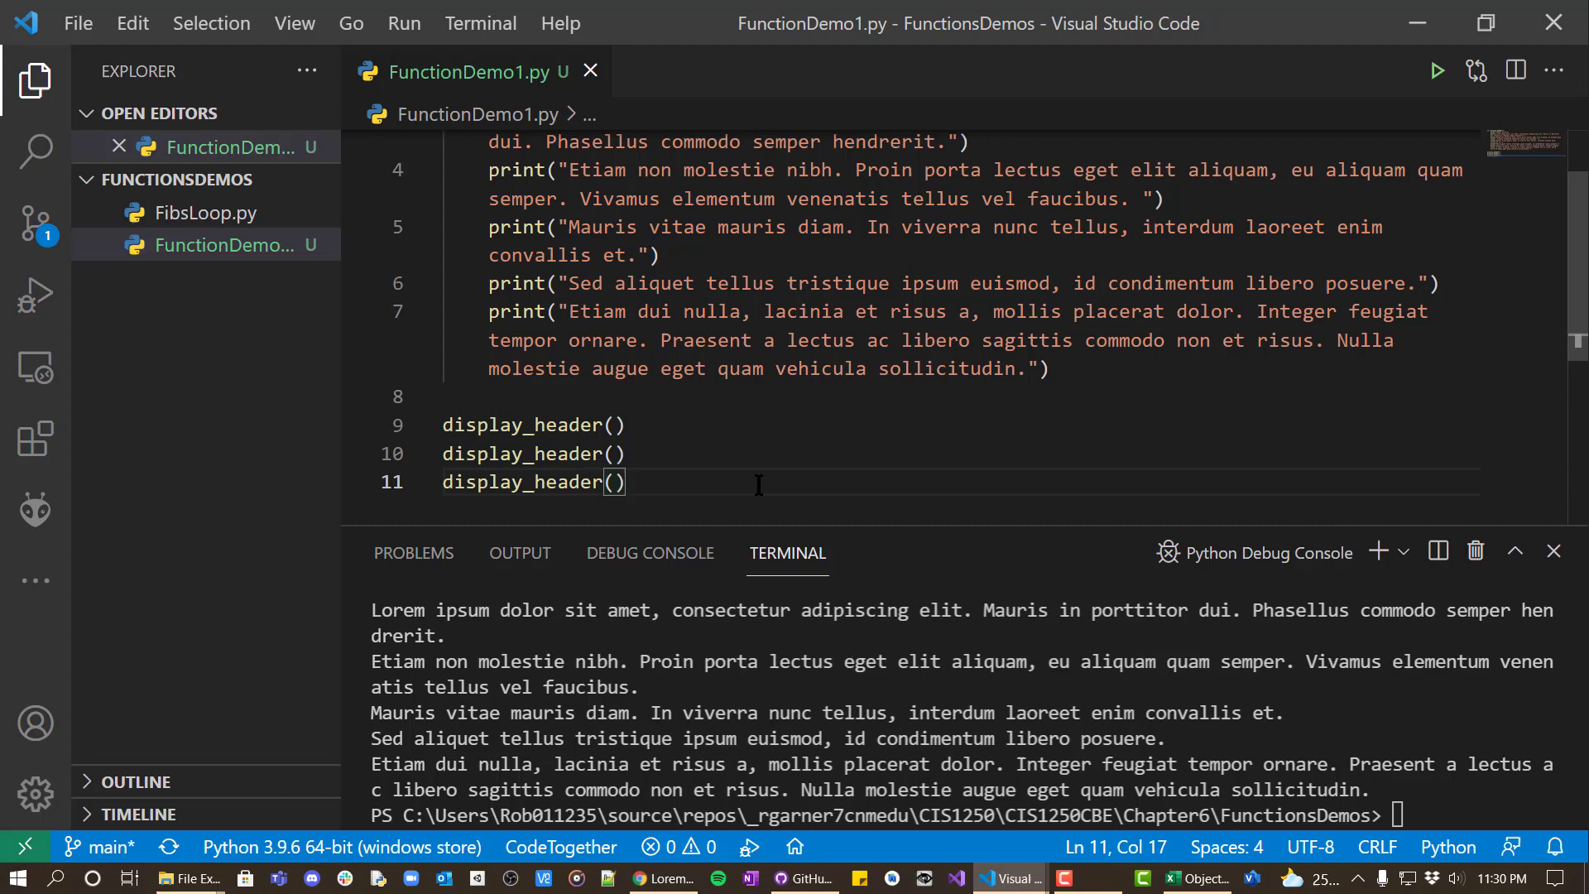
mouse_move(922, 699)
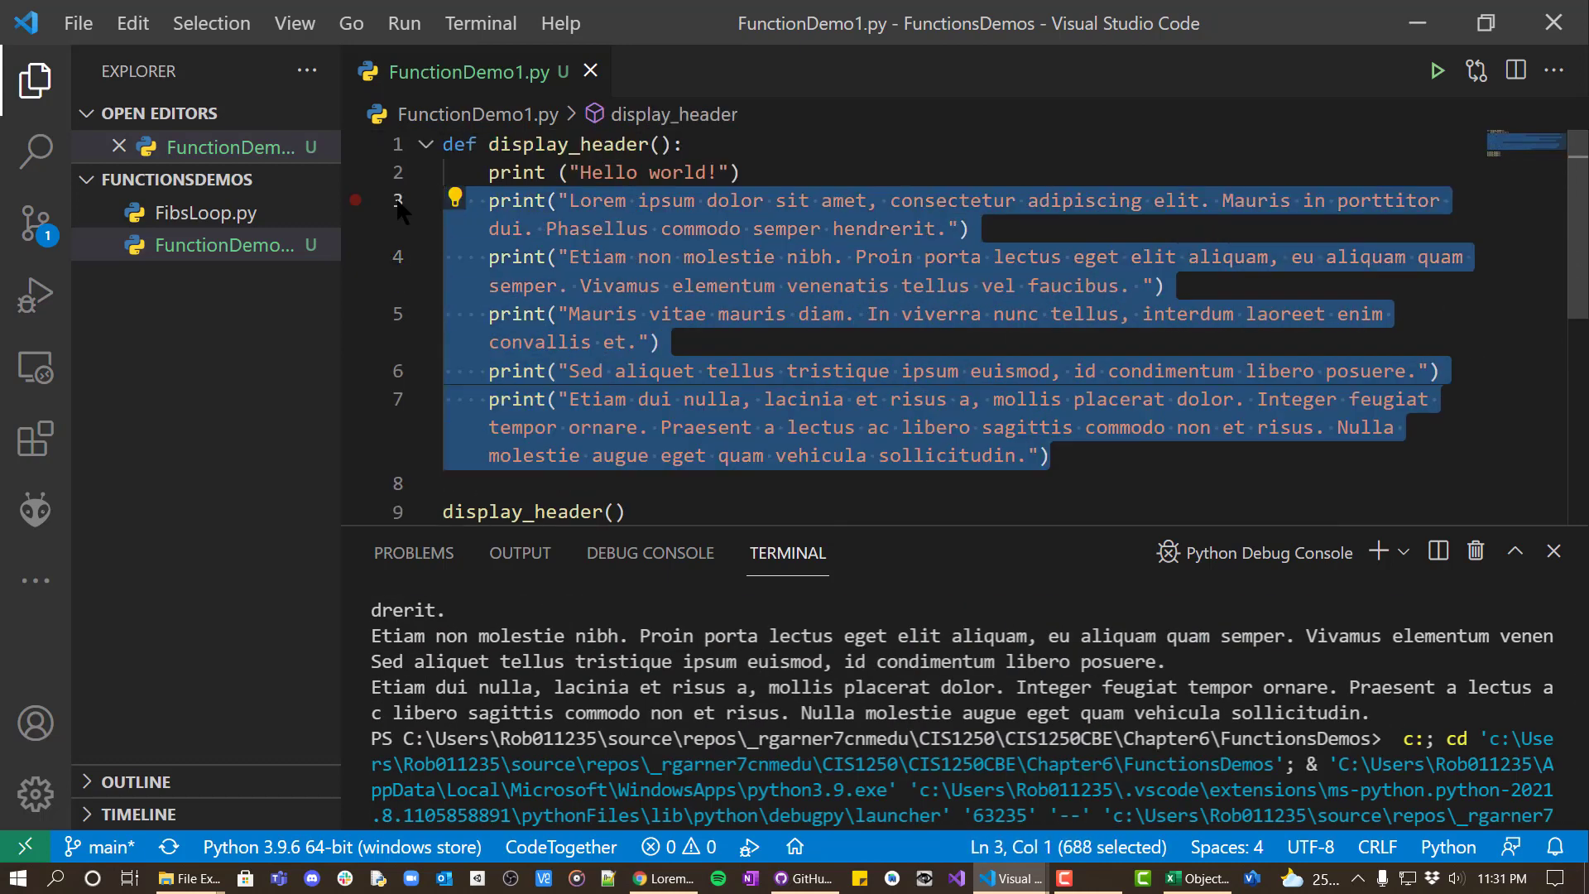
- Remove the commented-out Lorem print lines and leftover blank line from display_header()
key(ctrl+/)
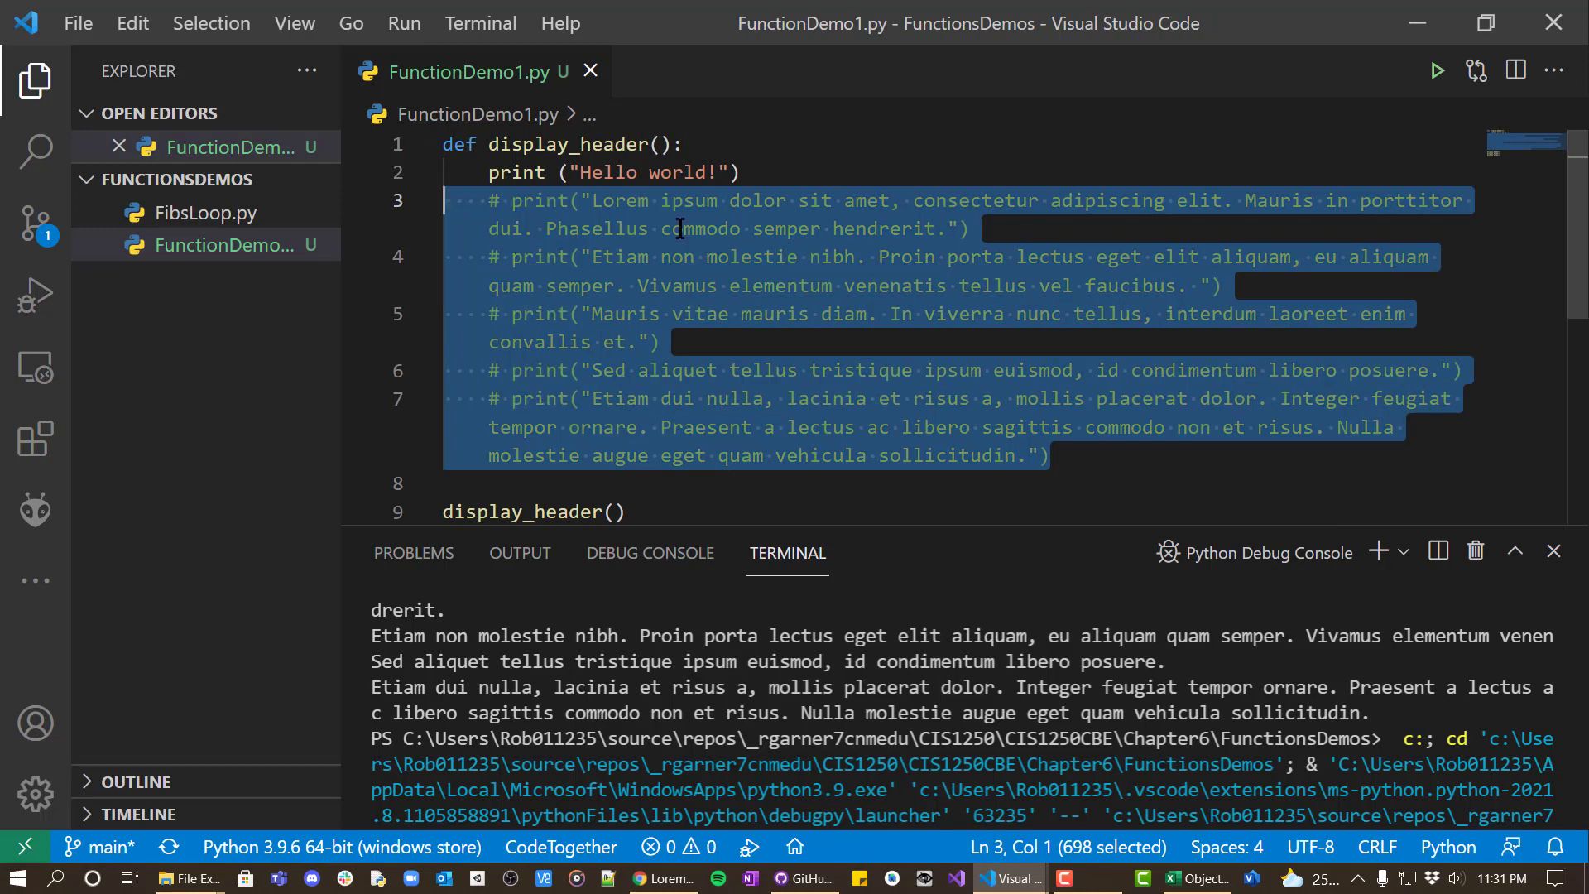
click(730, 172)
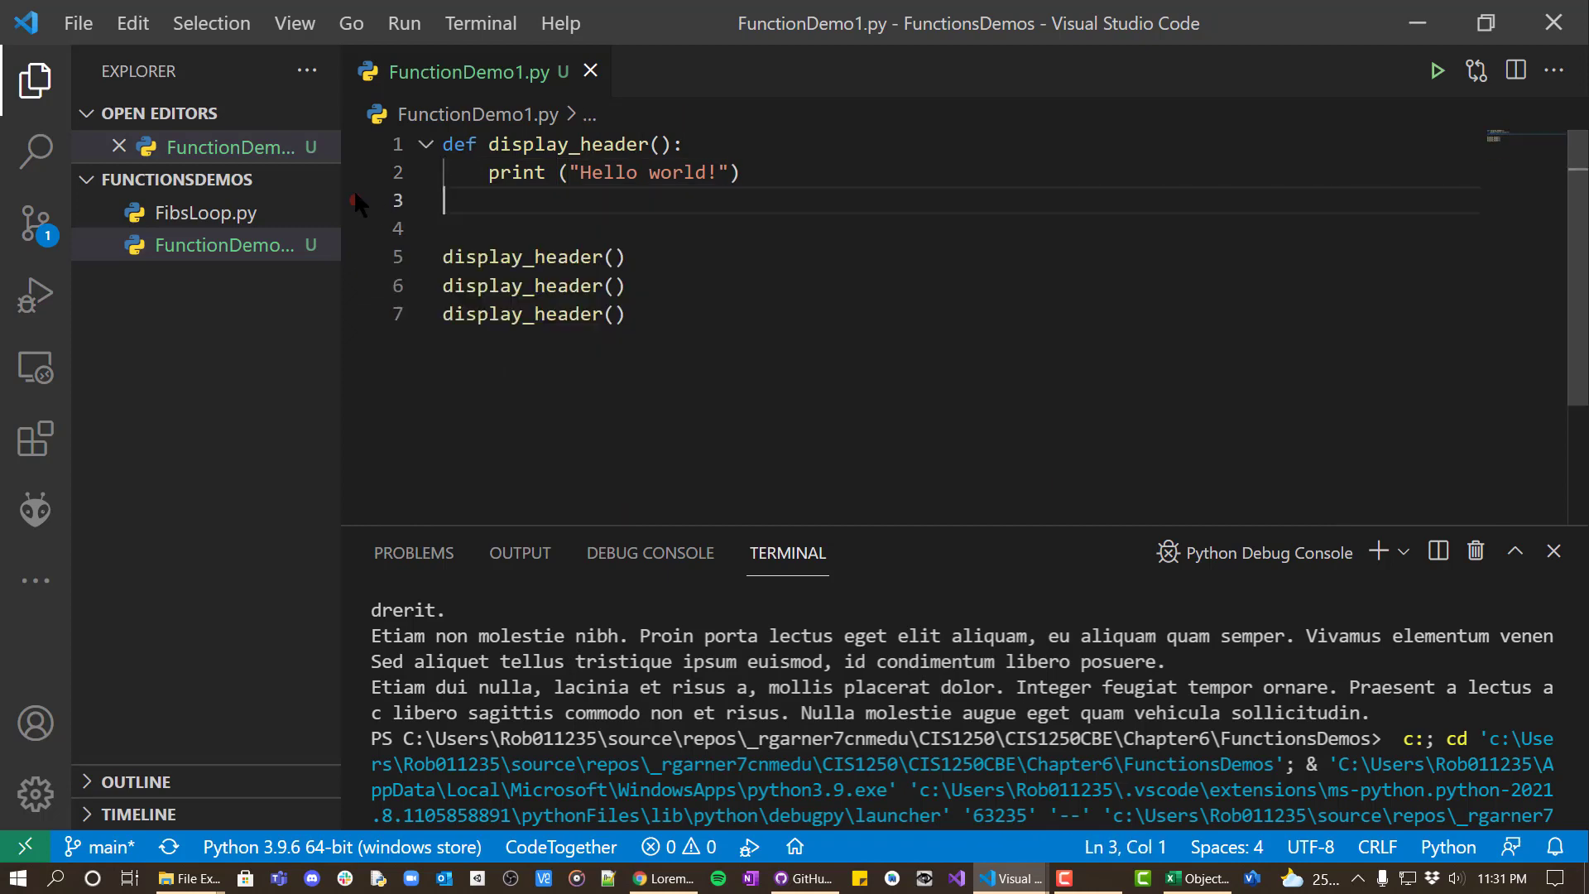
key(Backspace)
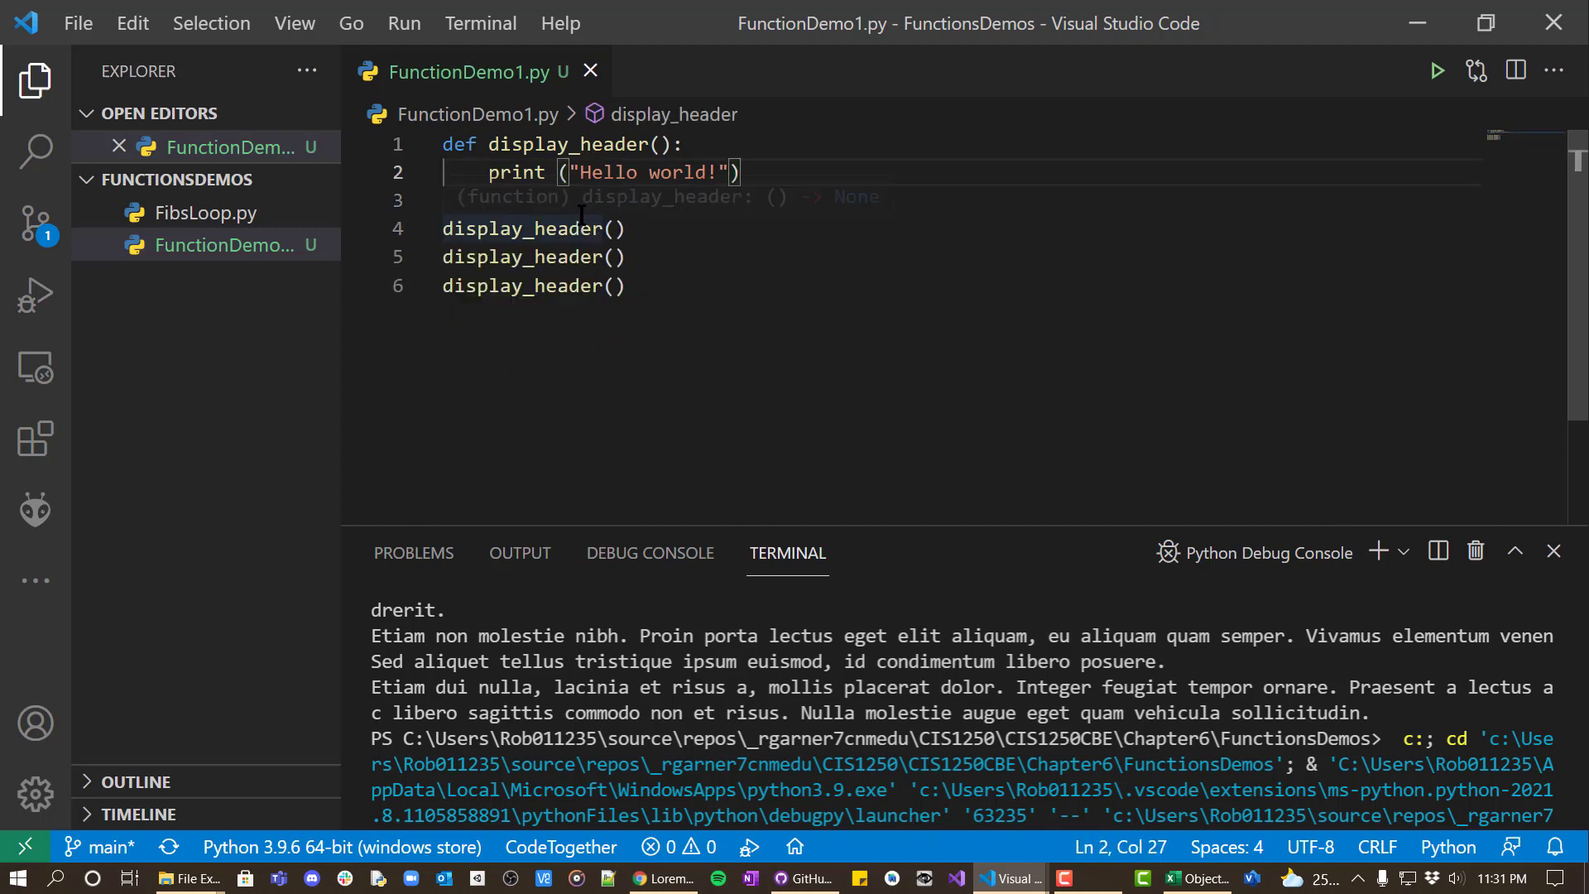
click(689, 199)
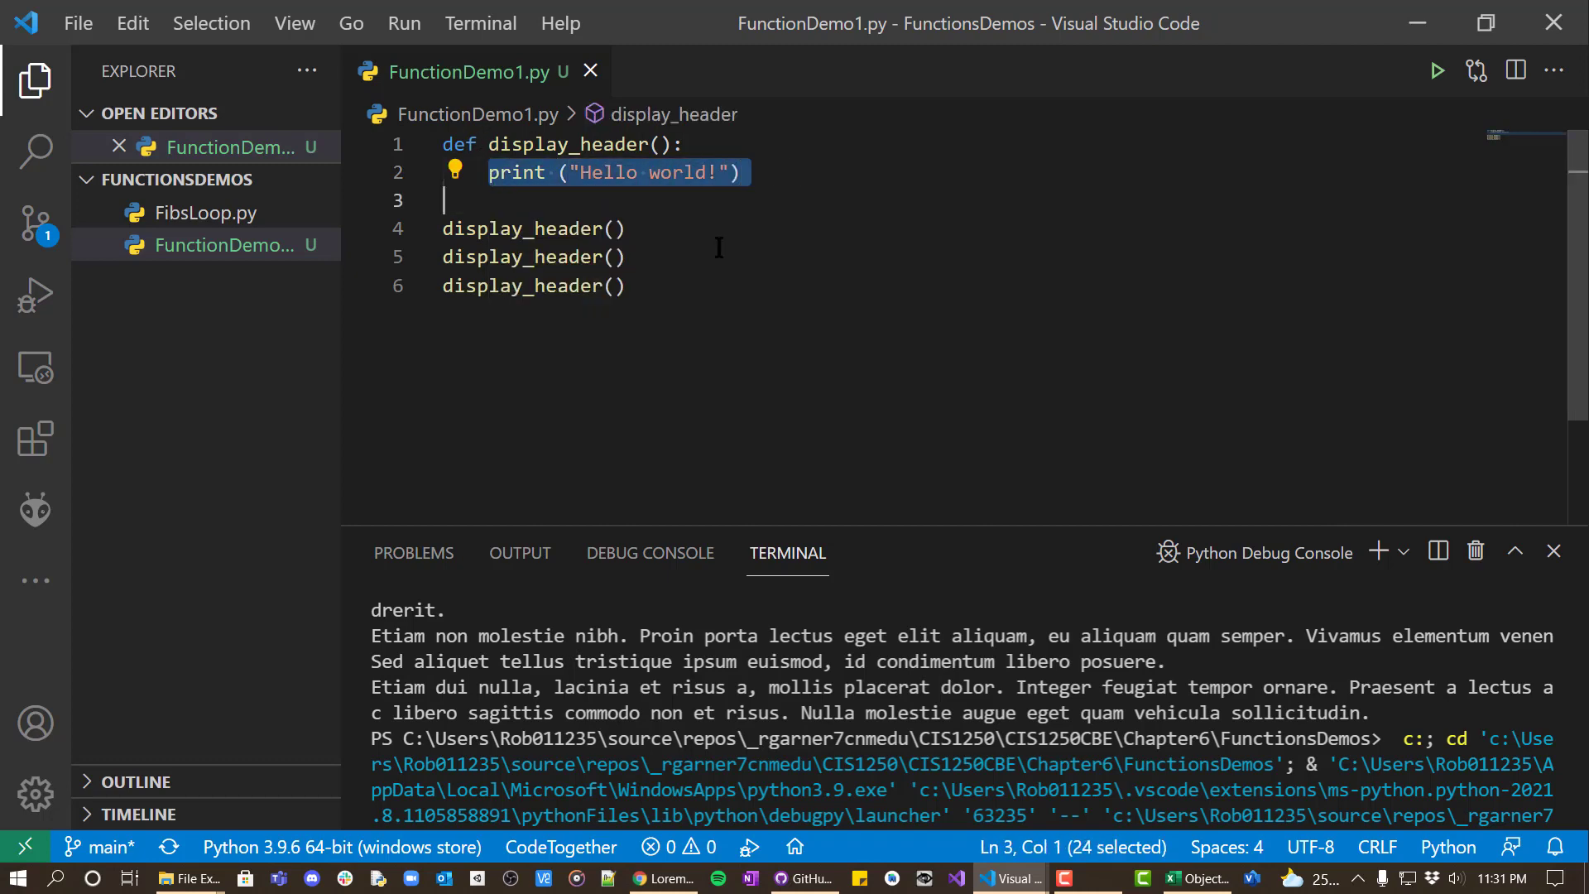
- Run the script with six display_header() calls, printing Hello world! six times
click(623, 286)
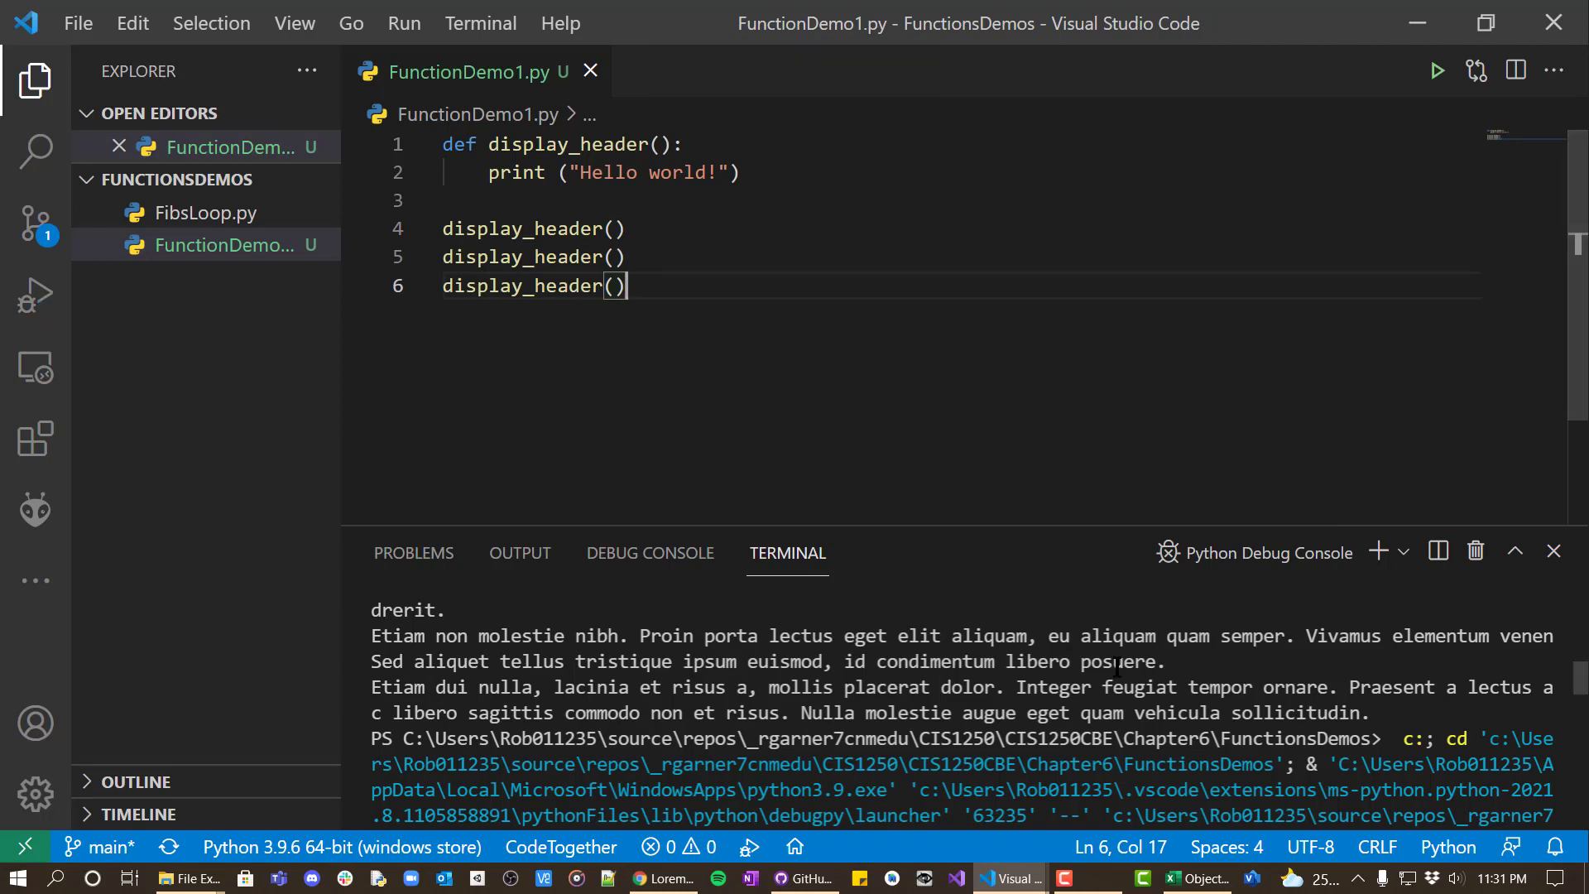
click(1435, 69)
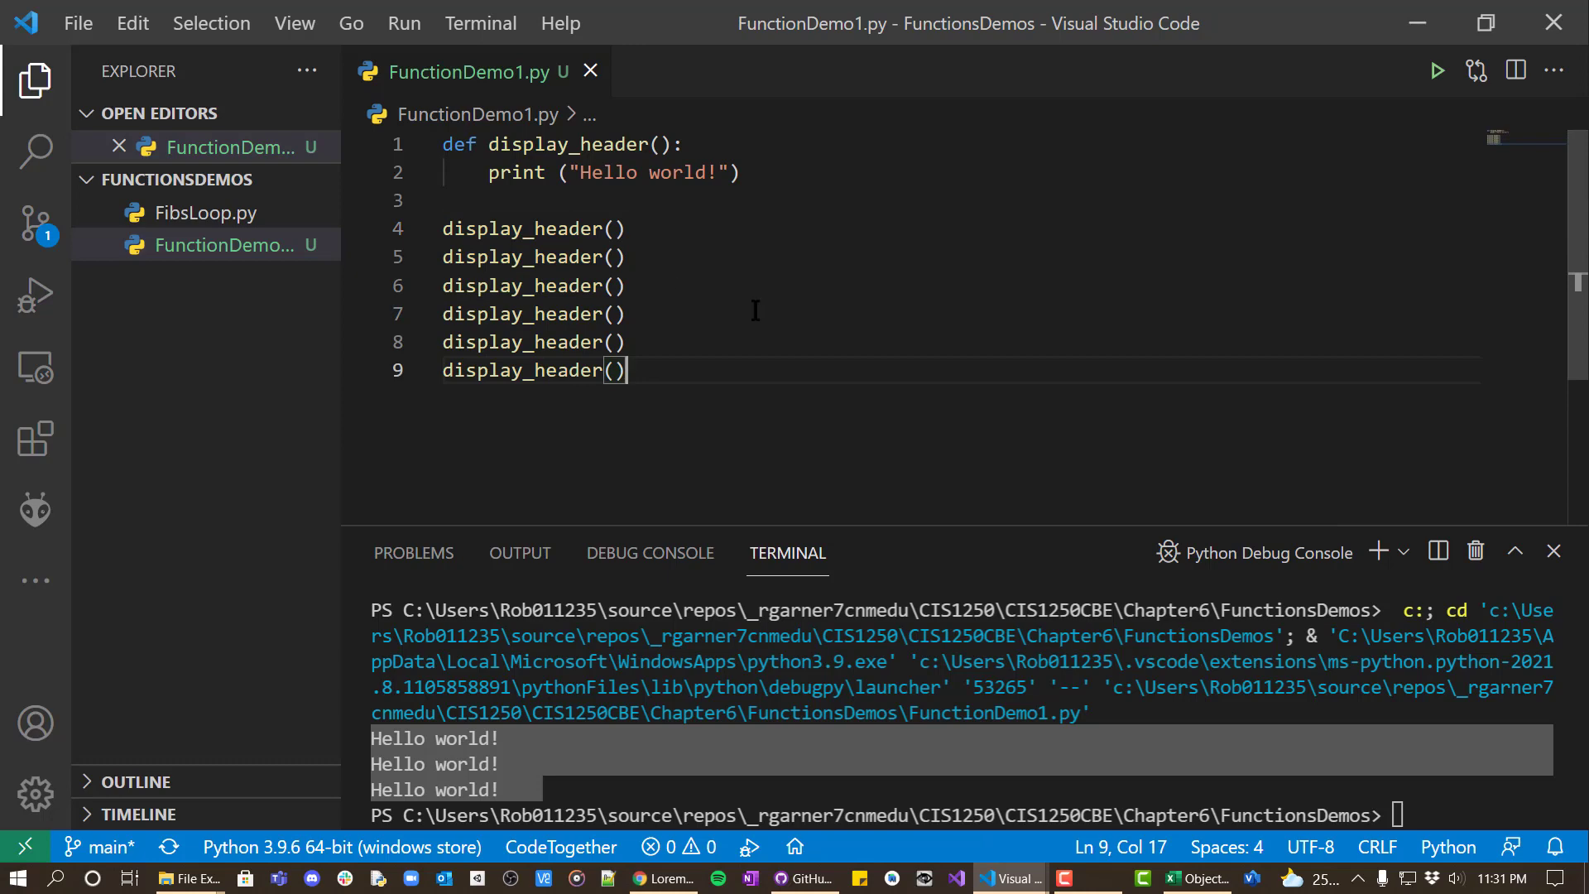
click(1435, 70)
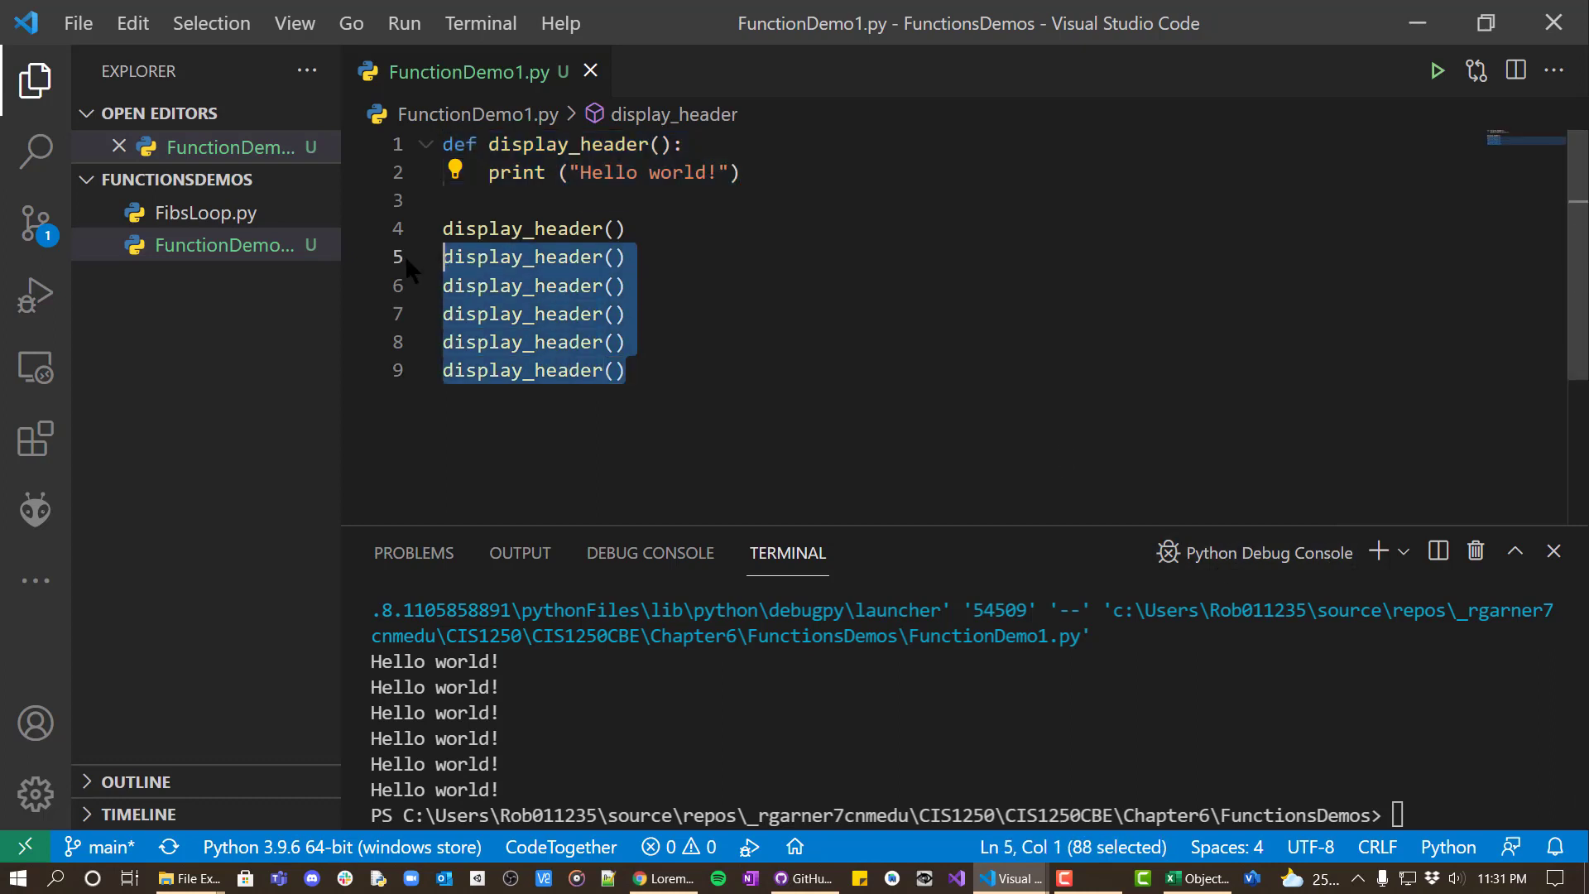
- Delete the extra calls and add a for i in range(6): loop around the call
key(Delete)
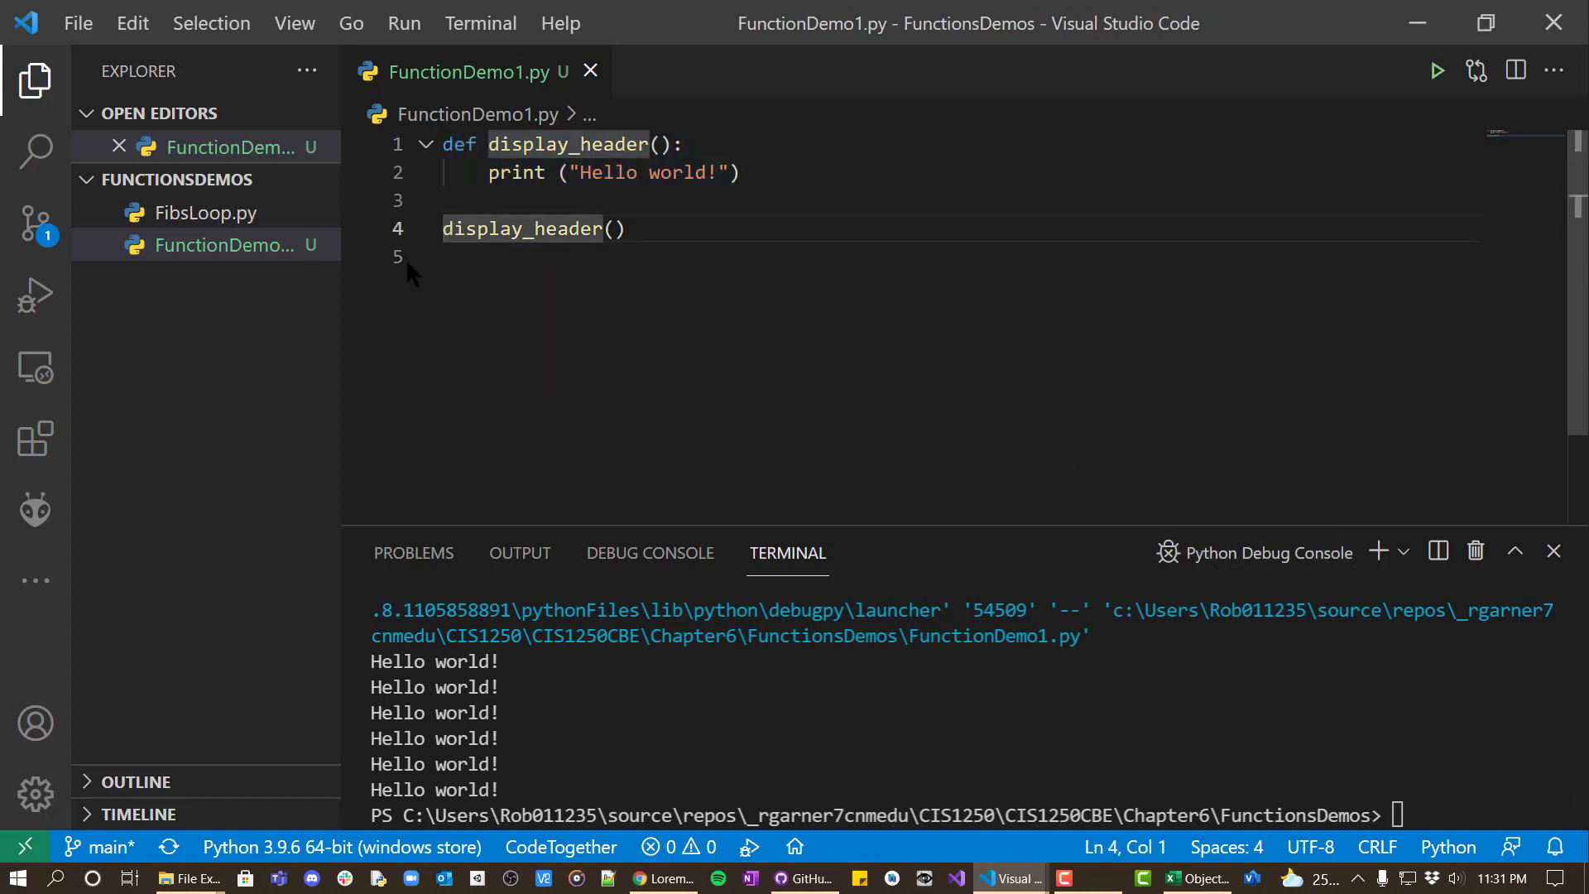
text(for)
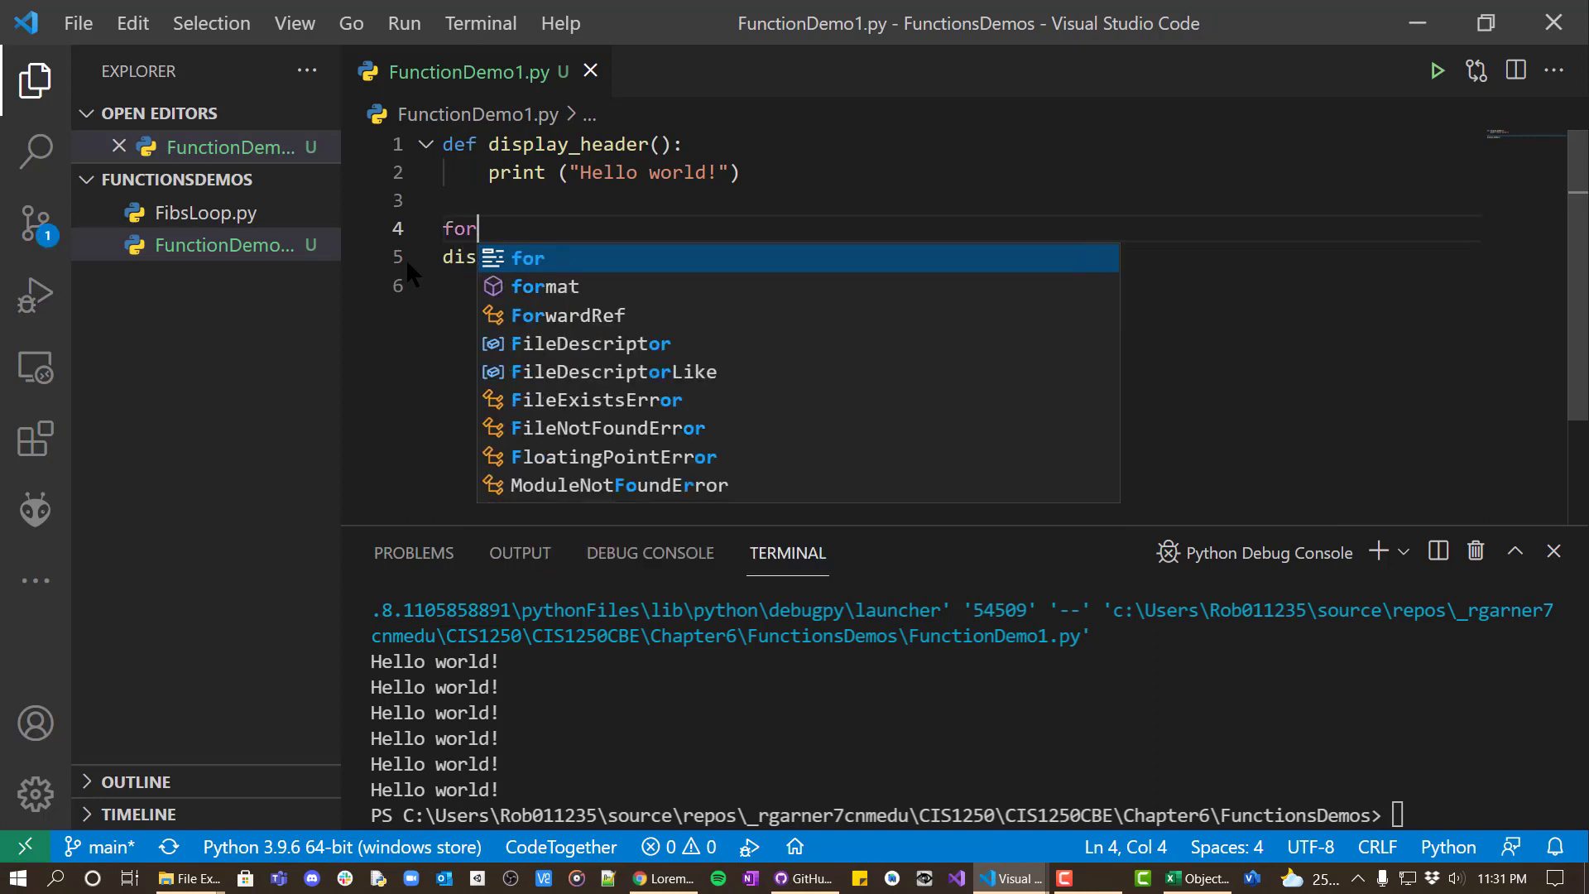
text(for)
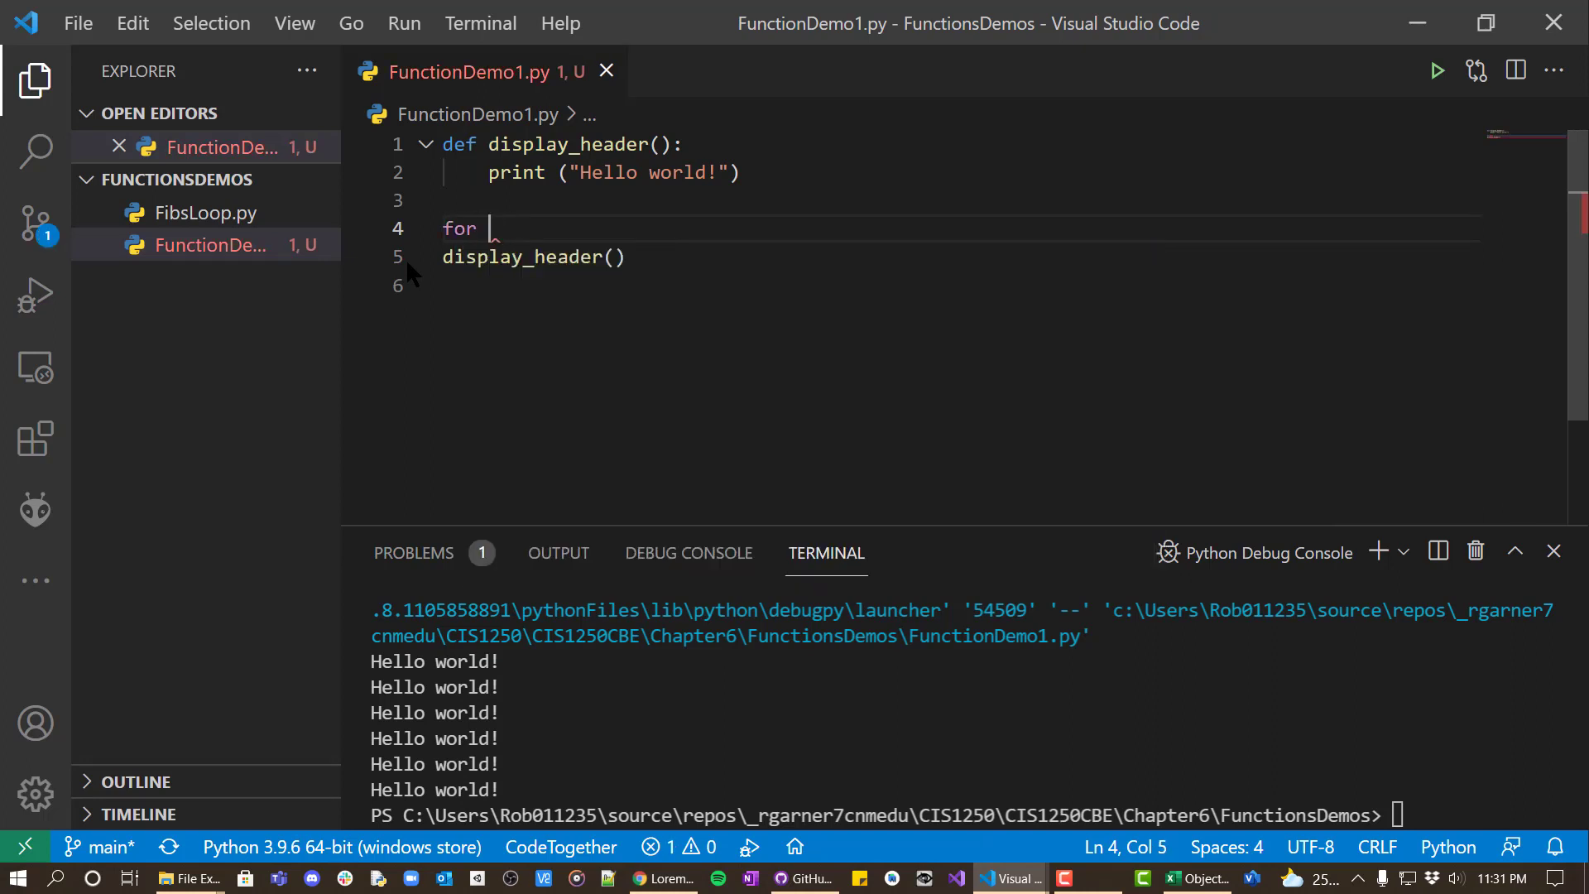
text(i in range()
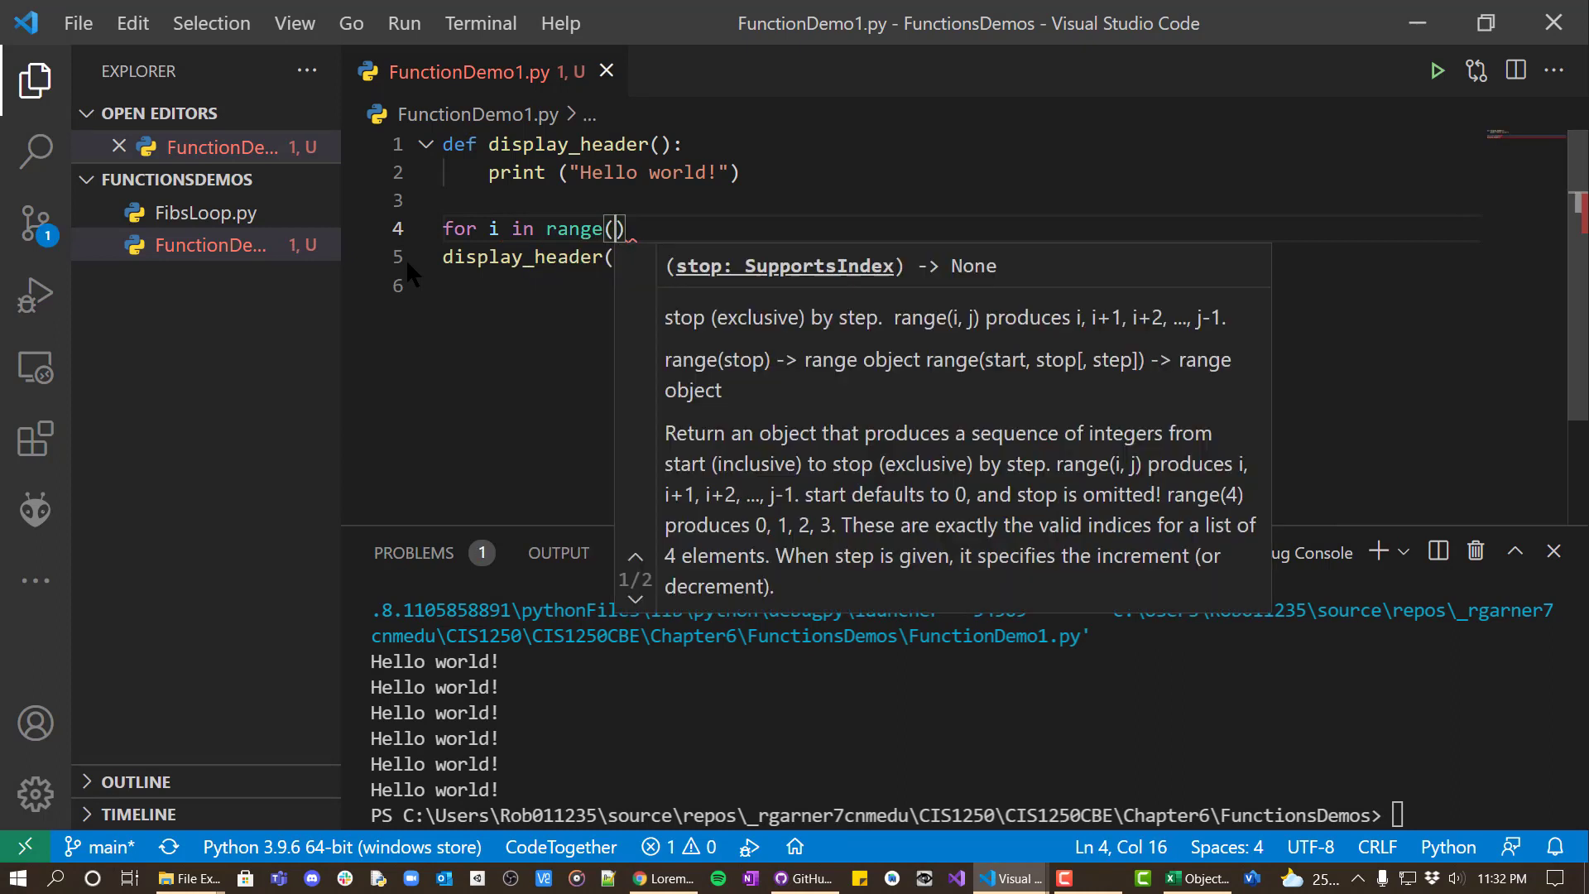
text(6):)
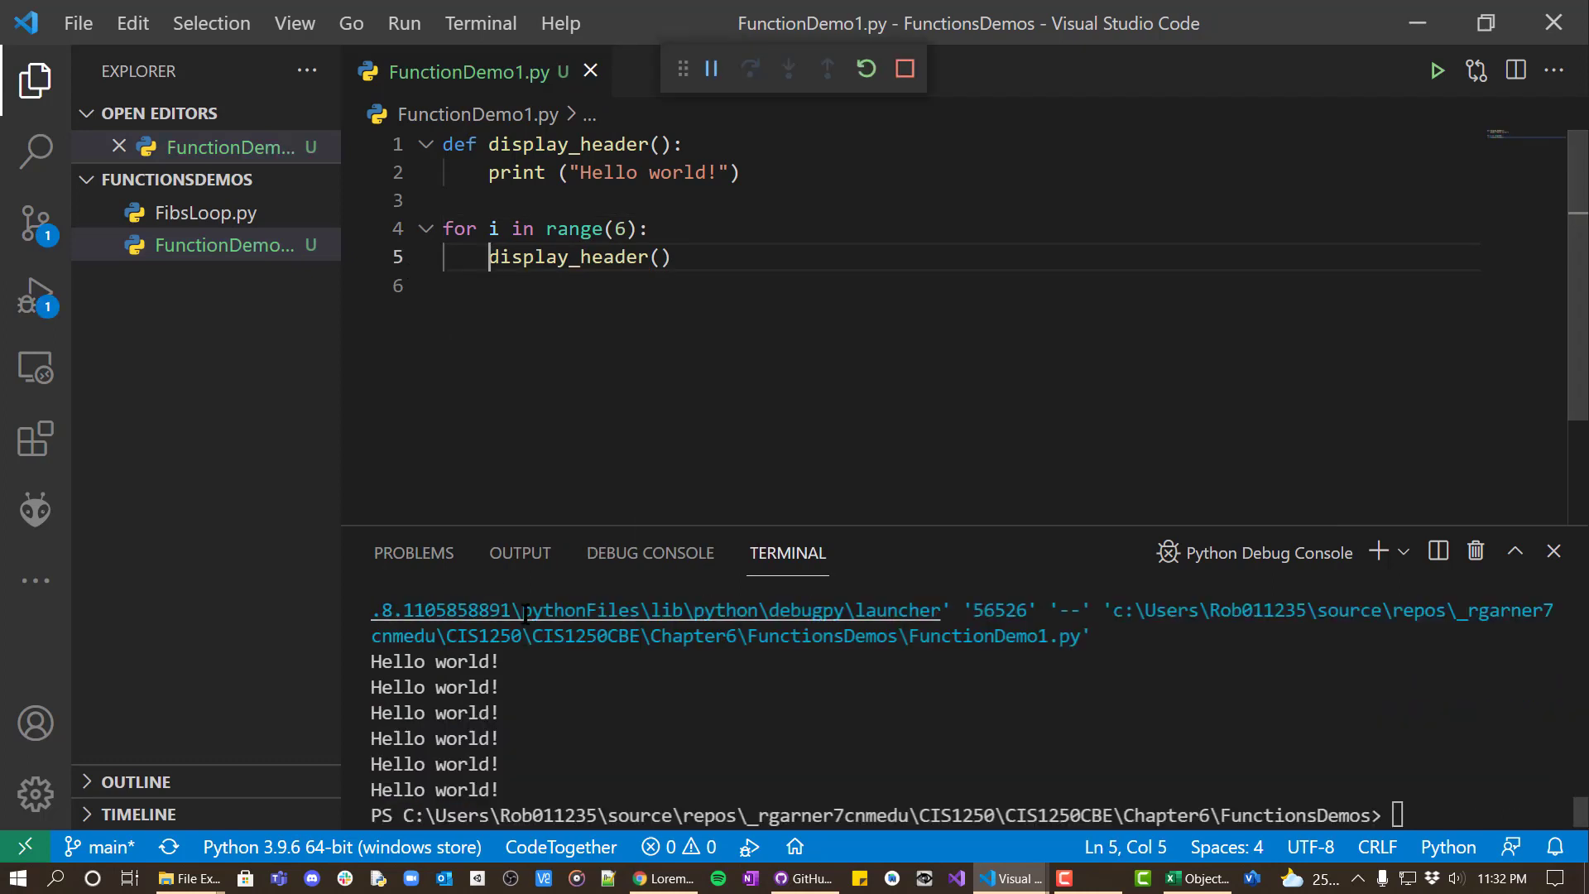
- Change the loop count from 6 to 10 and rerun the file
click(903, 67)
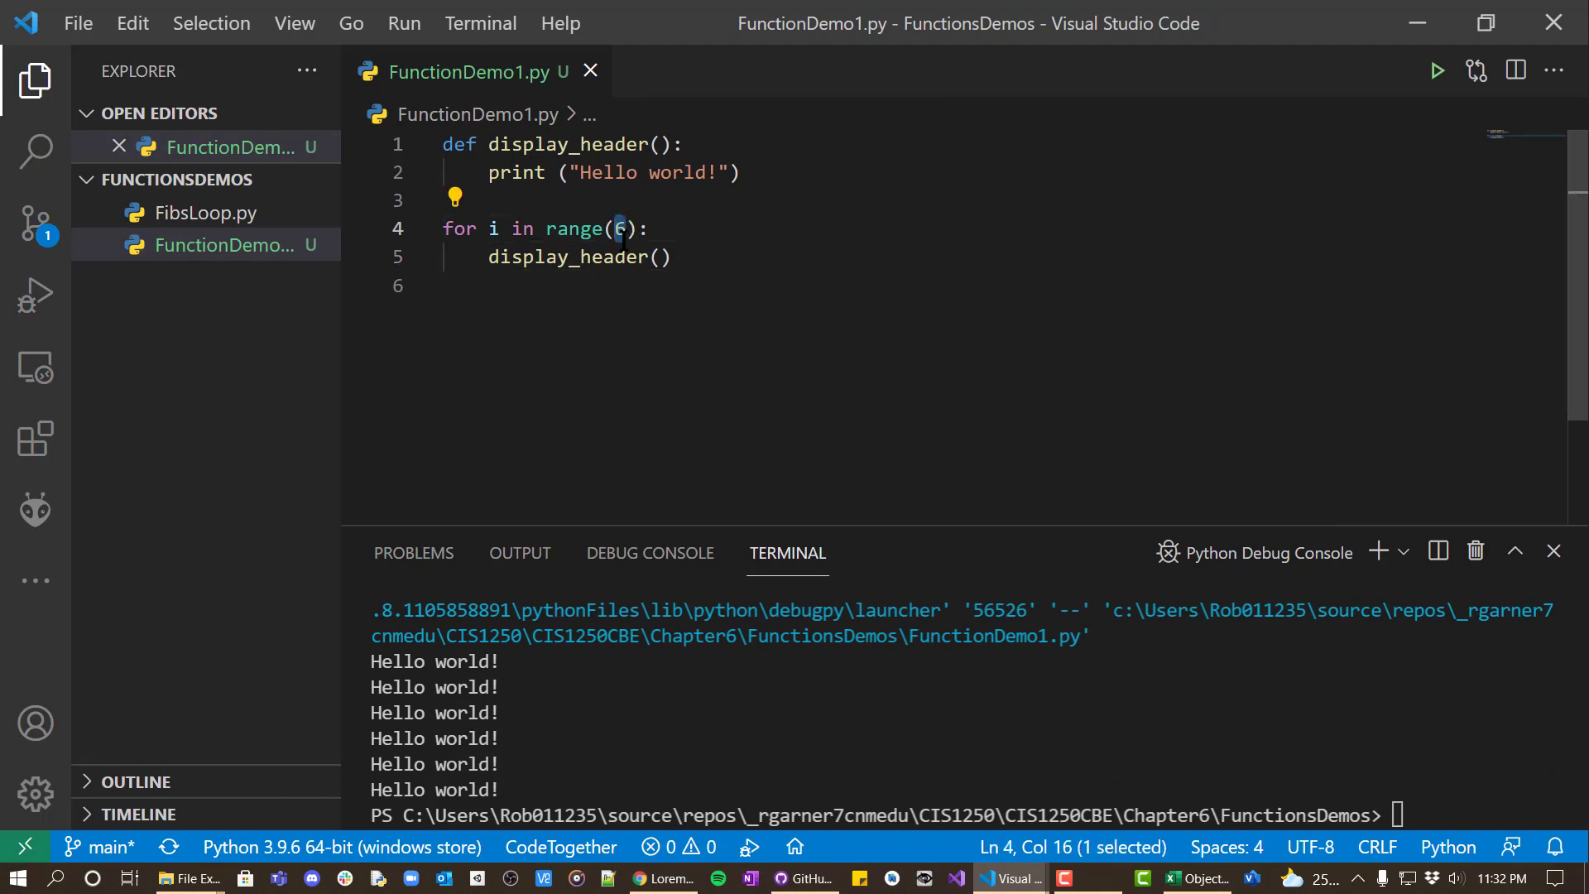
text(10)
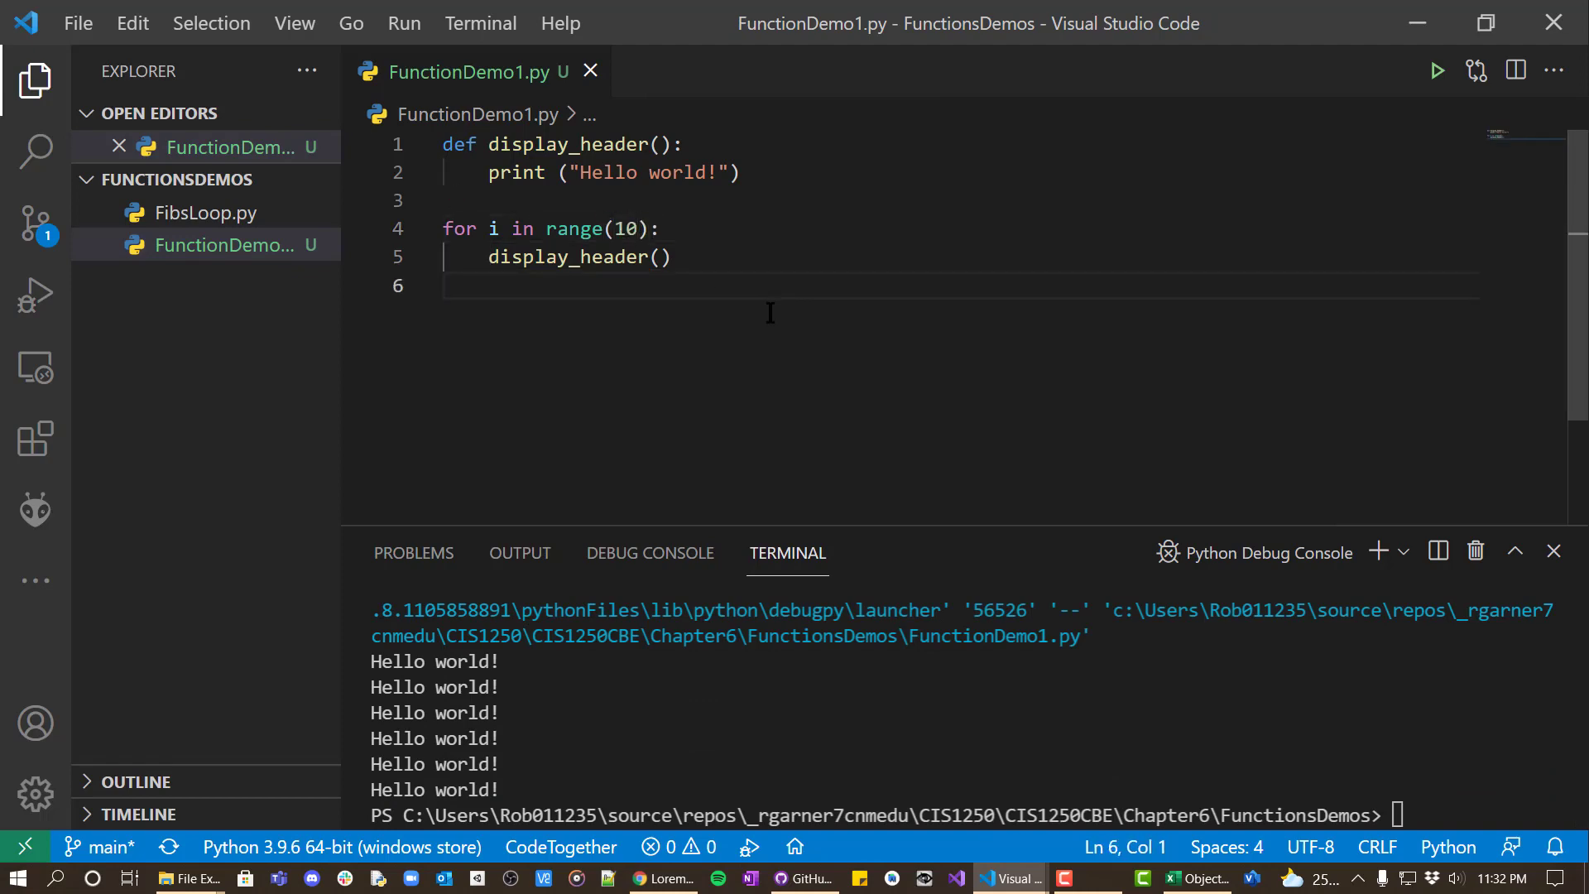
scroll(down, 3)
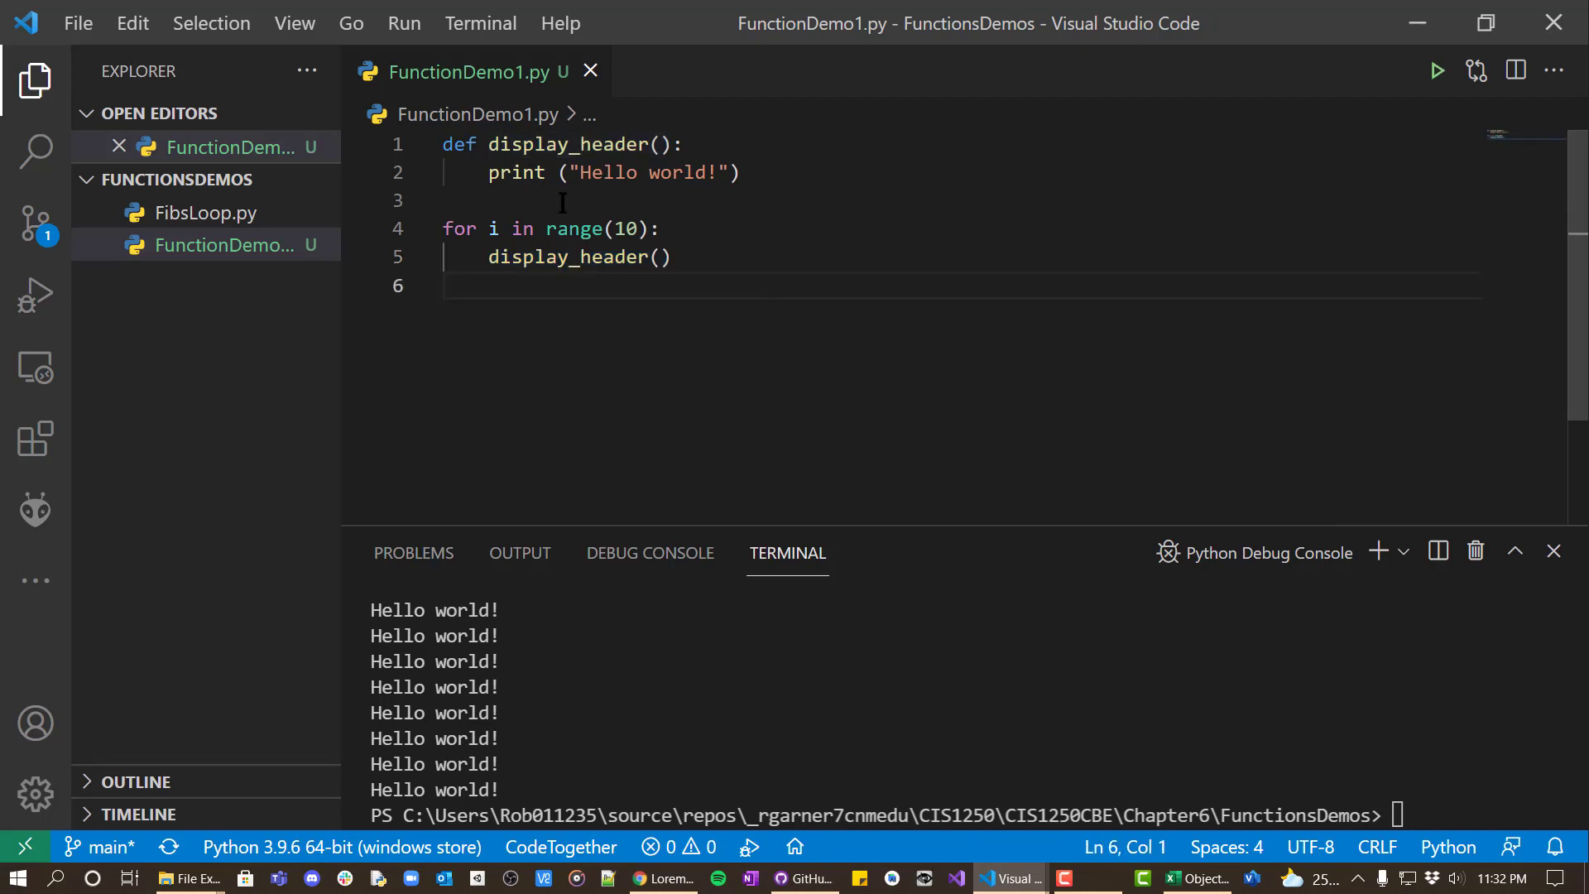
click(671, 256)
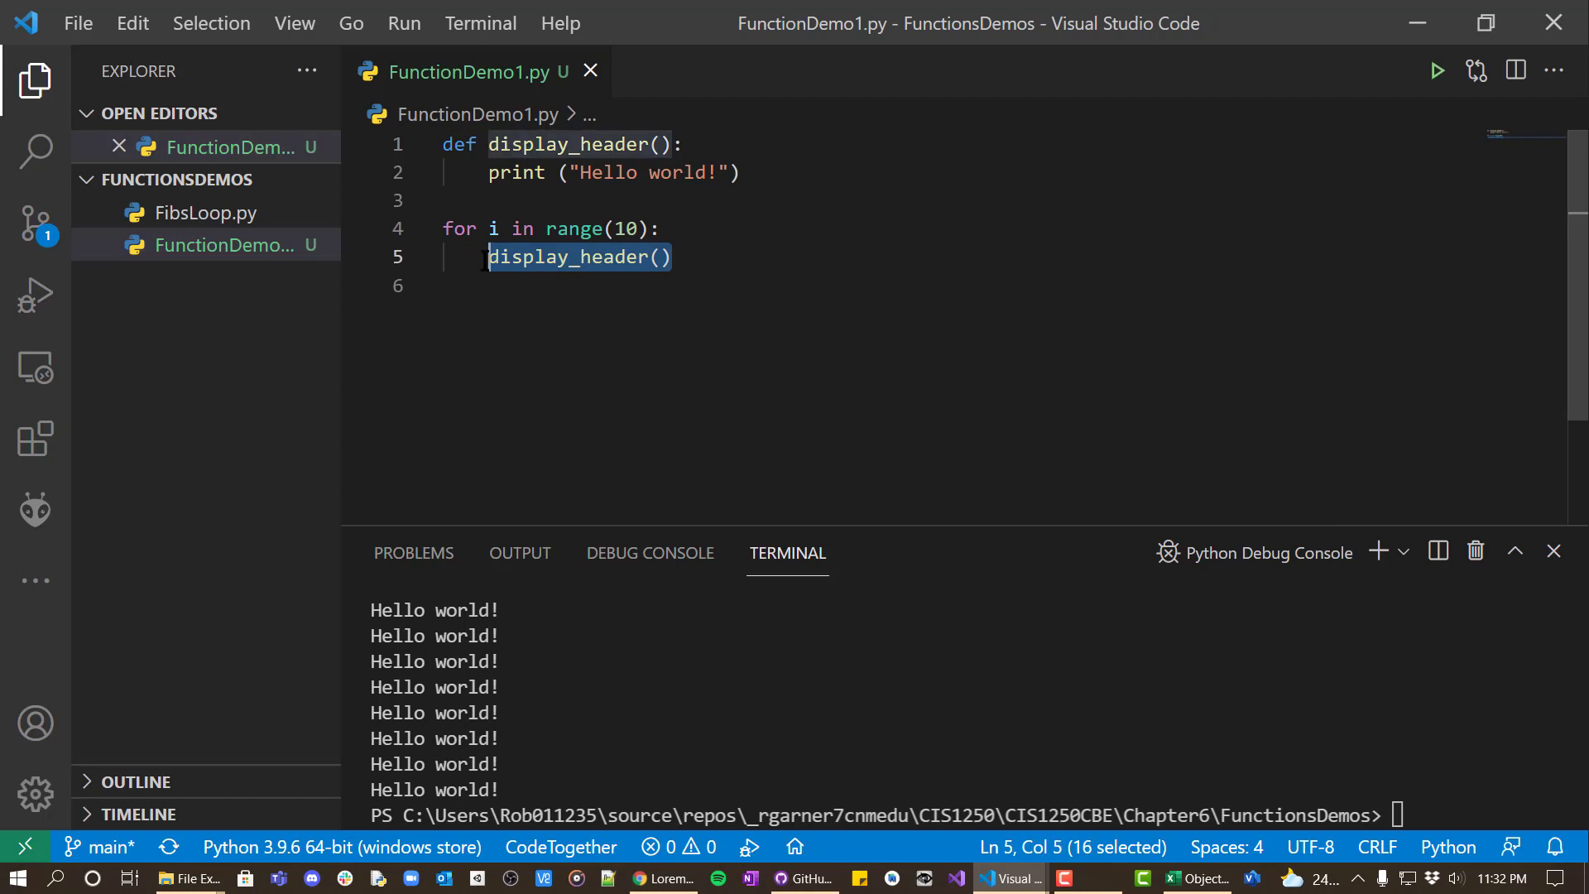
mouse_move(578, 256)
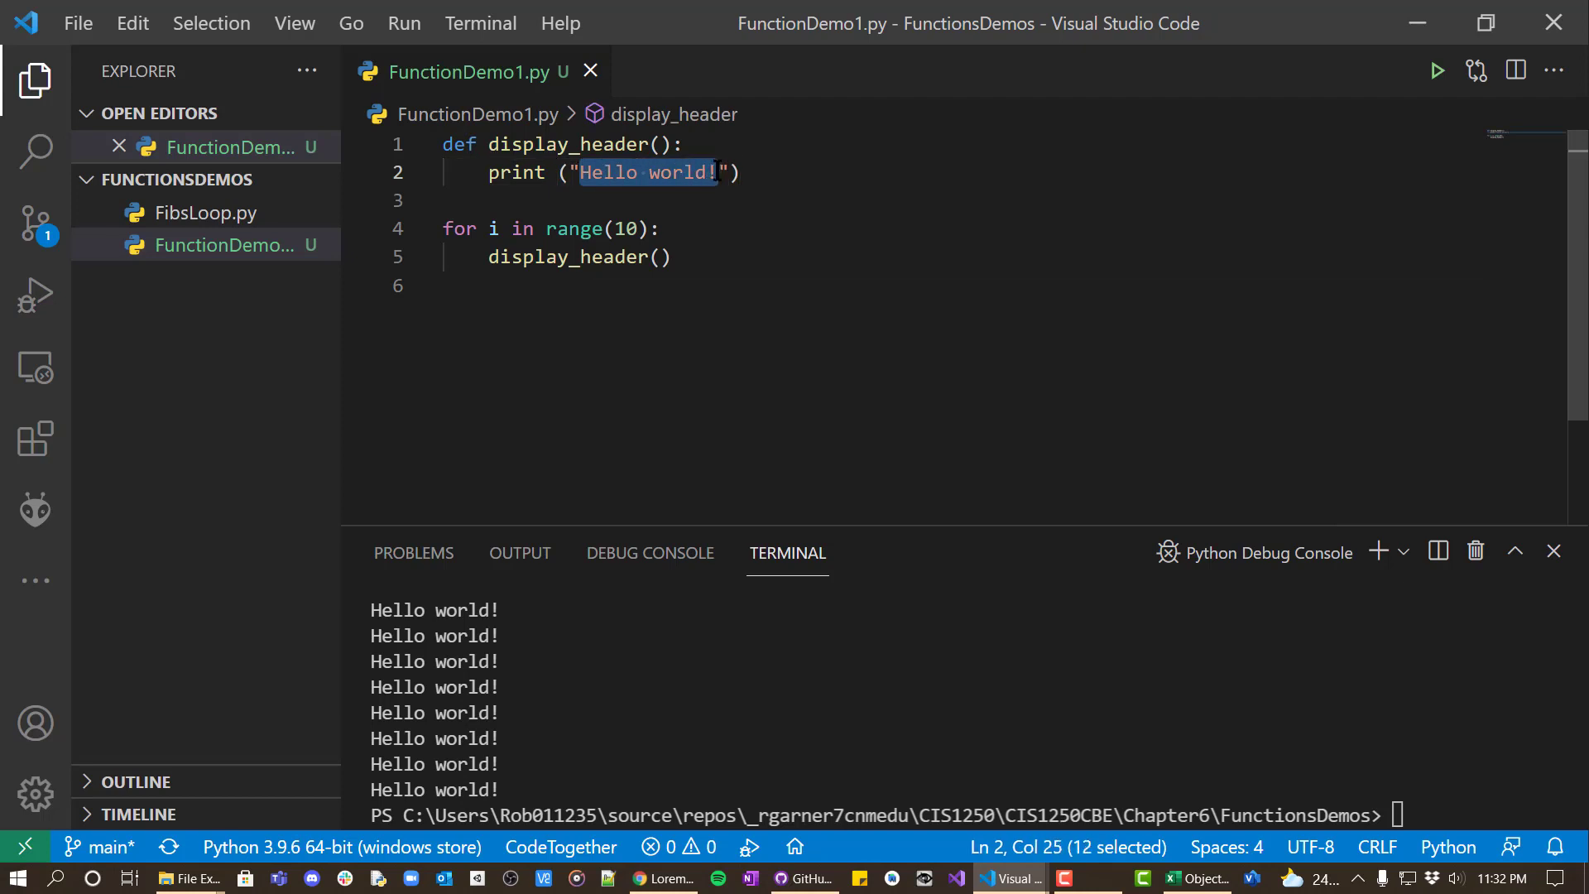
- Change the print message to "Welcome to supper do stuff 3000!" and start a print( line below
text(Welco)
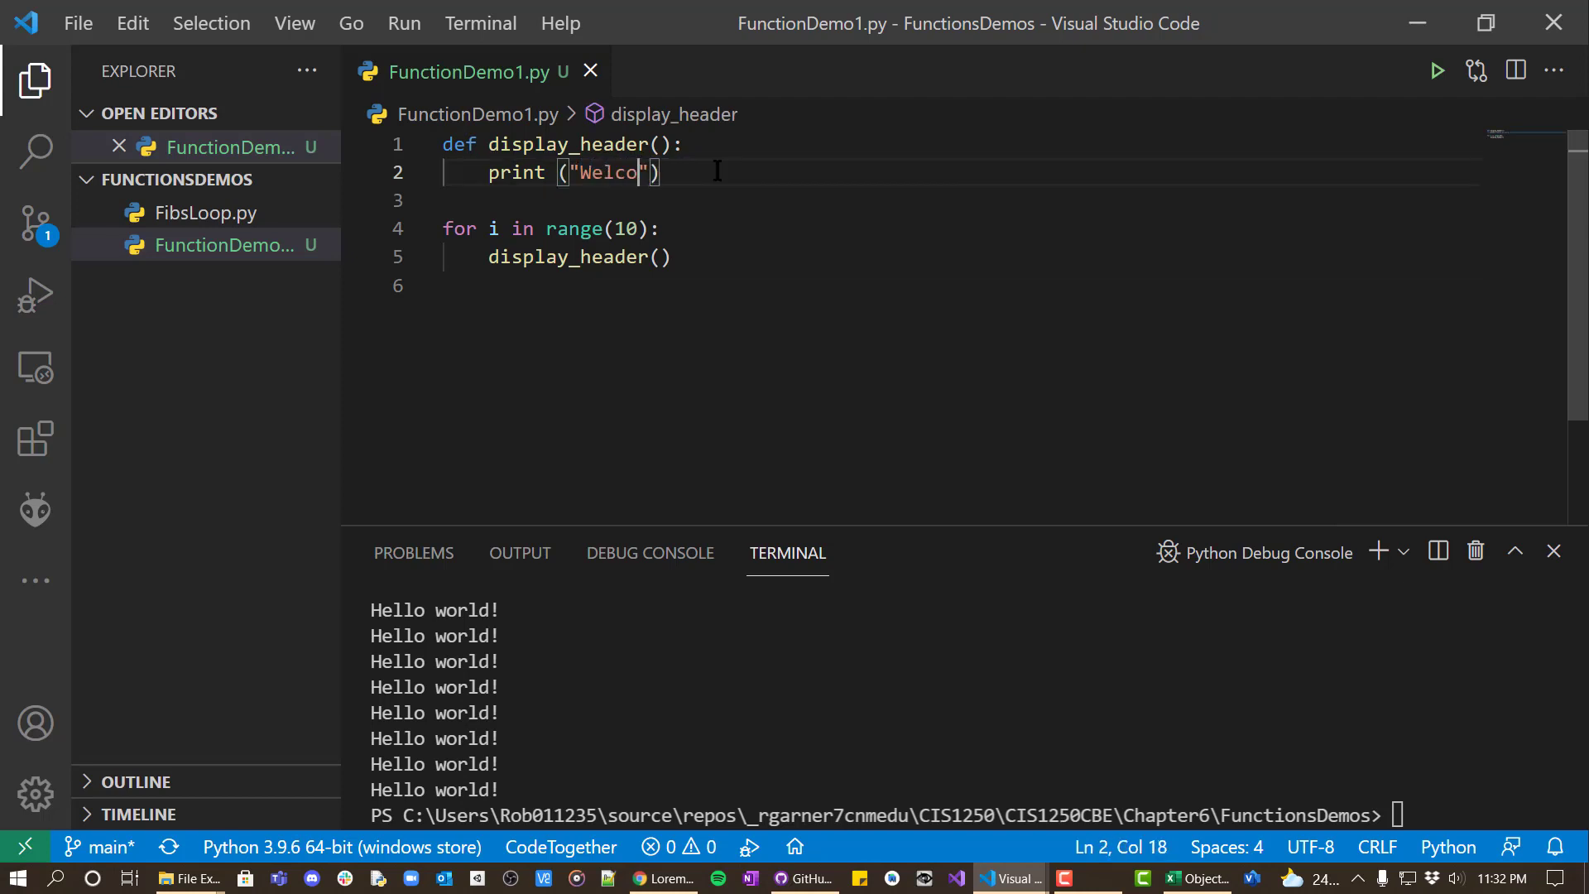
text(me to my pro)
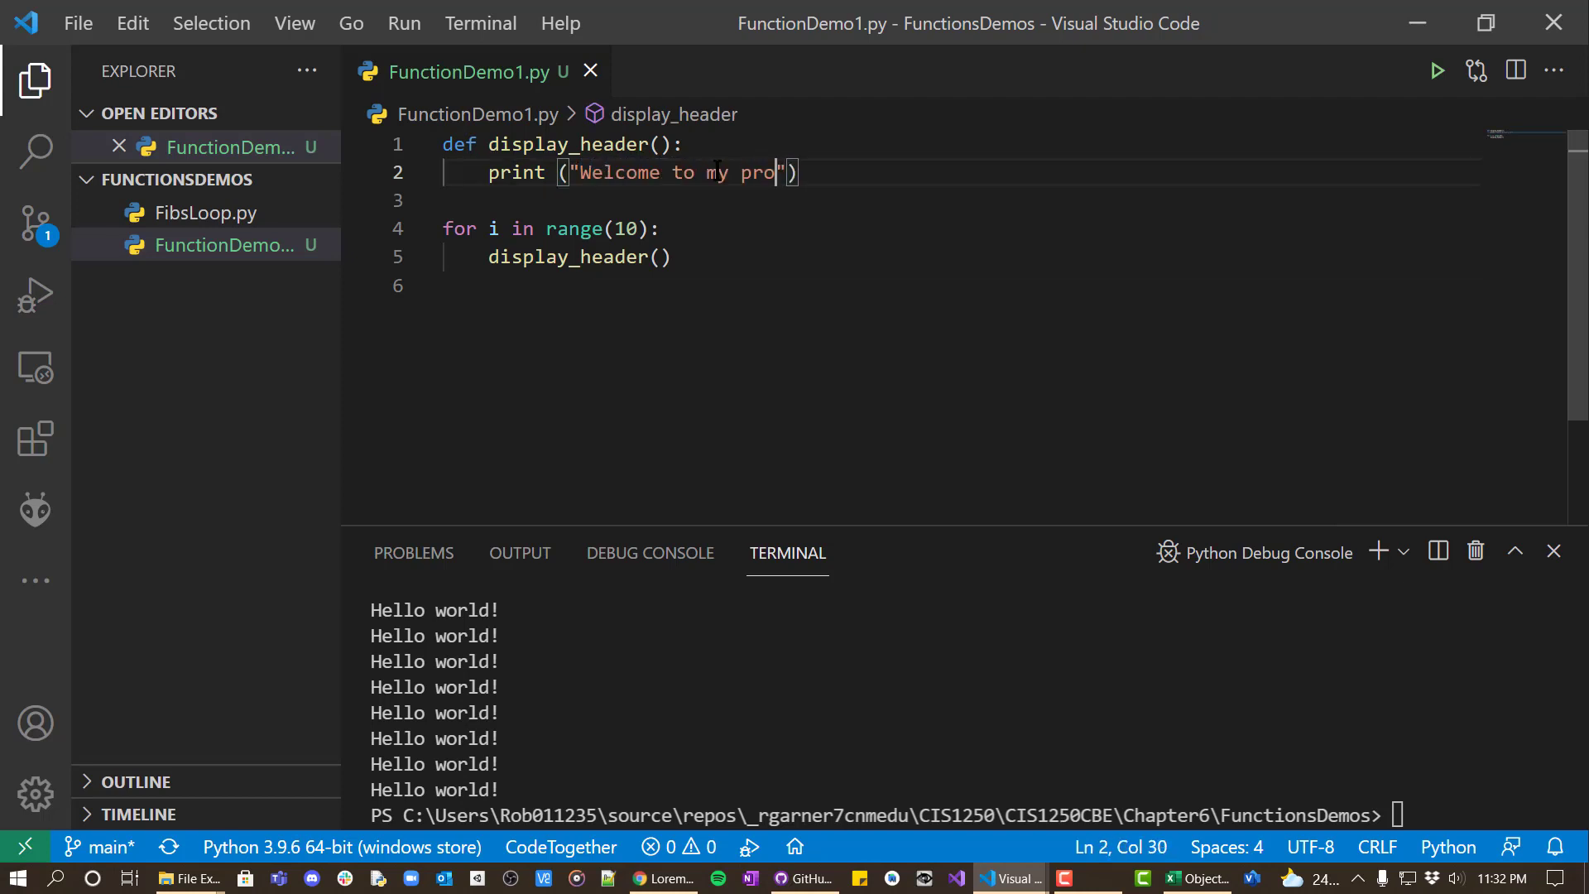
text(gr)
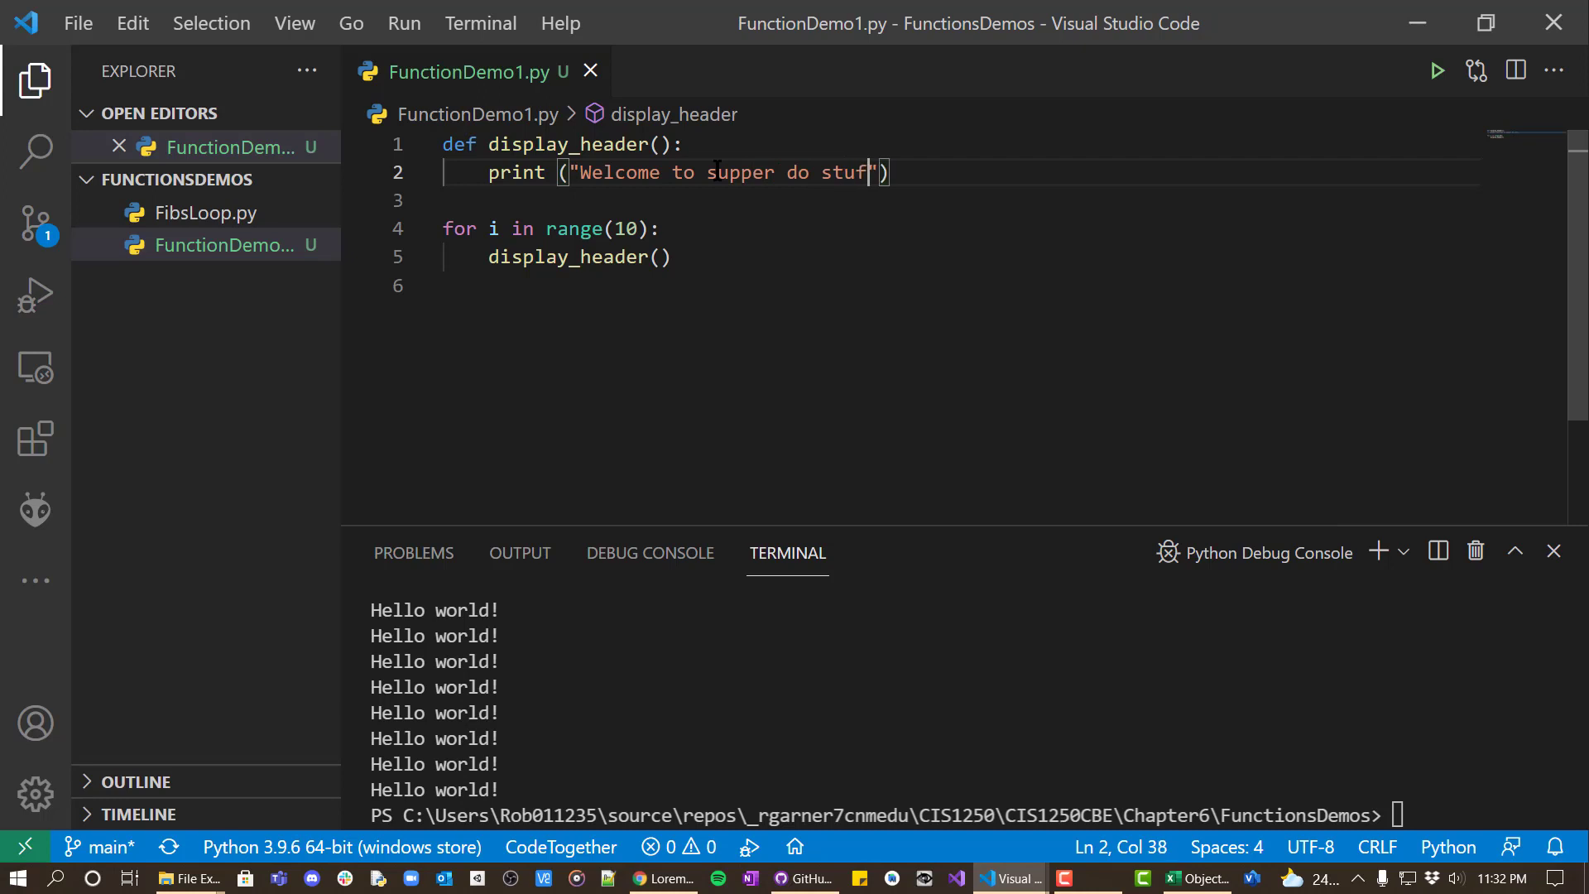
text(300)
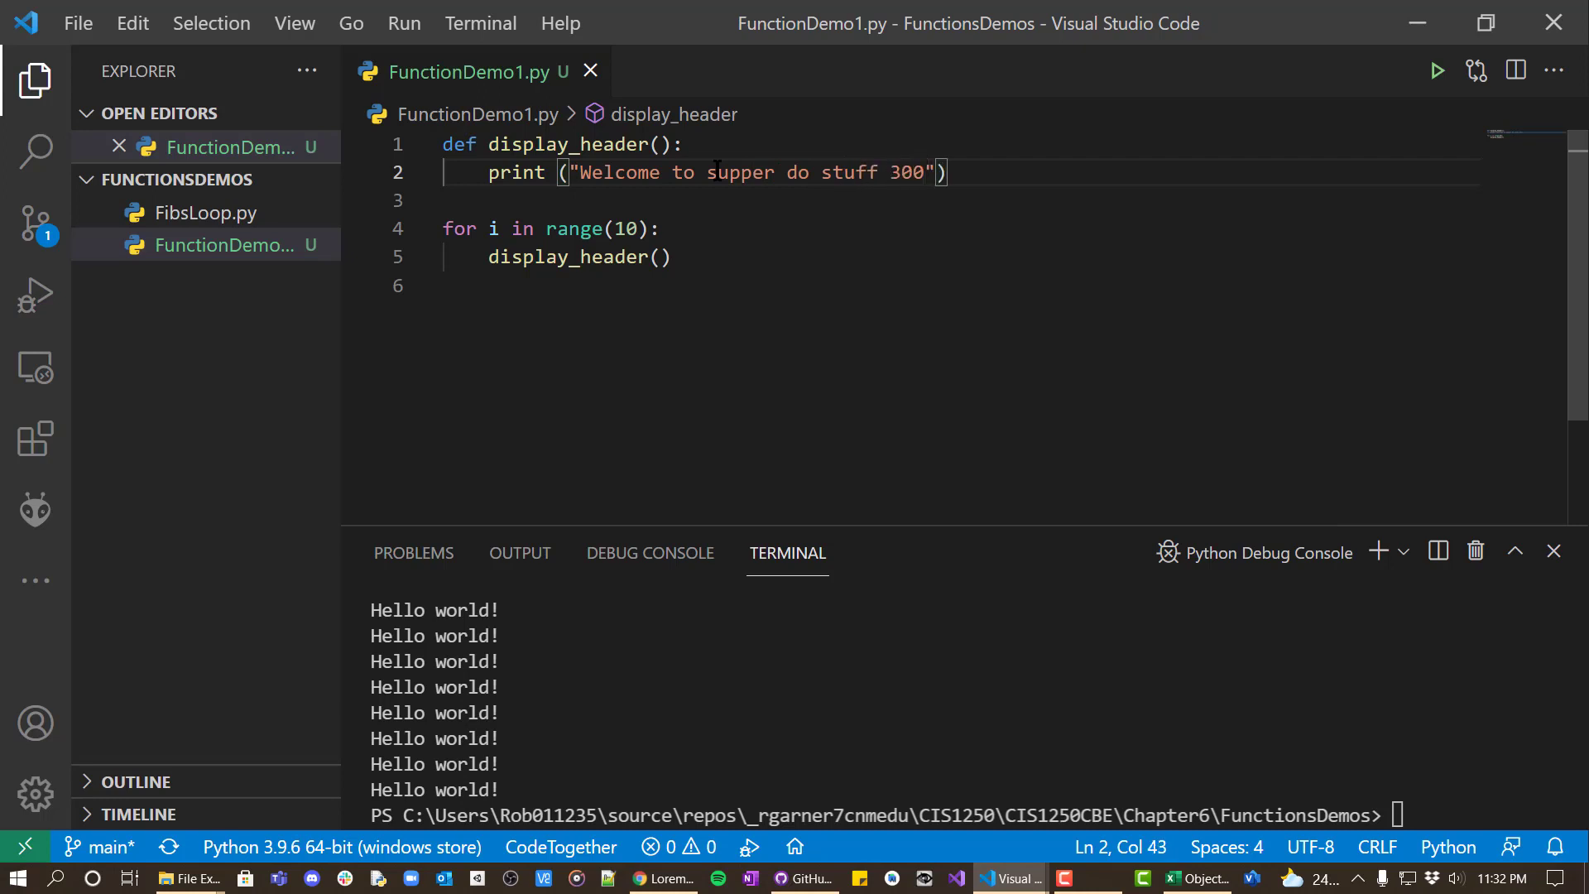
text(0!)
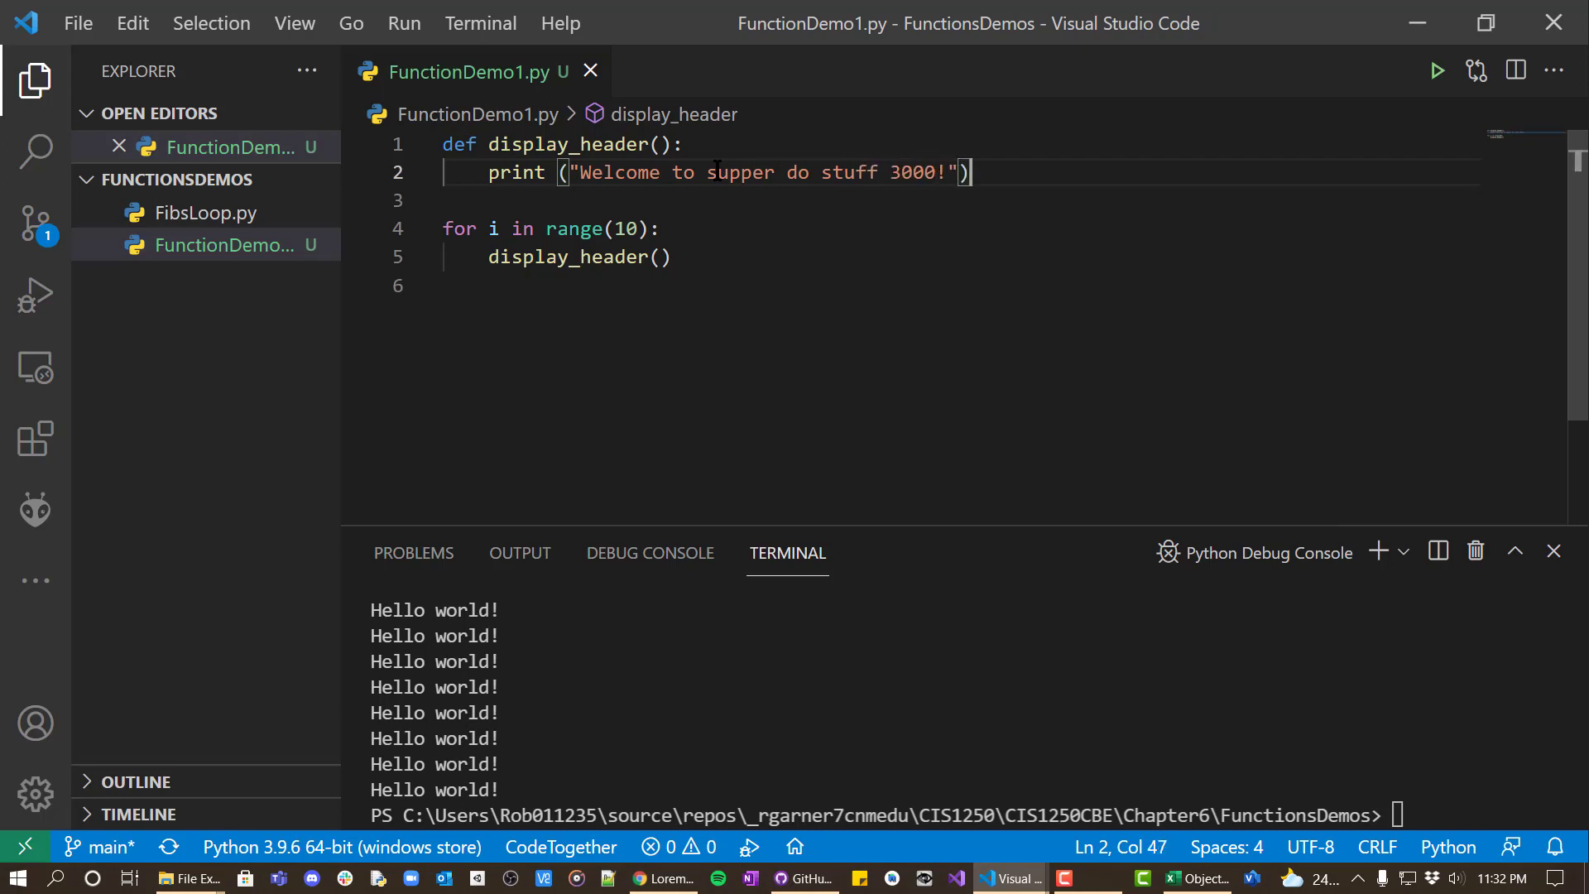
text(print ()
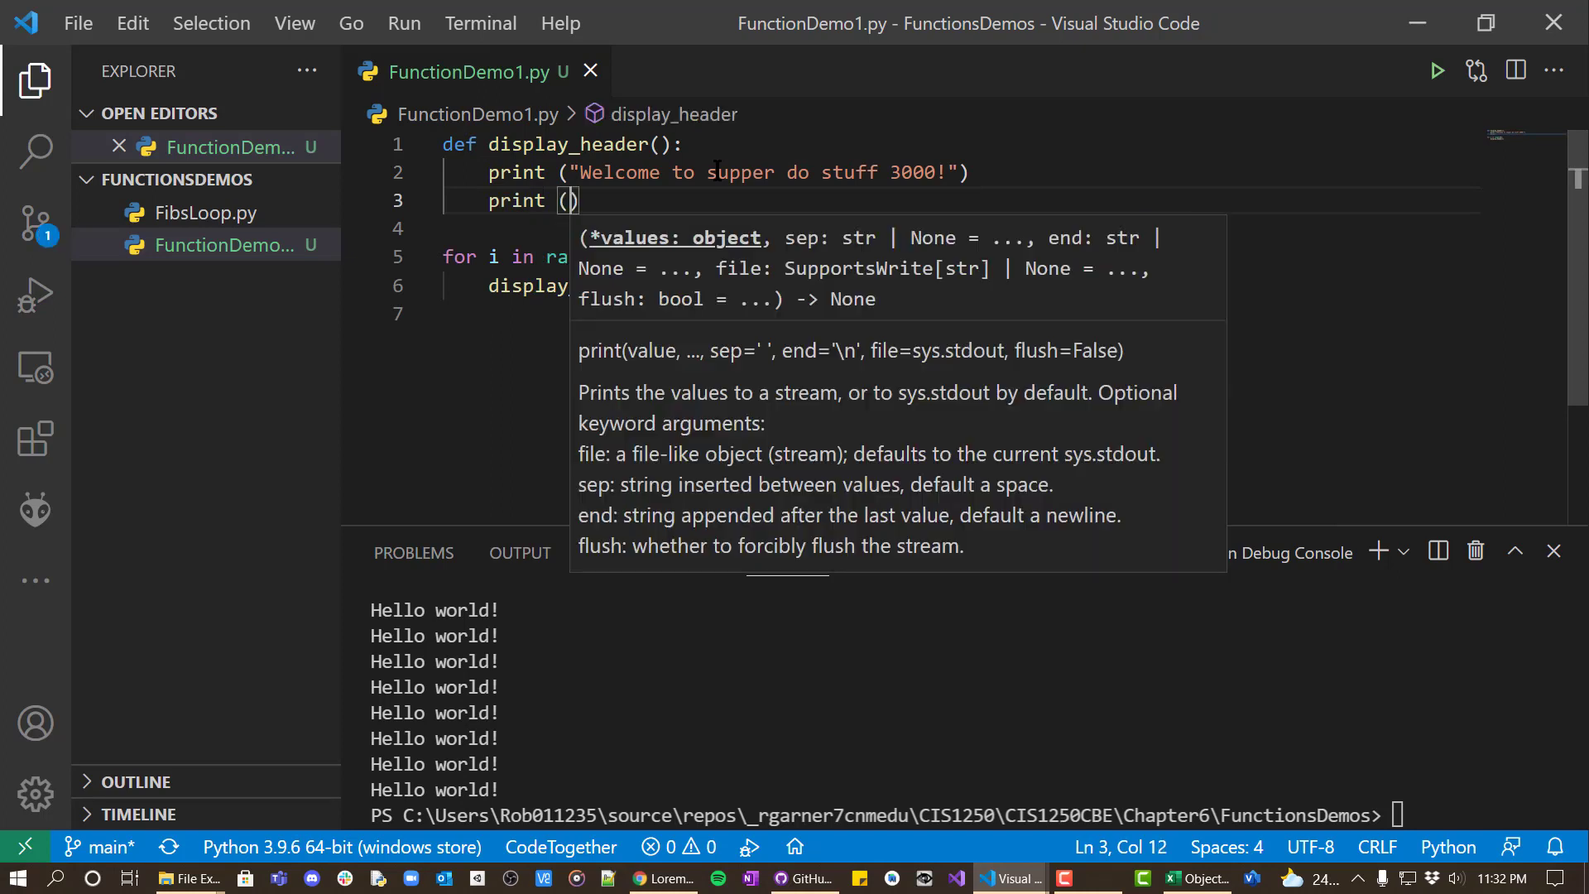
- Add the 'The best stuff doing program in the multiverse!' line and a blank print() to display_header()
text("The best stuff doing program in the m)
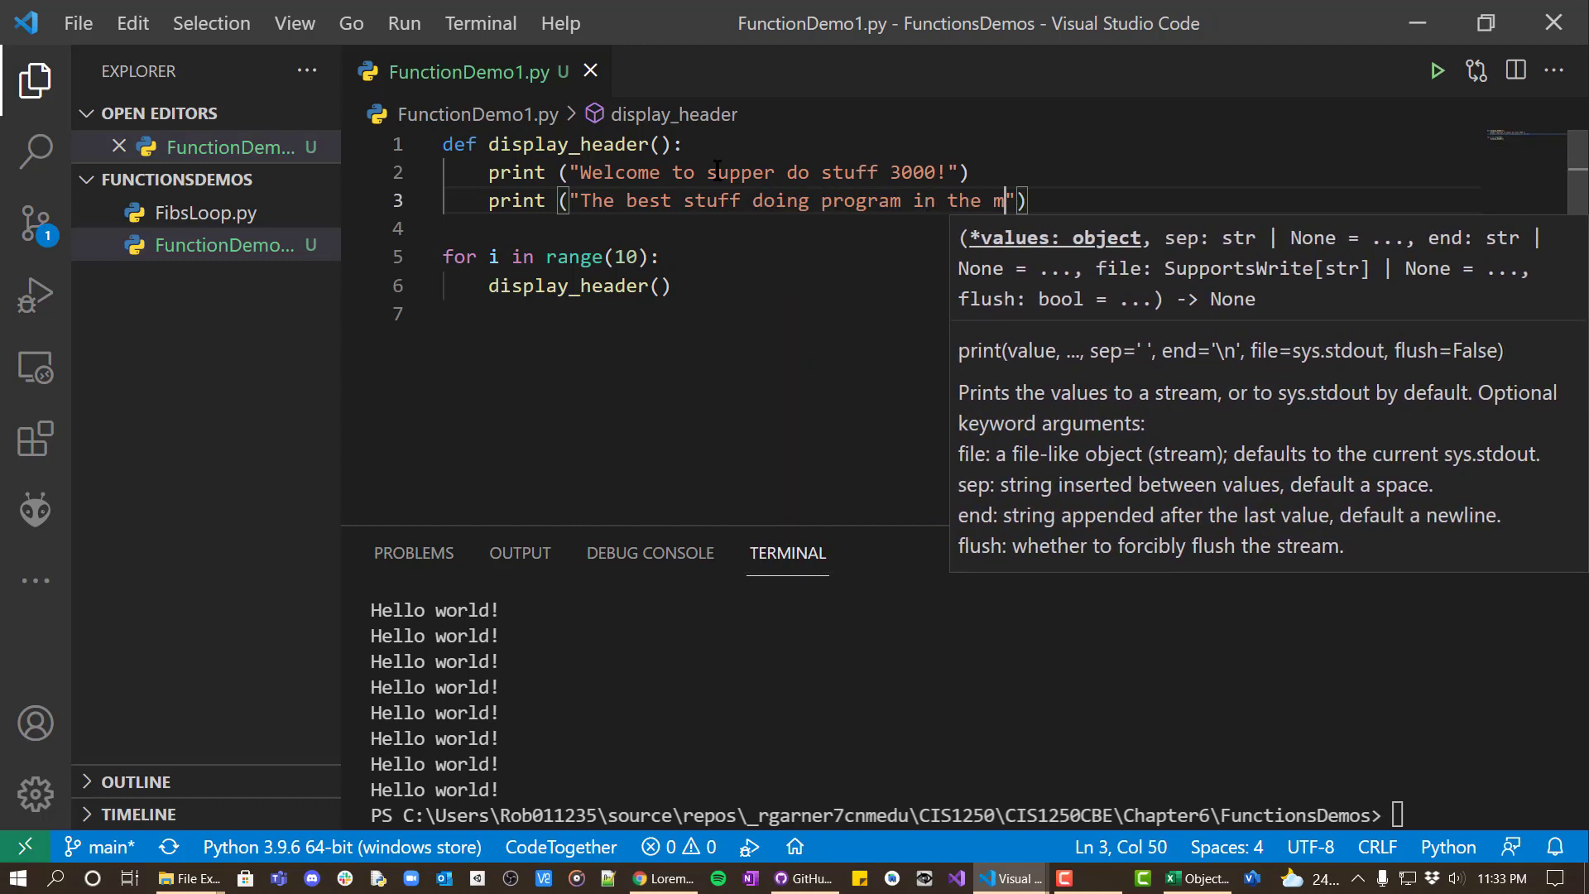
text(ultiverse!)
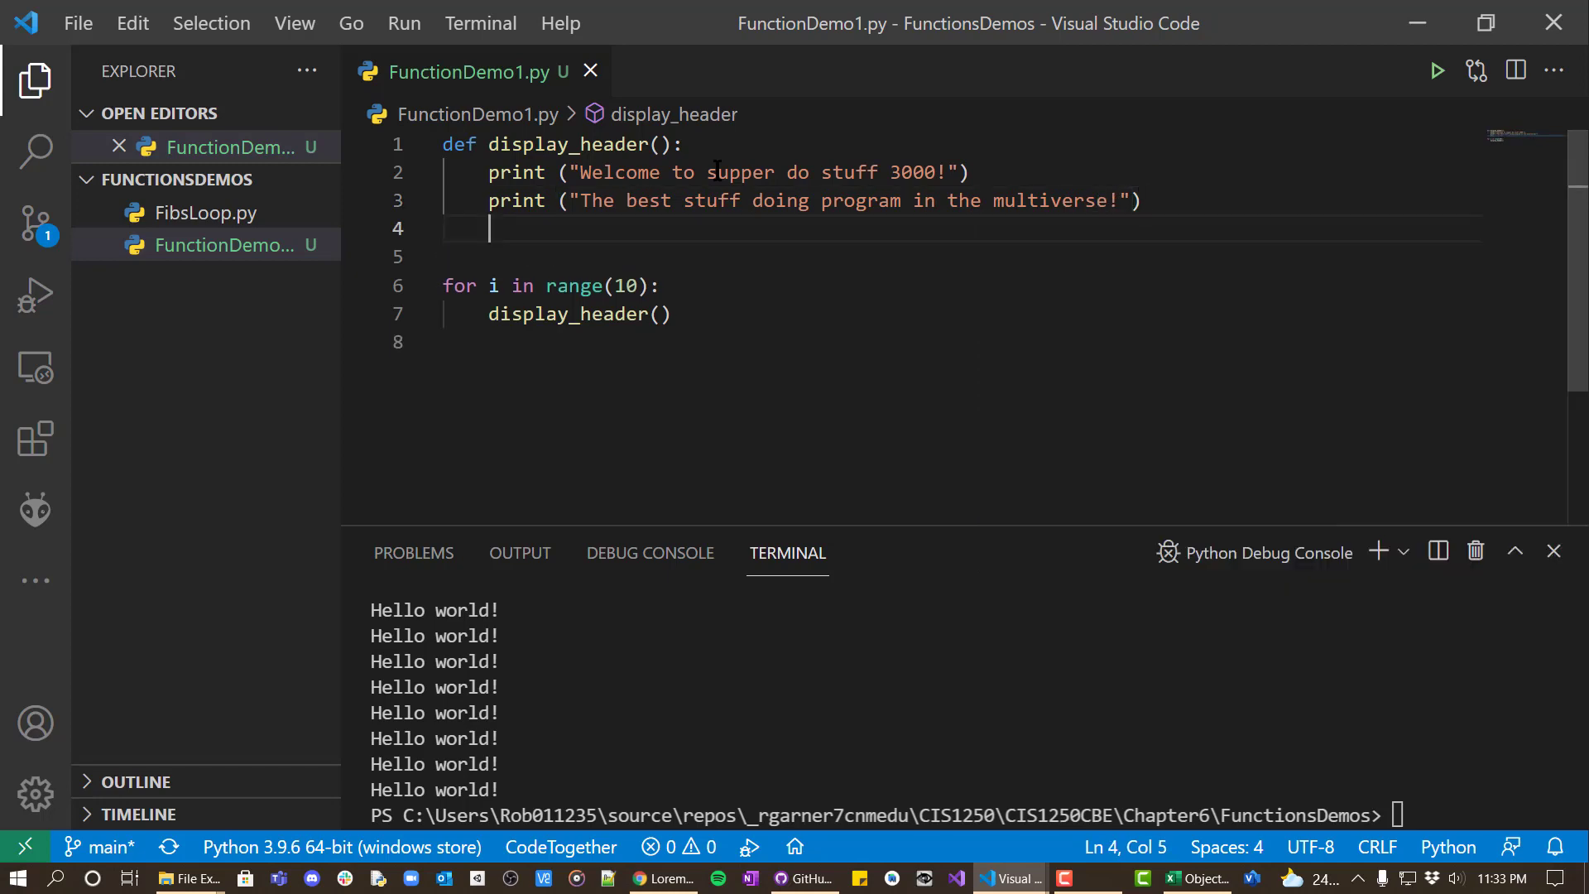
text(print()
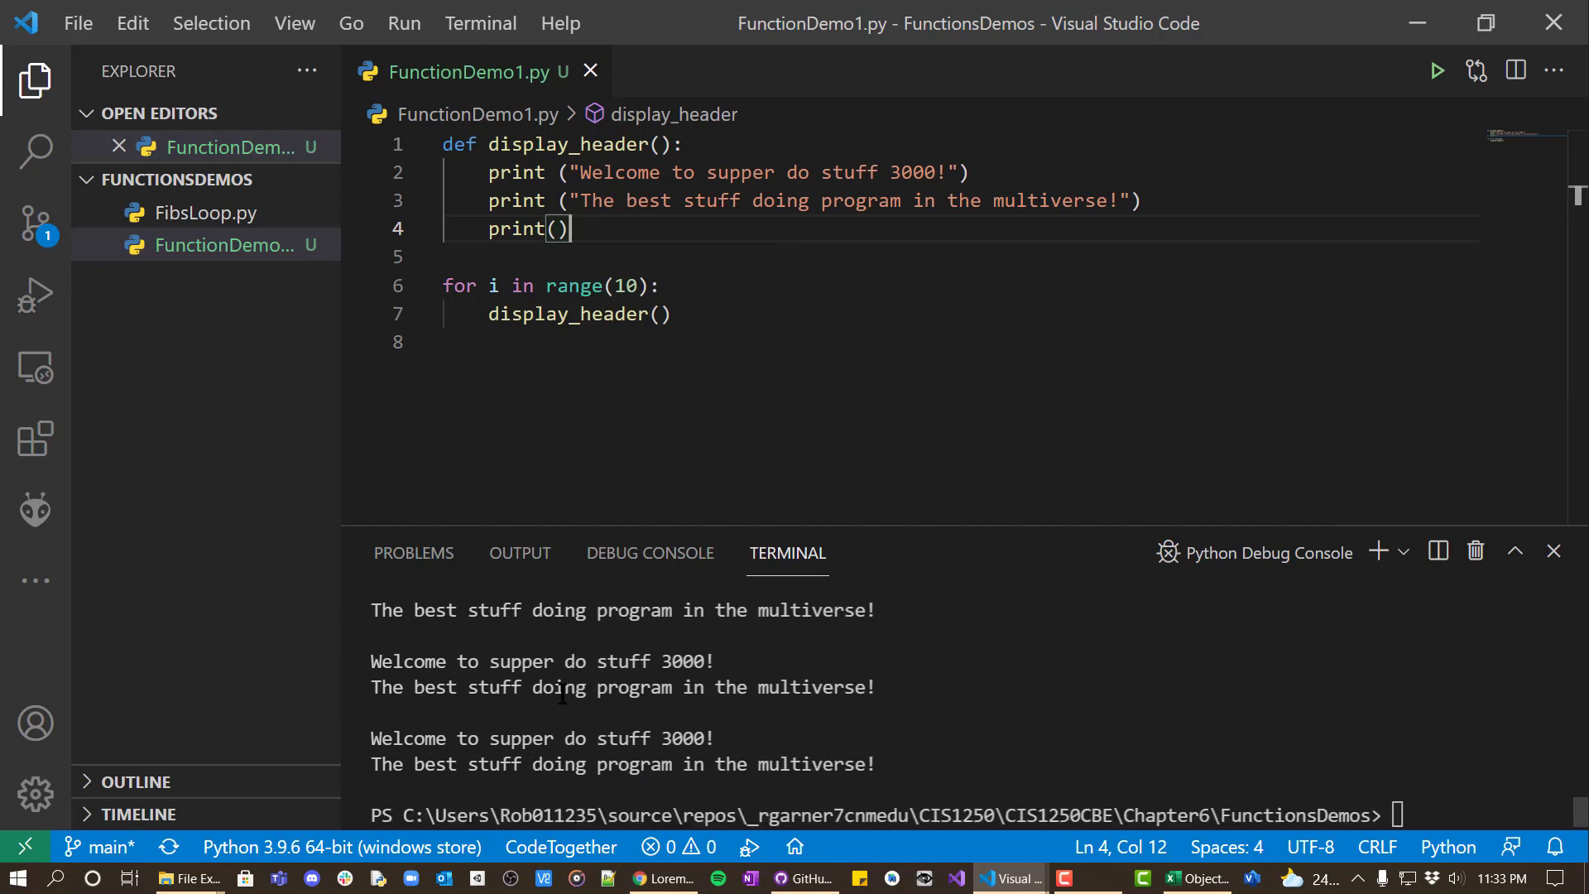
- Remove the for loop and label the single display_header() call with a #Main comment
click(674, 313)
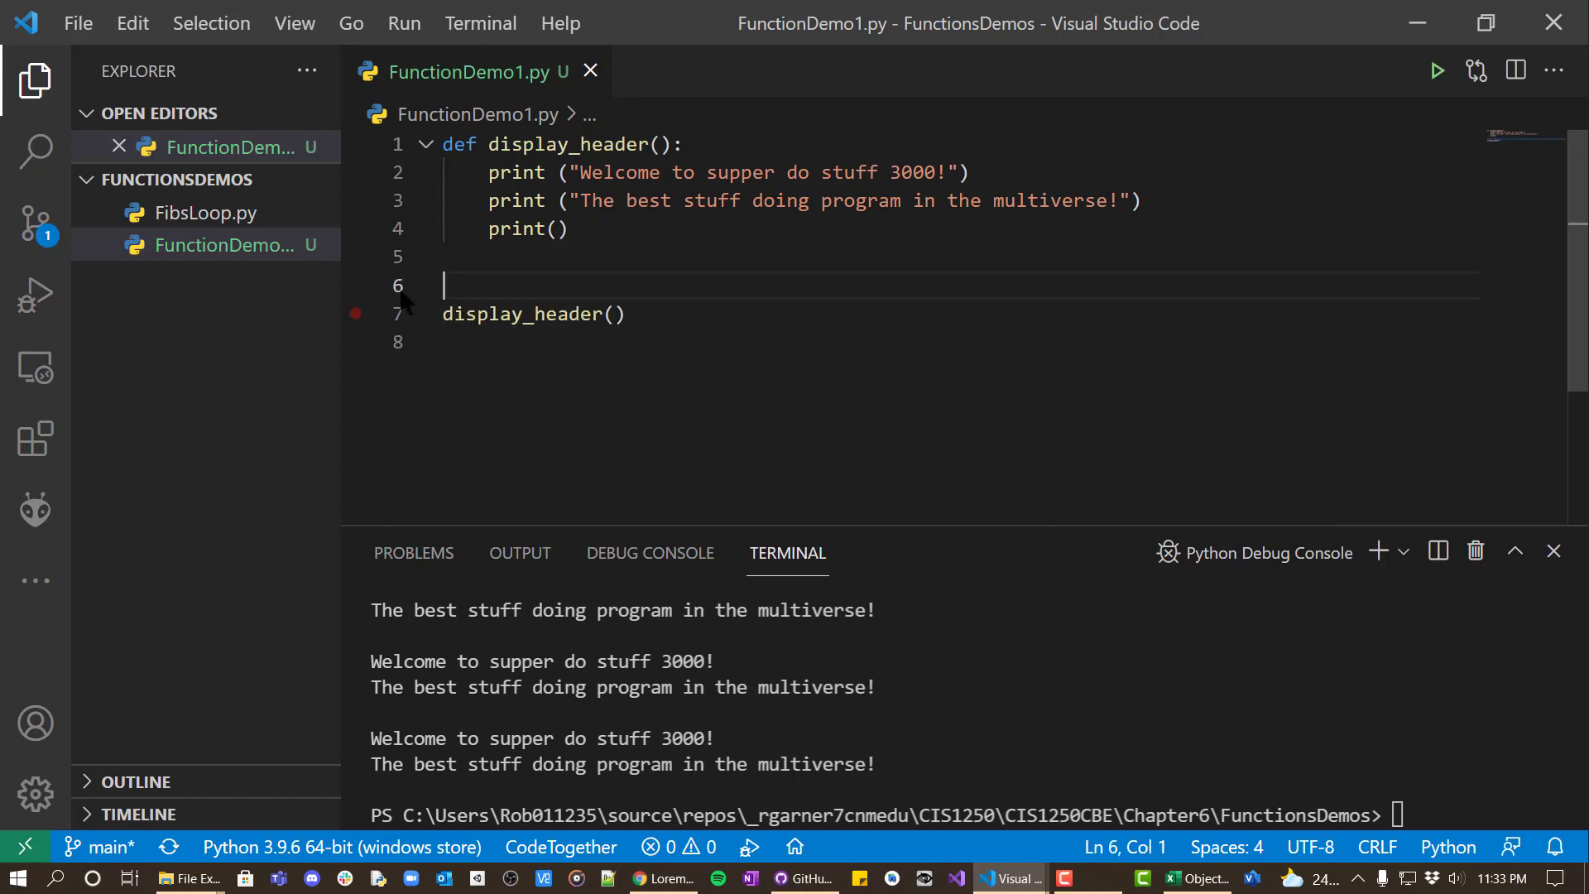
key(Return)
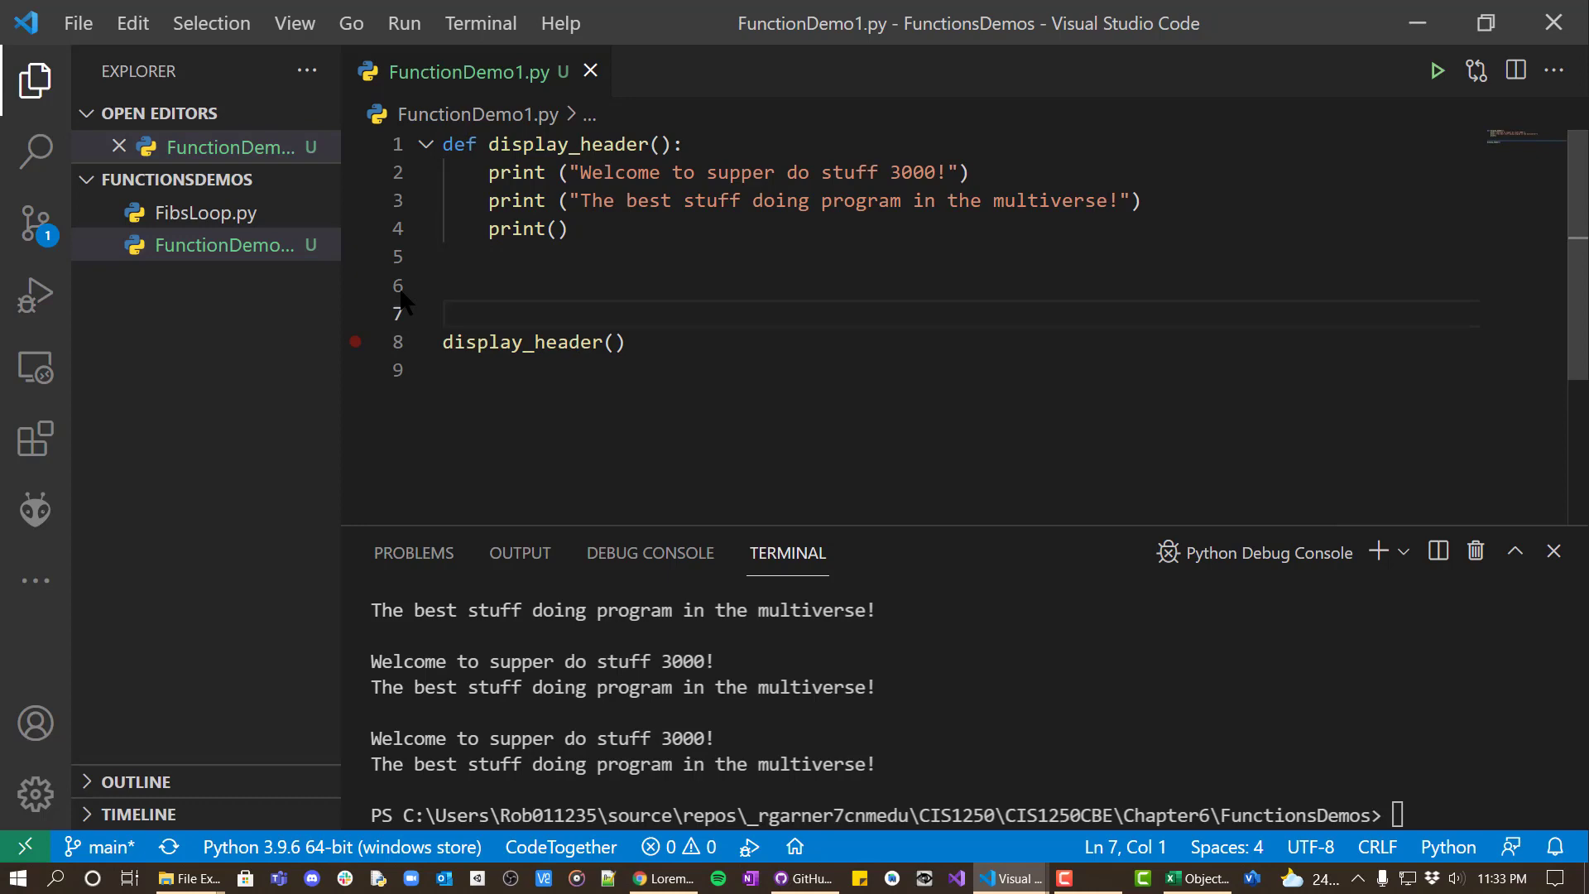
text(#Main)
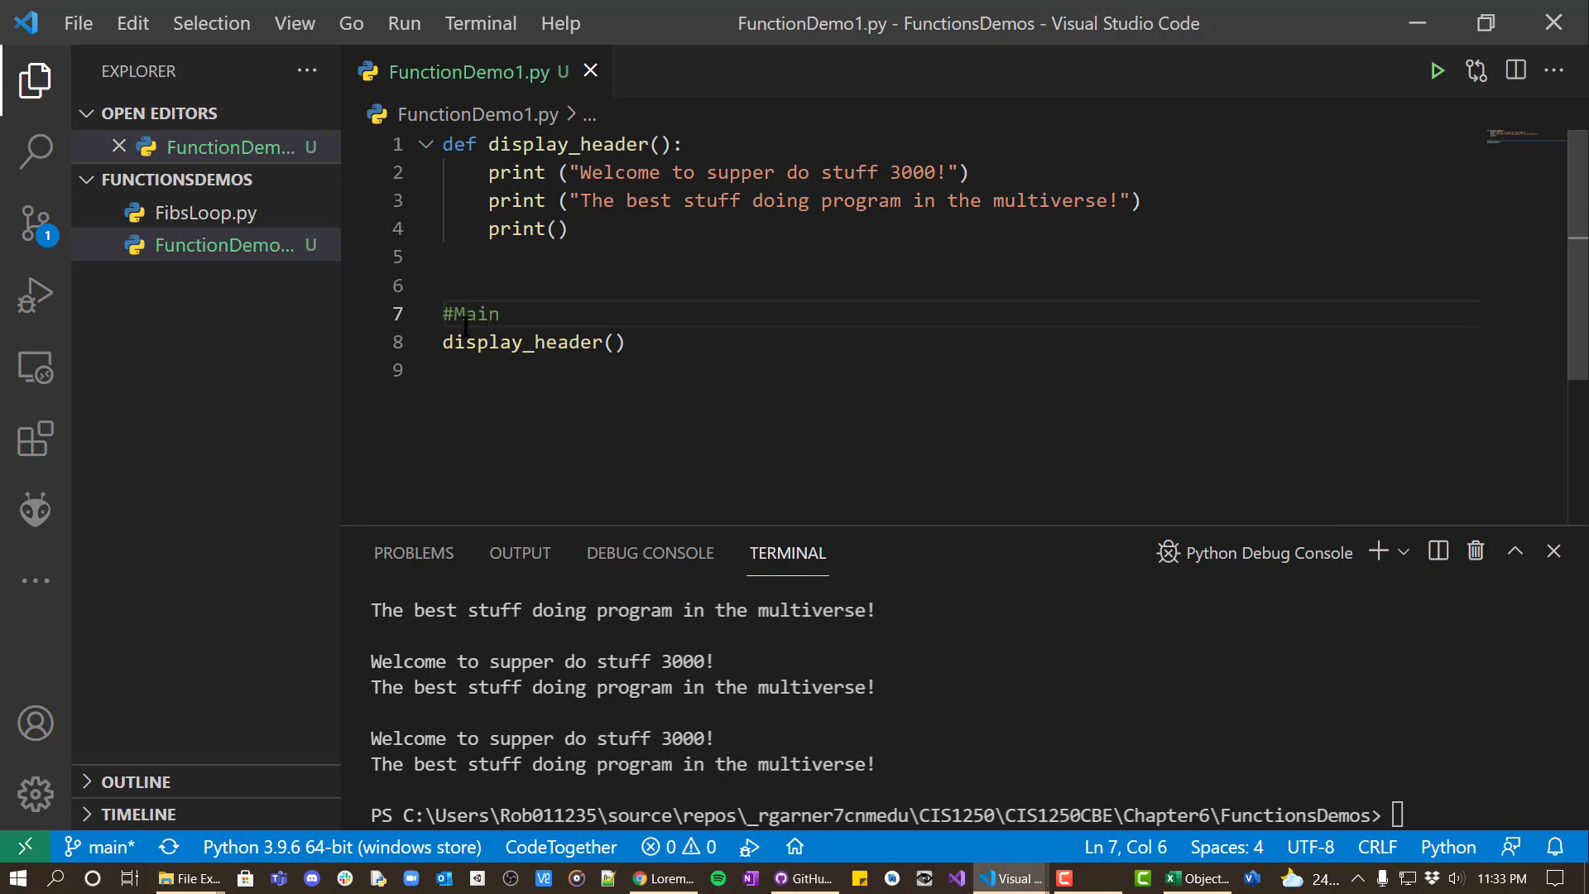
- Add a '#Function definitions' comment as the file's first line
click(446, 370)
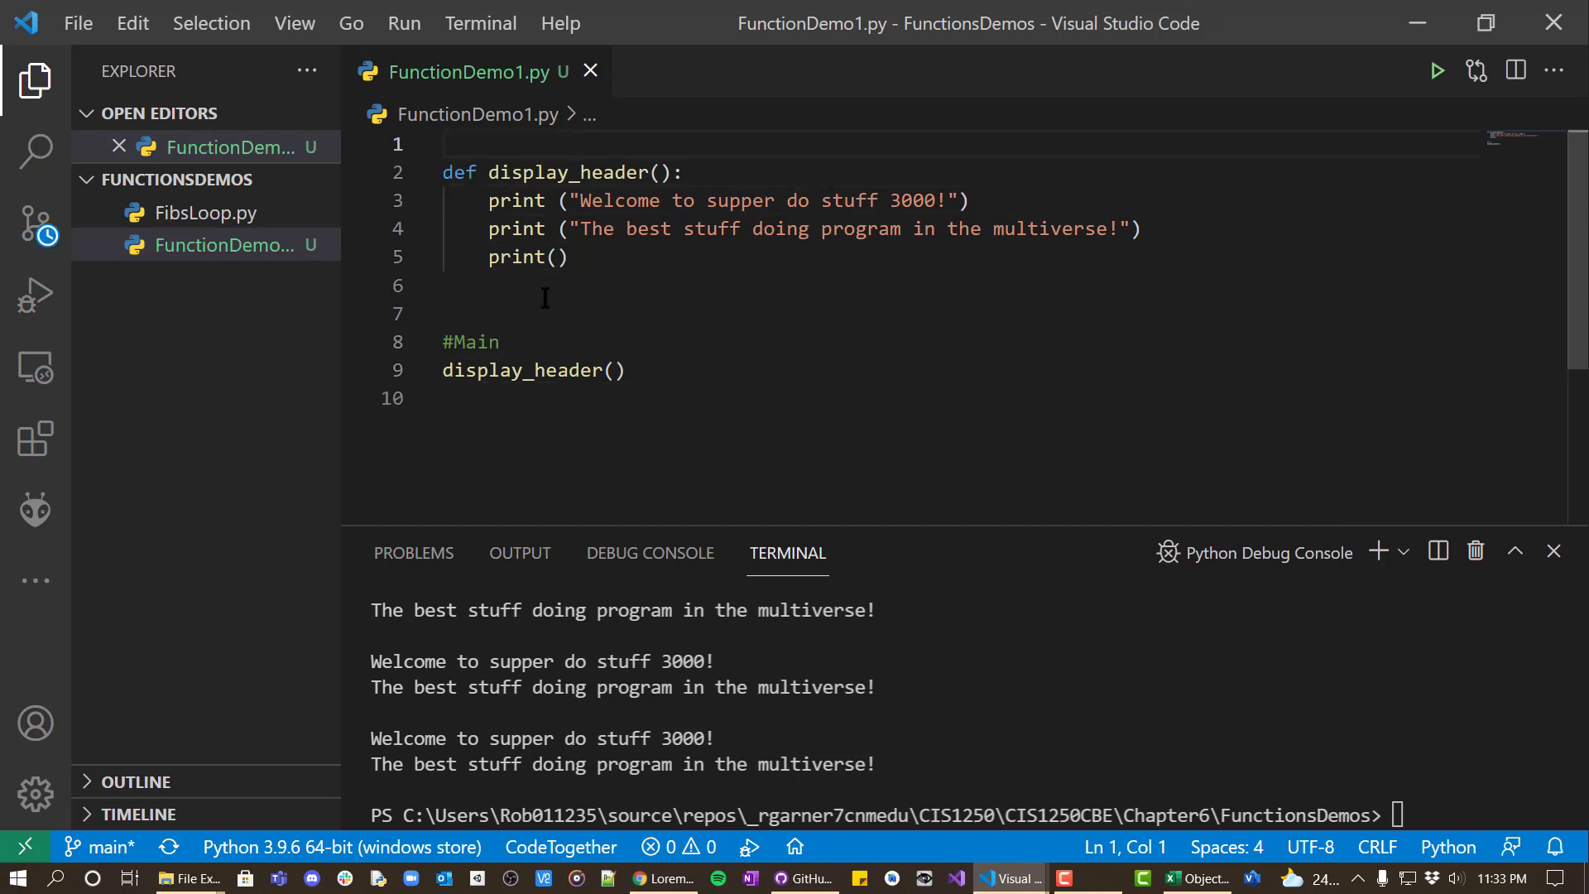
text(#Function)
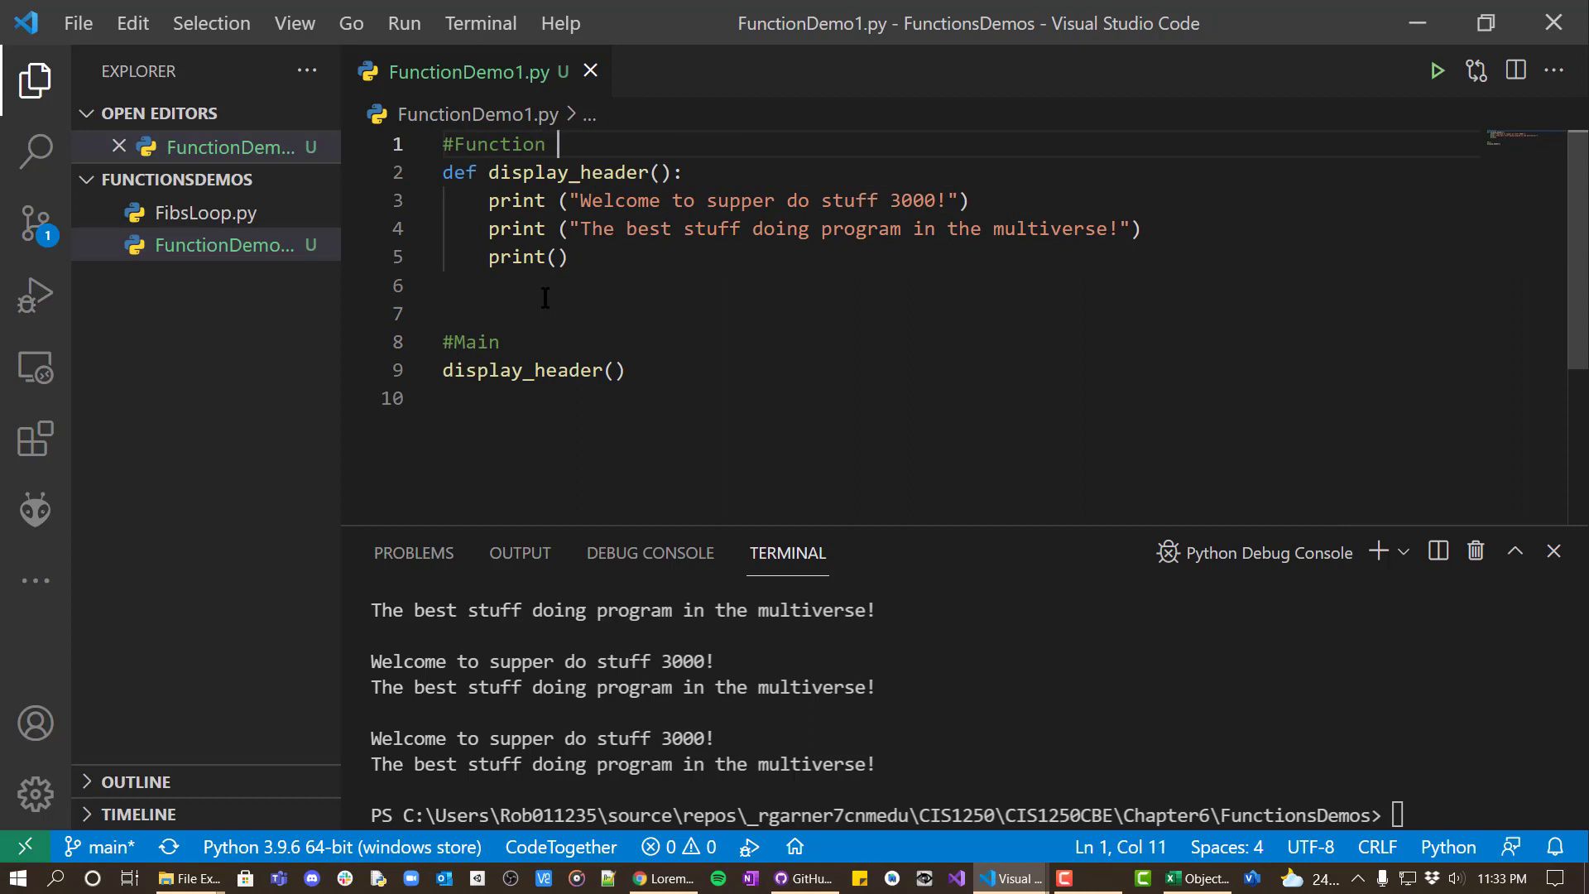
text(definitions)
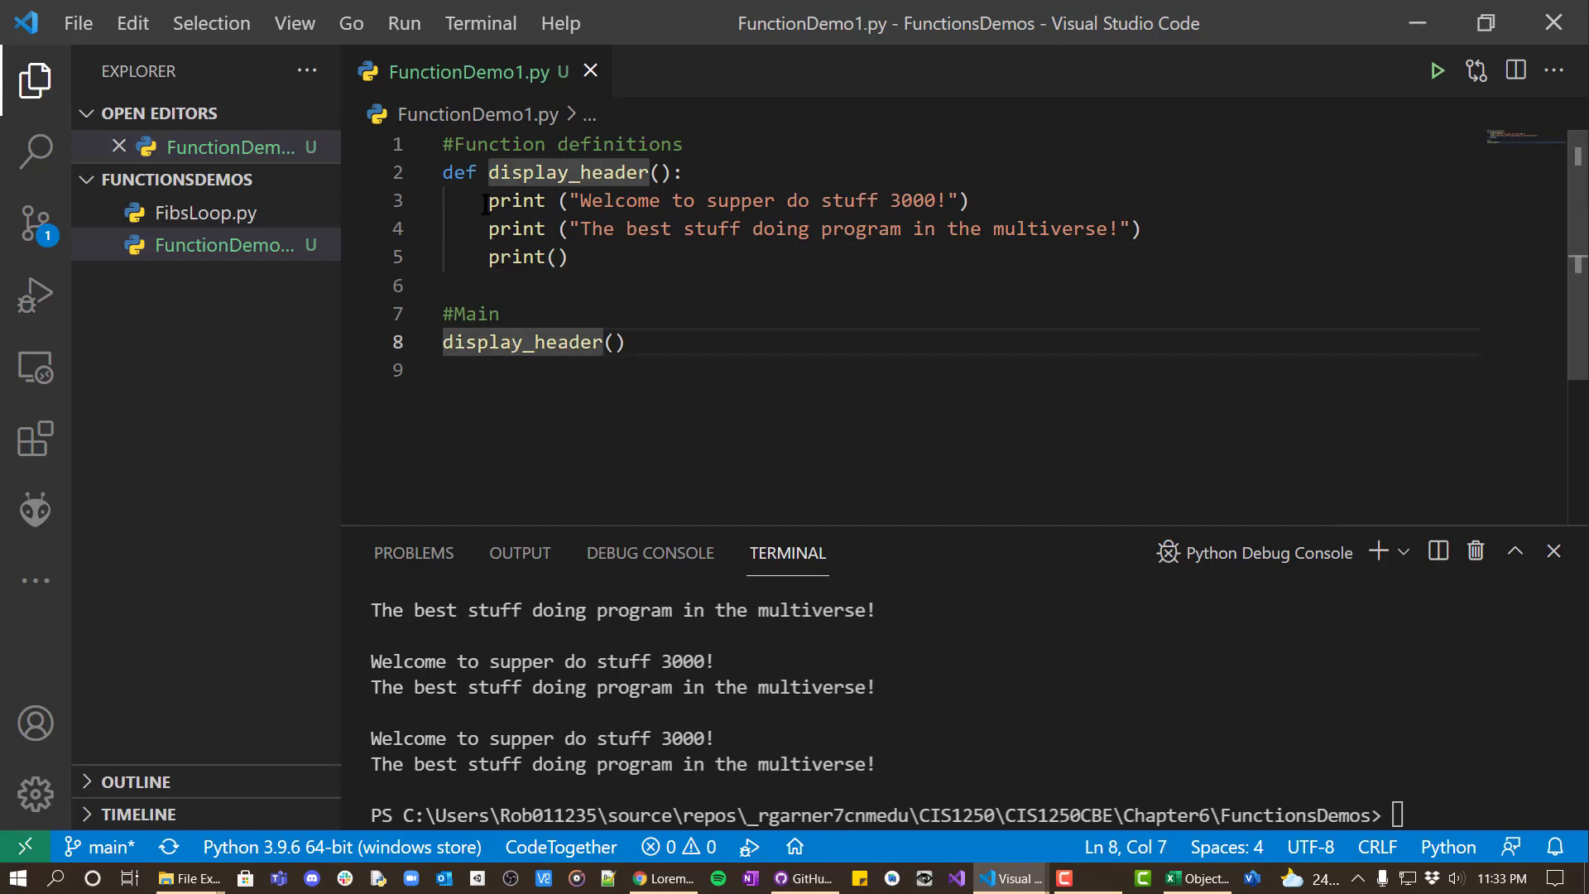
- Uncomment the display_header() call and run FunctionDemo1.py to print the header once
click(443, 342)
text(#)
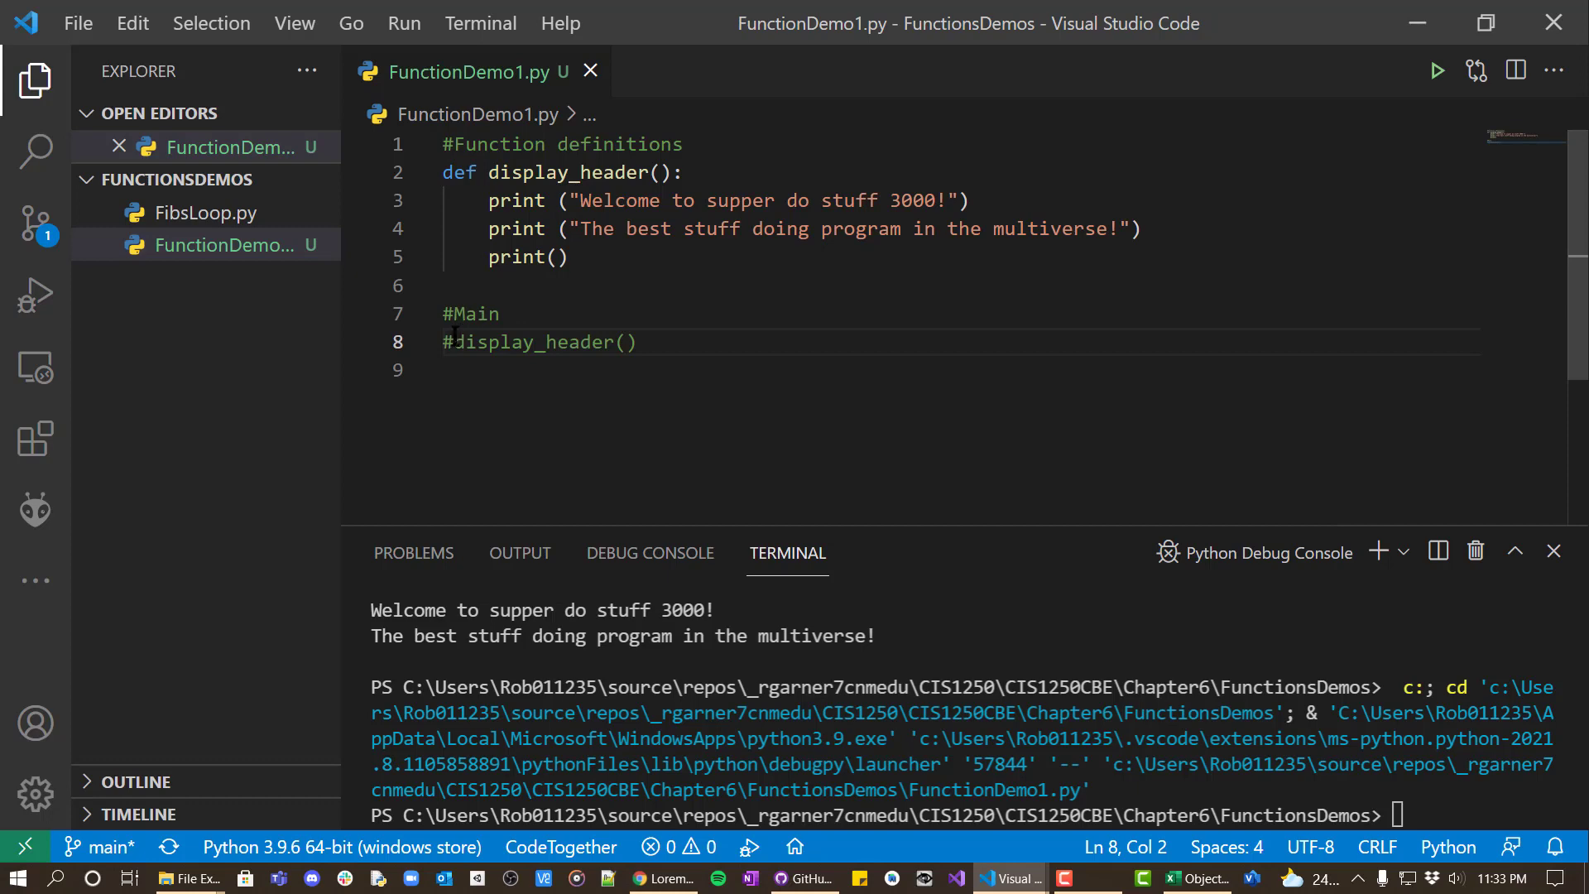
key(Backspace)
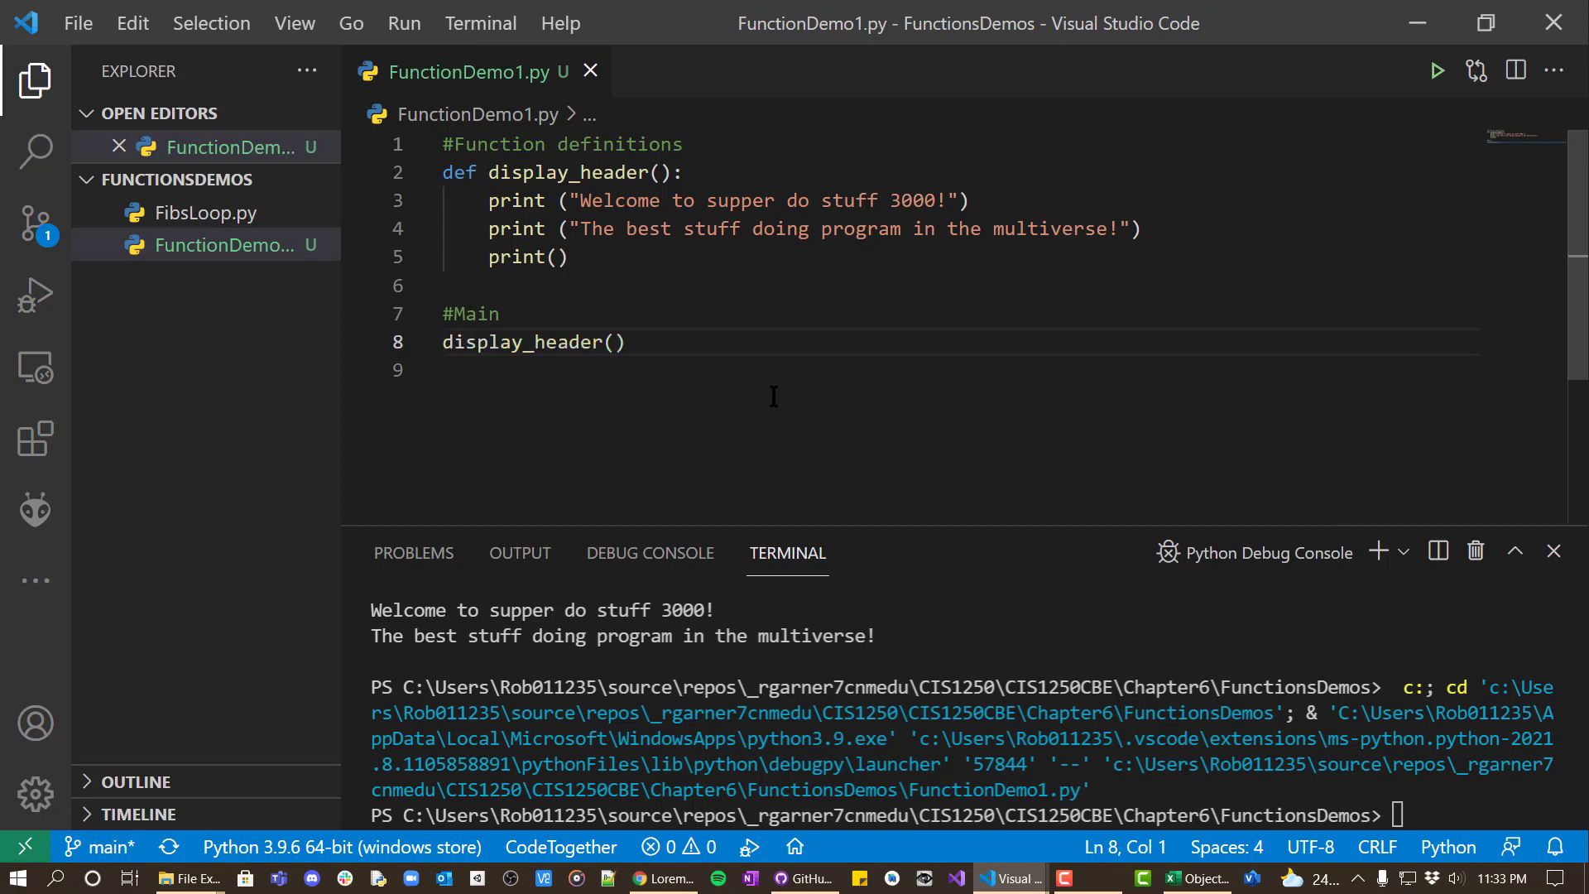
click(1436, 71)
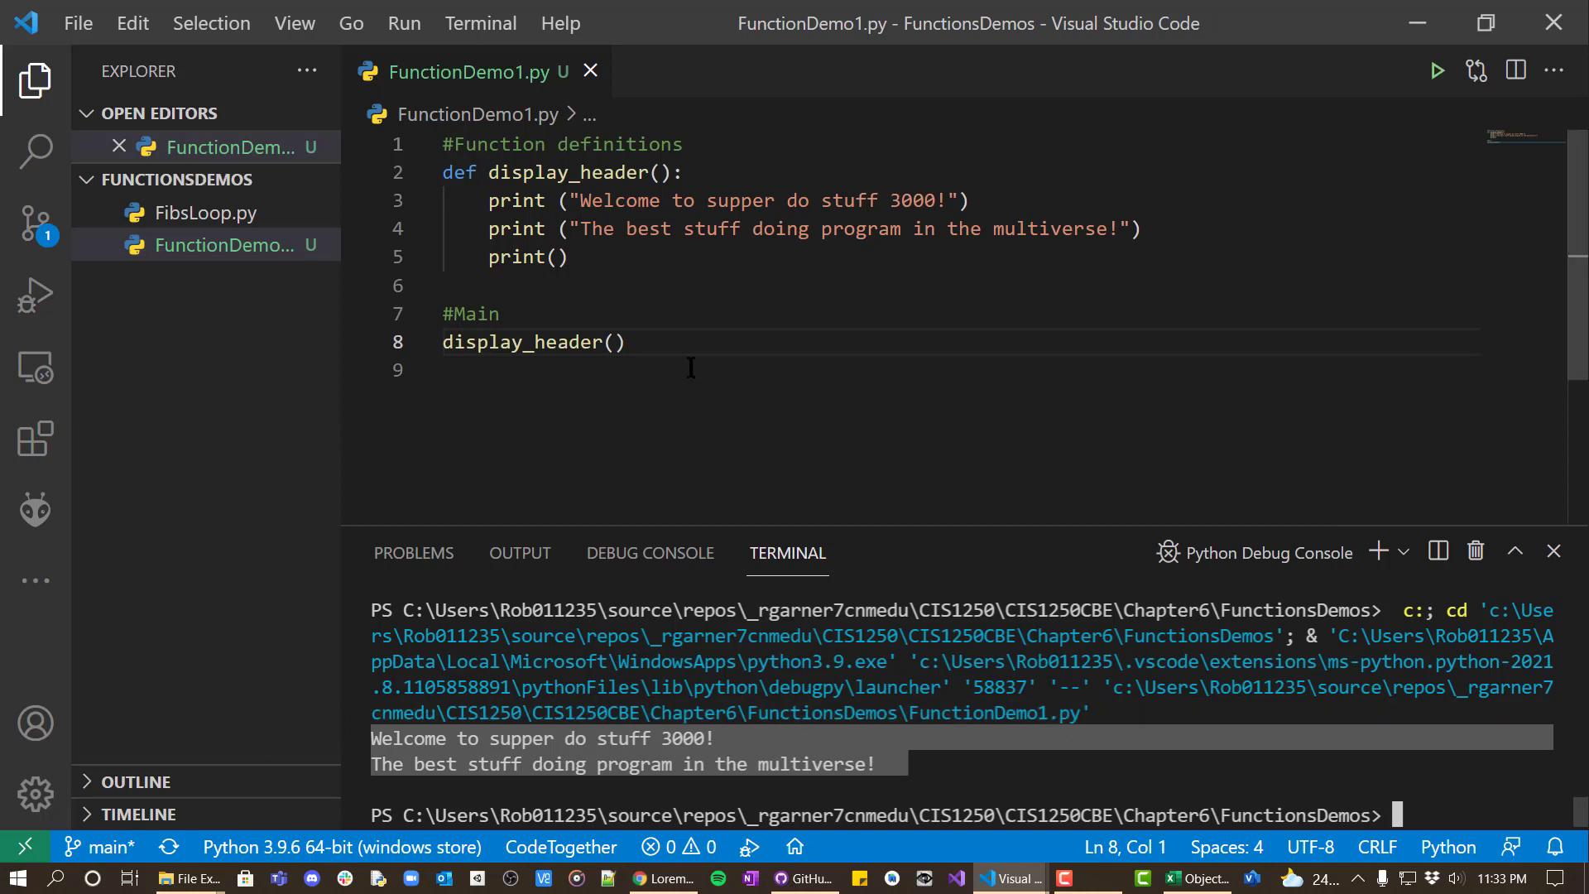
click(631, 342)
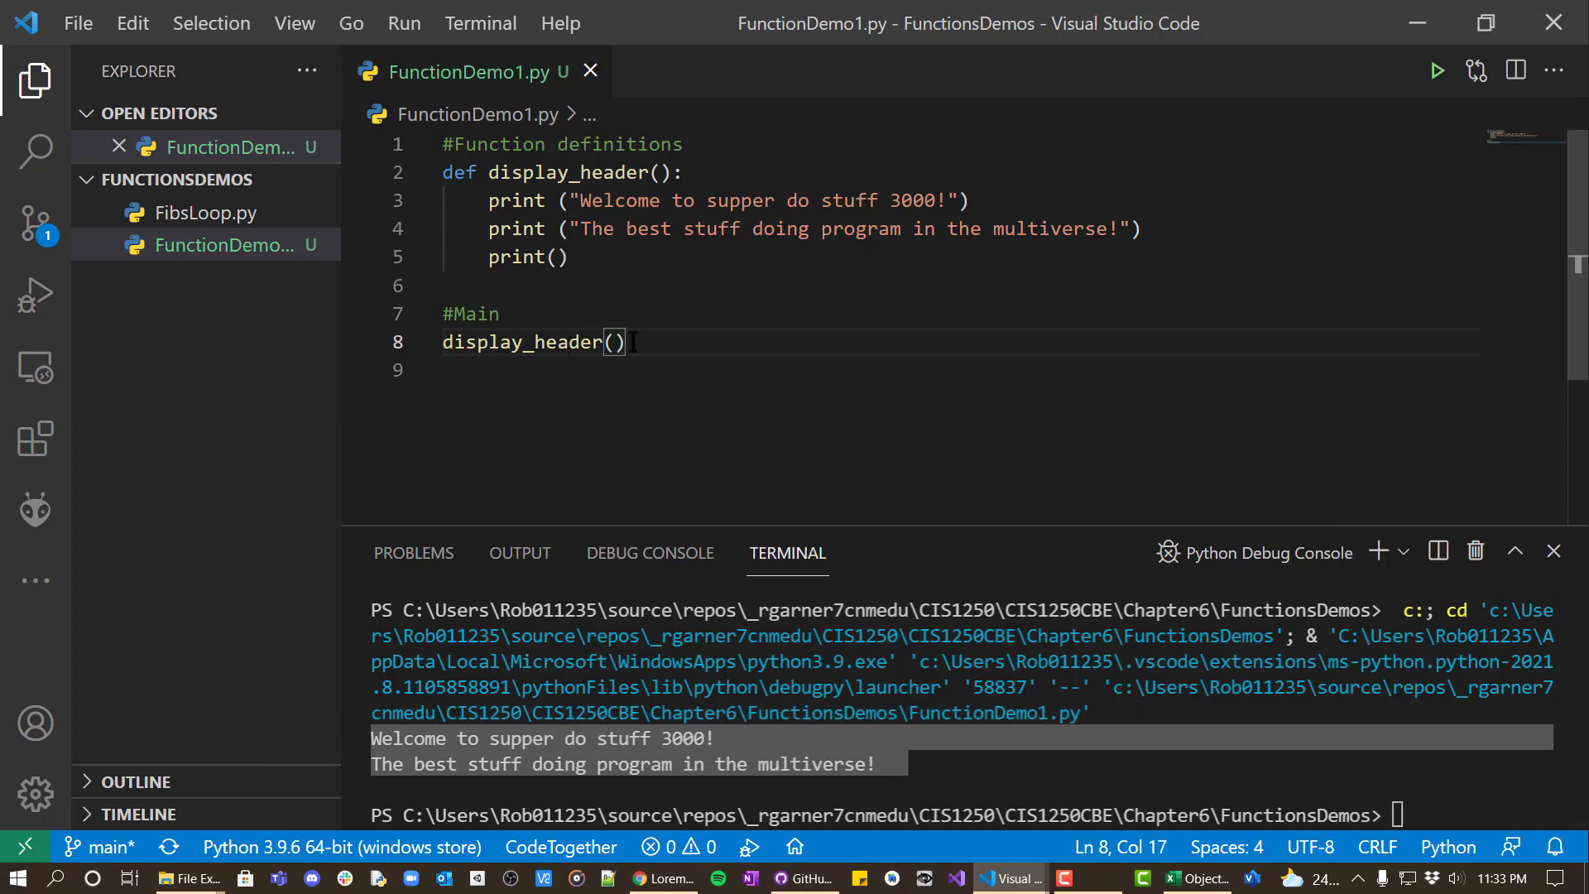
double_click(568, 172)
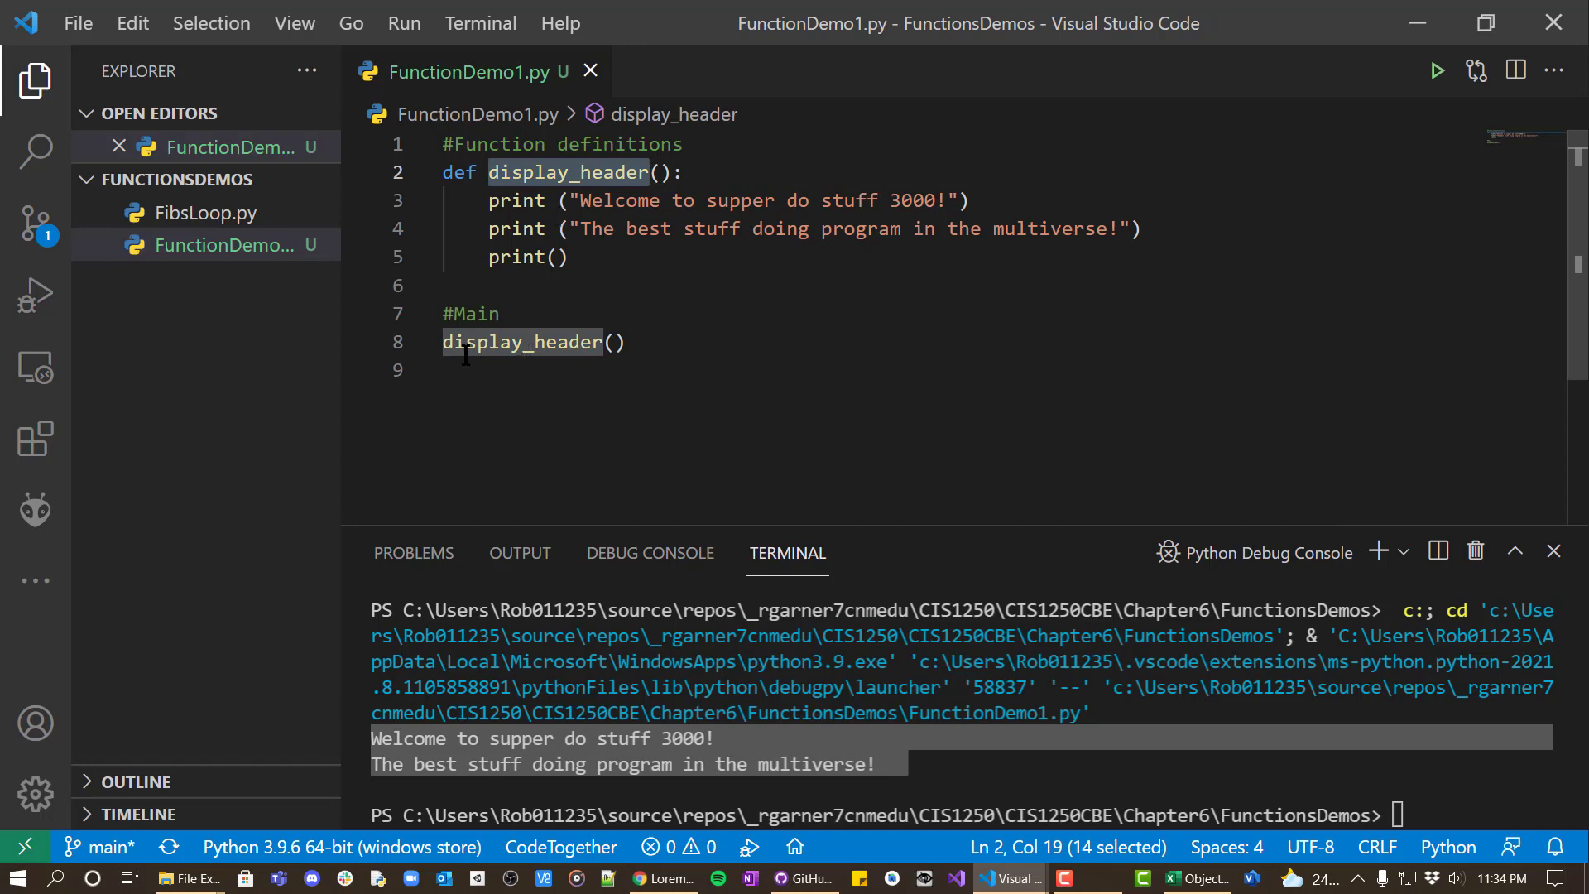
click(522, 342)
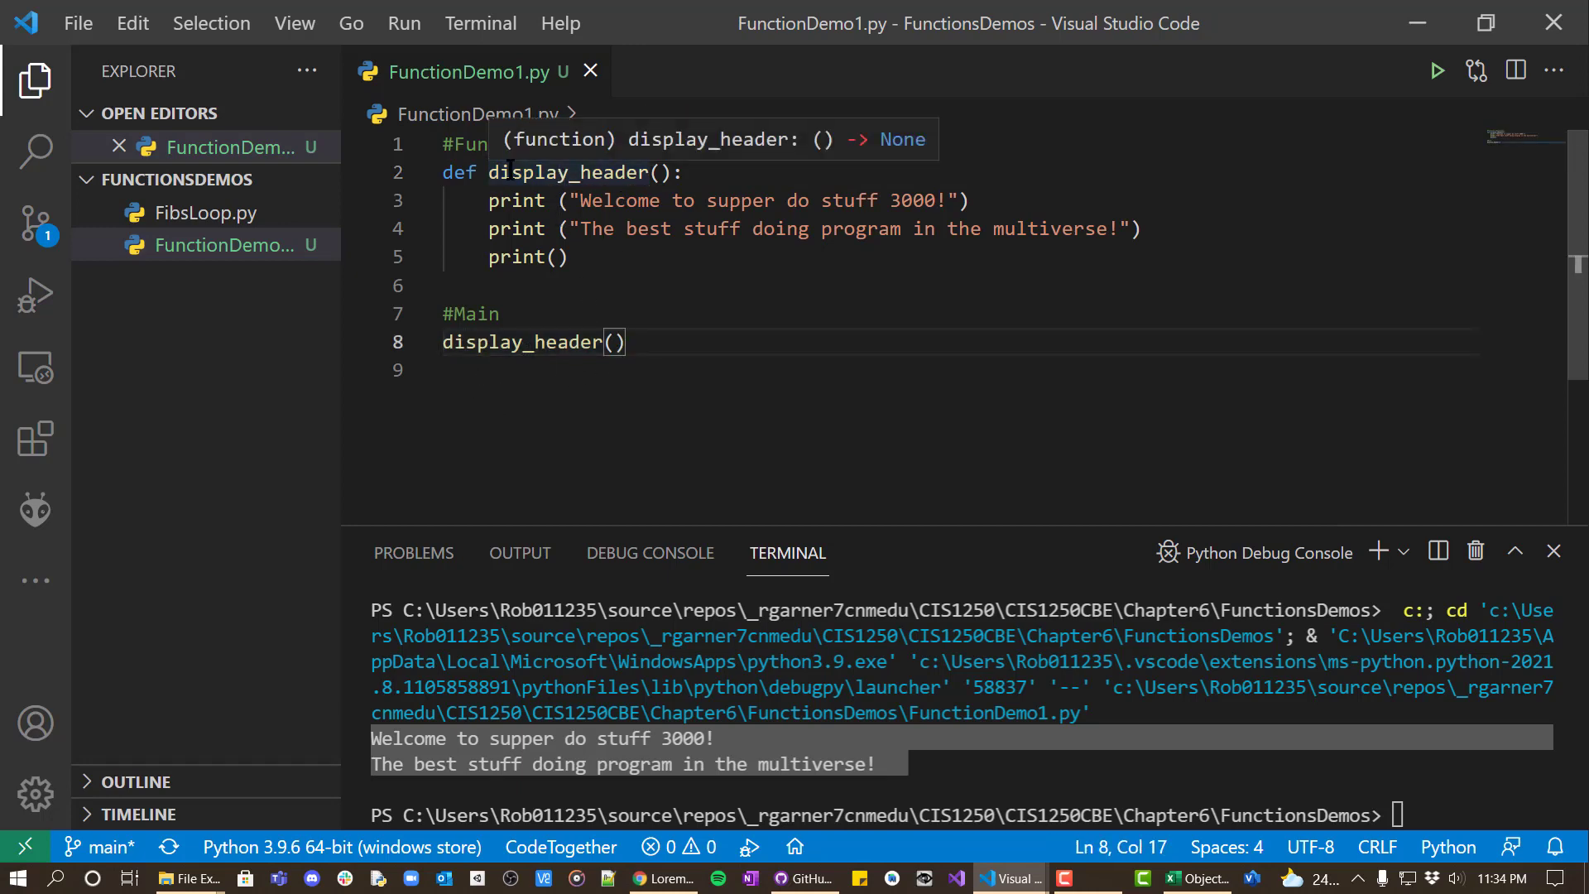
click(603, 341)
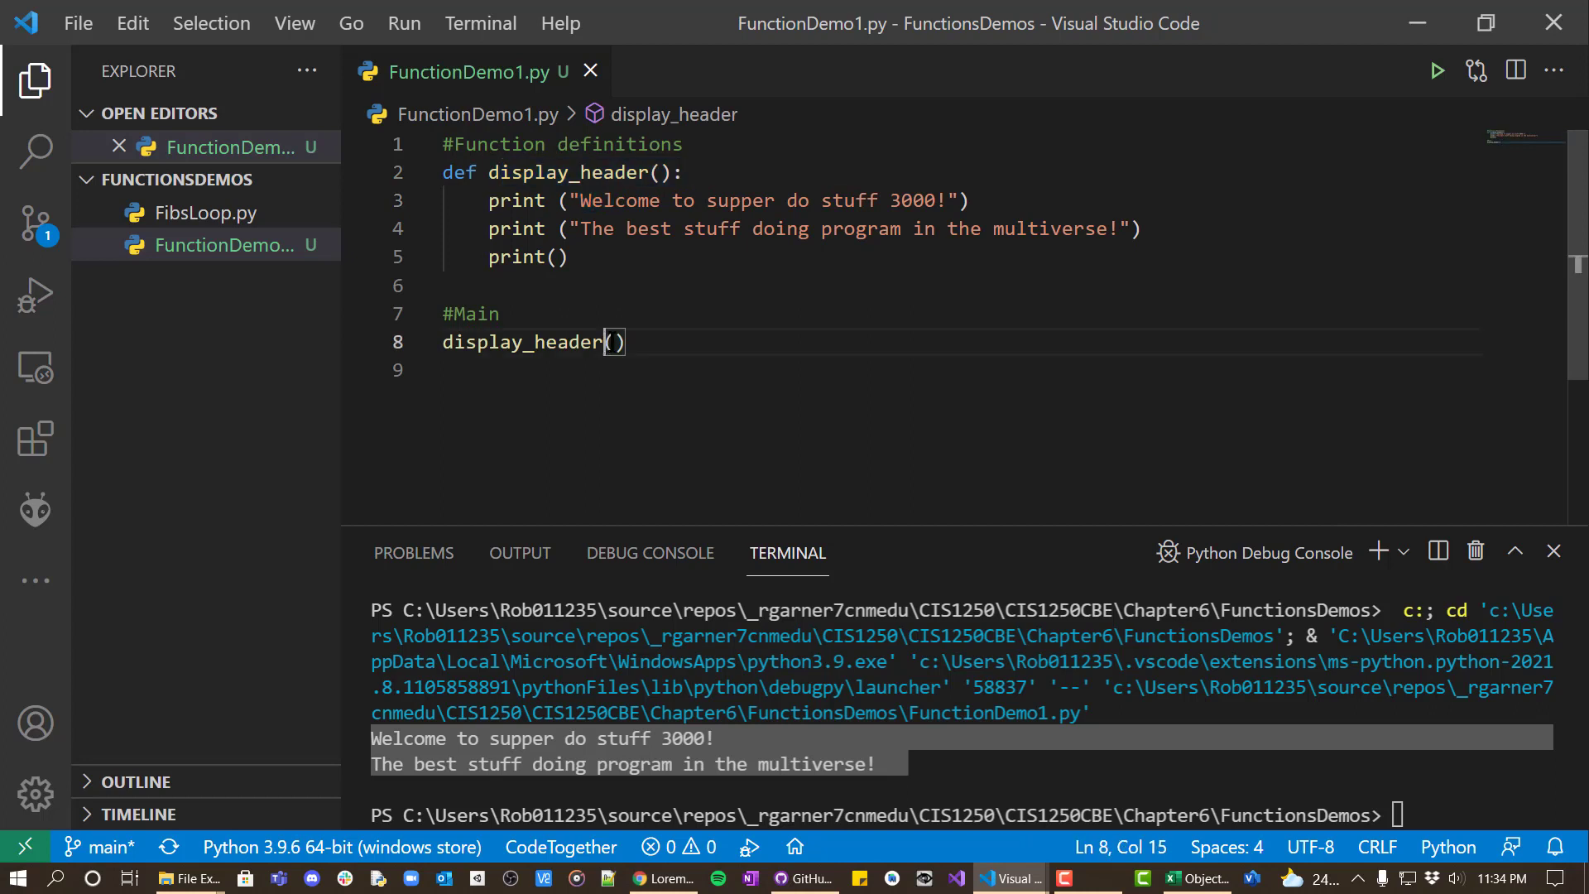
key(Return)
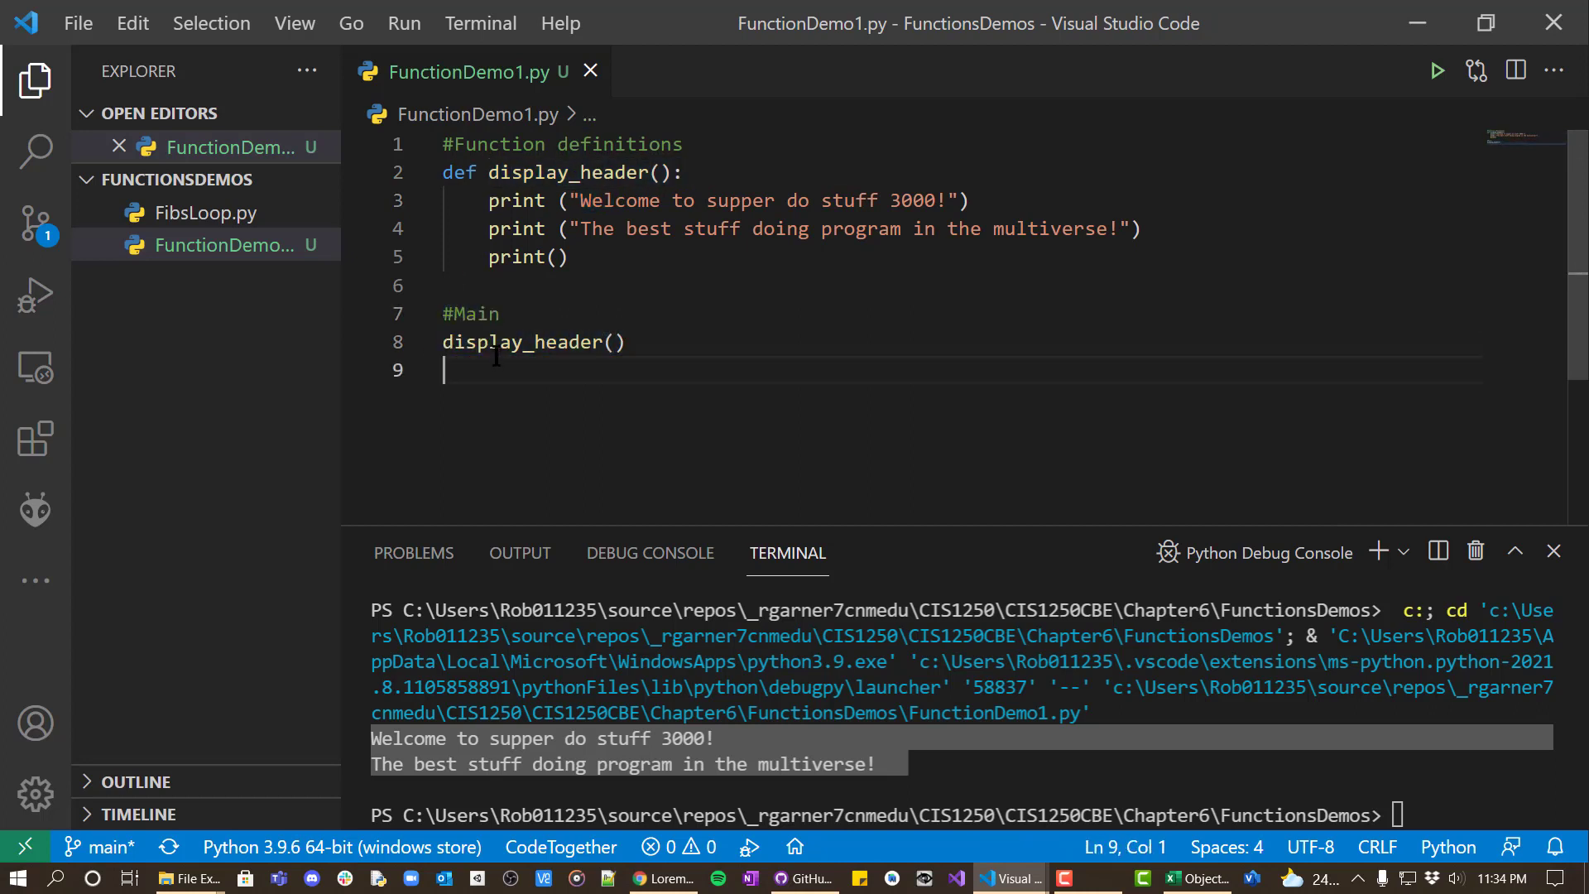
double_click(522, 341)
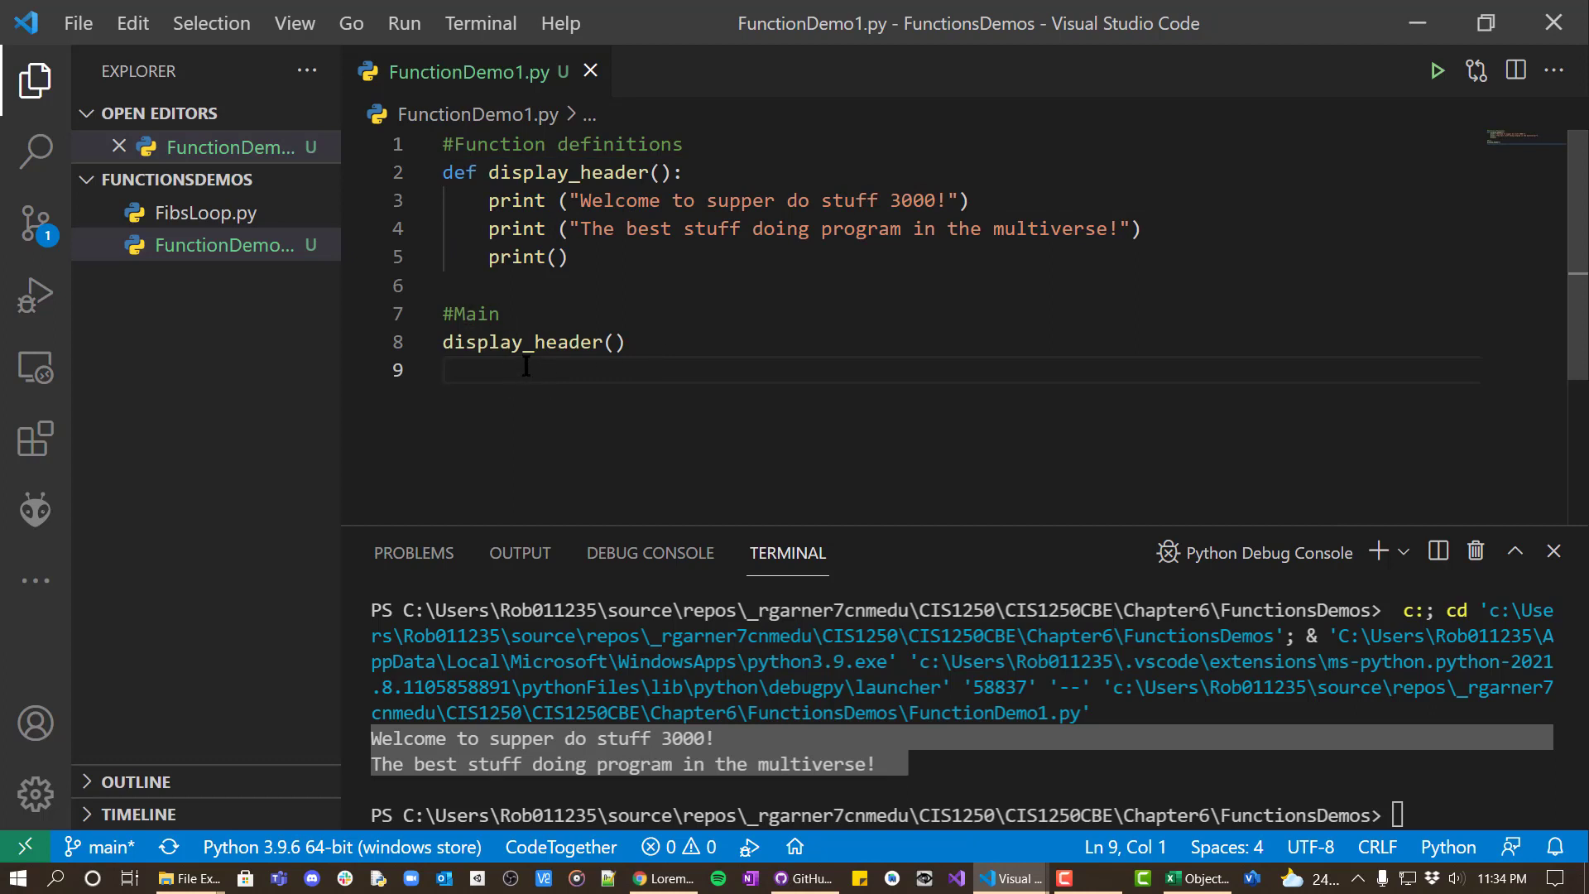
mouse_move(557, 446)
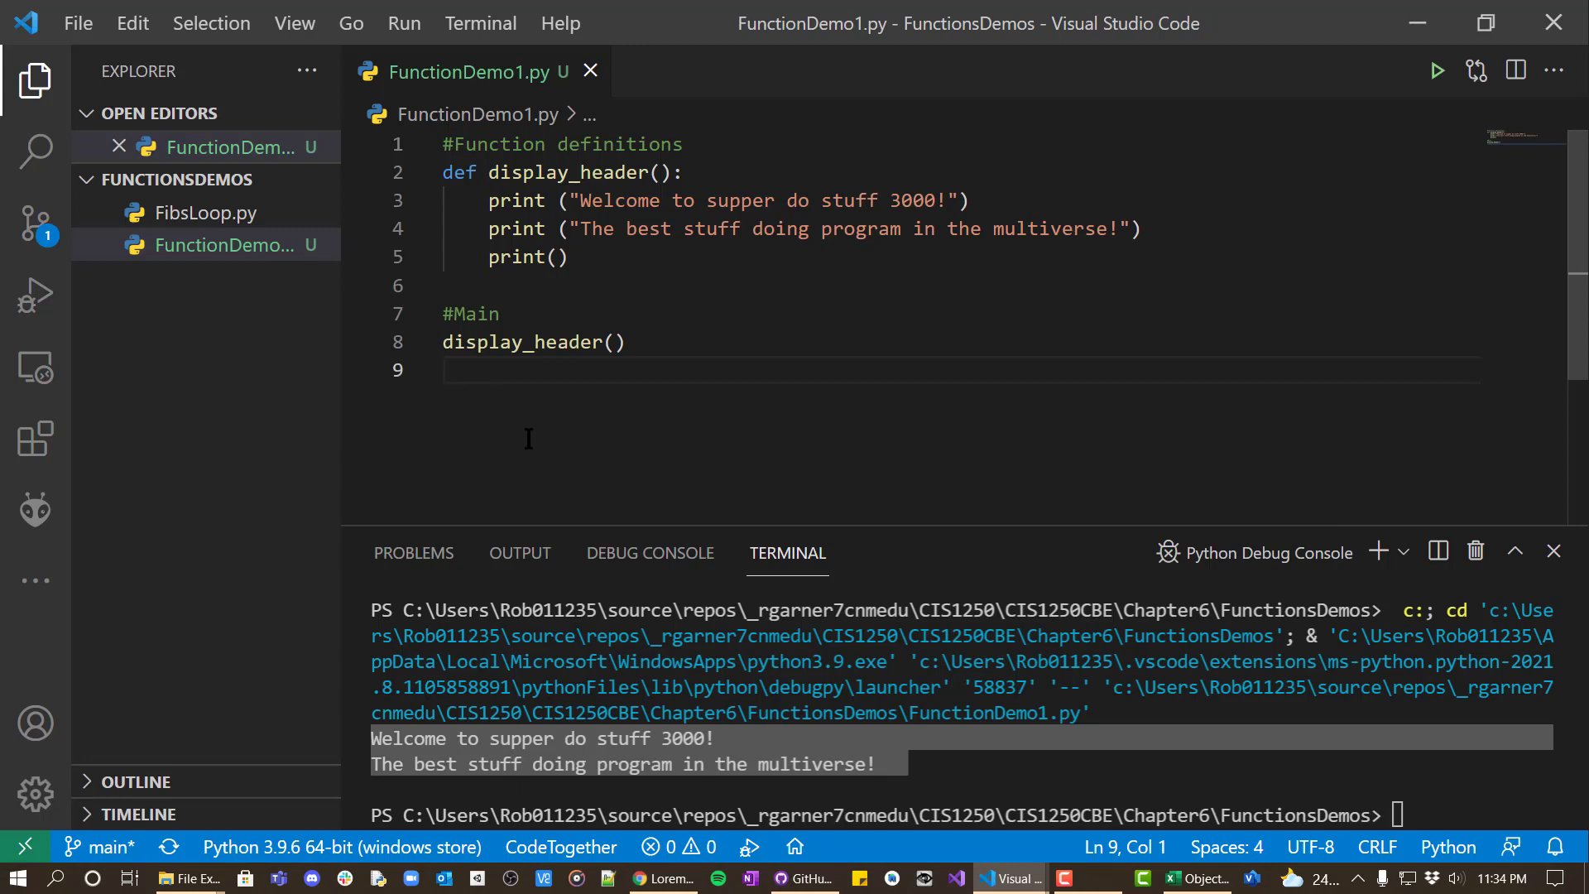
mouse_move(446, 456)
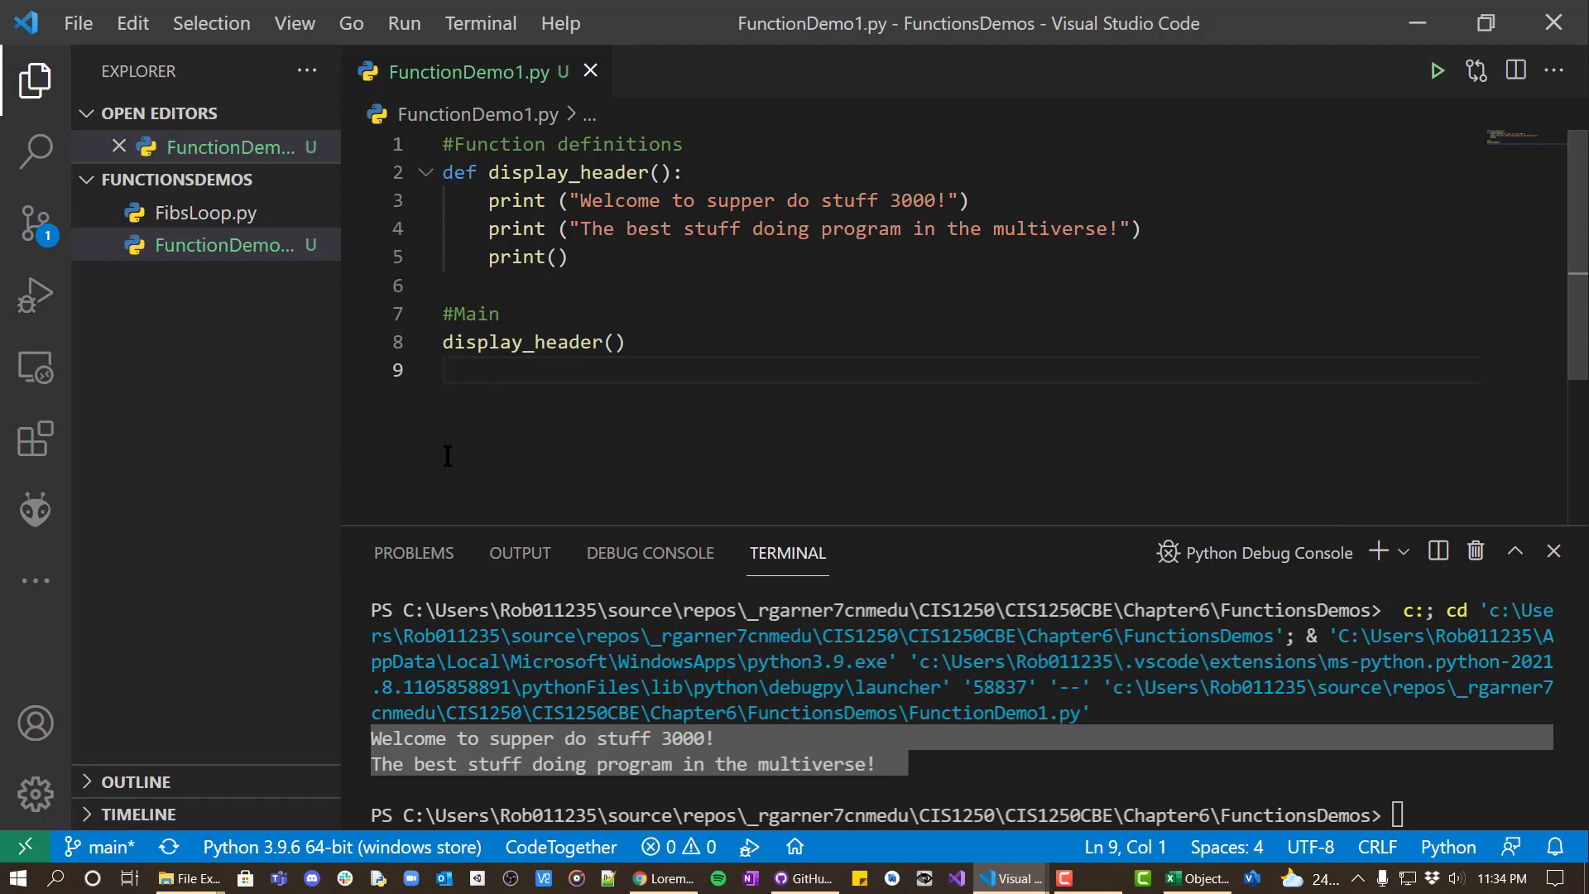
mouse_move(649, 552)
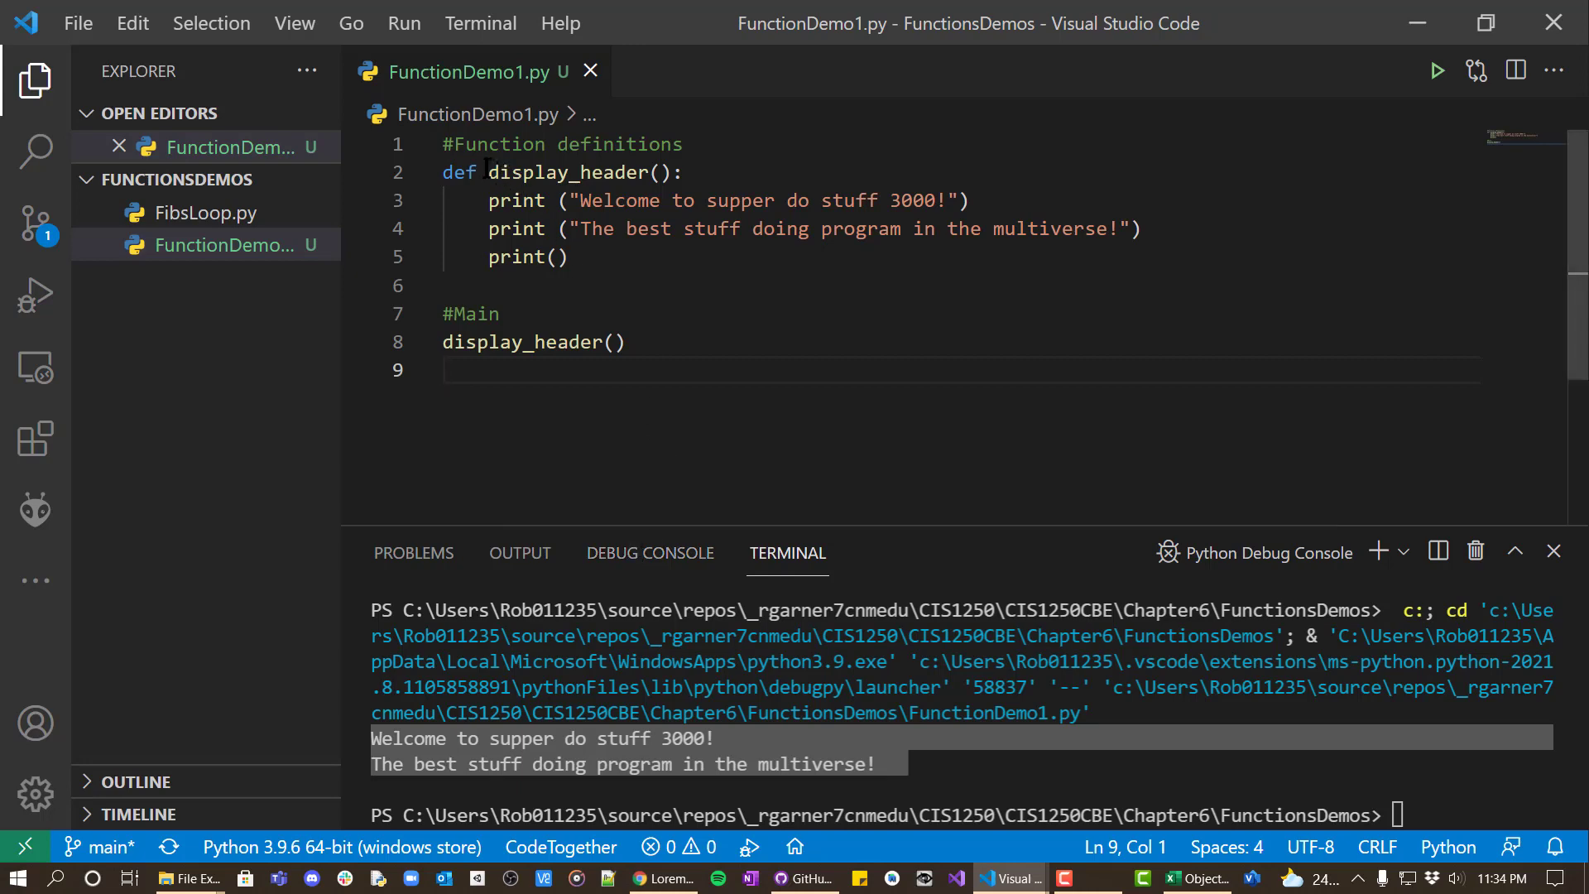
click(570, 342)
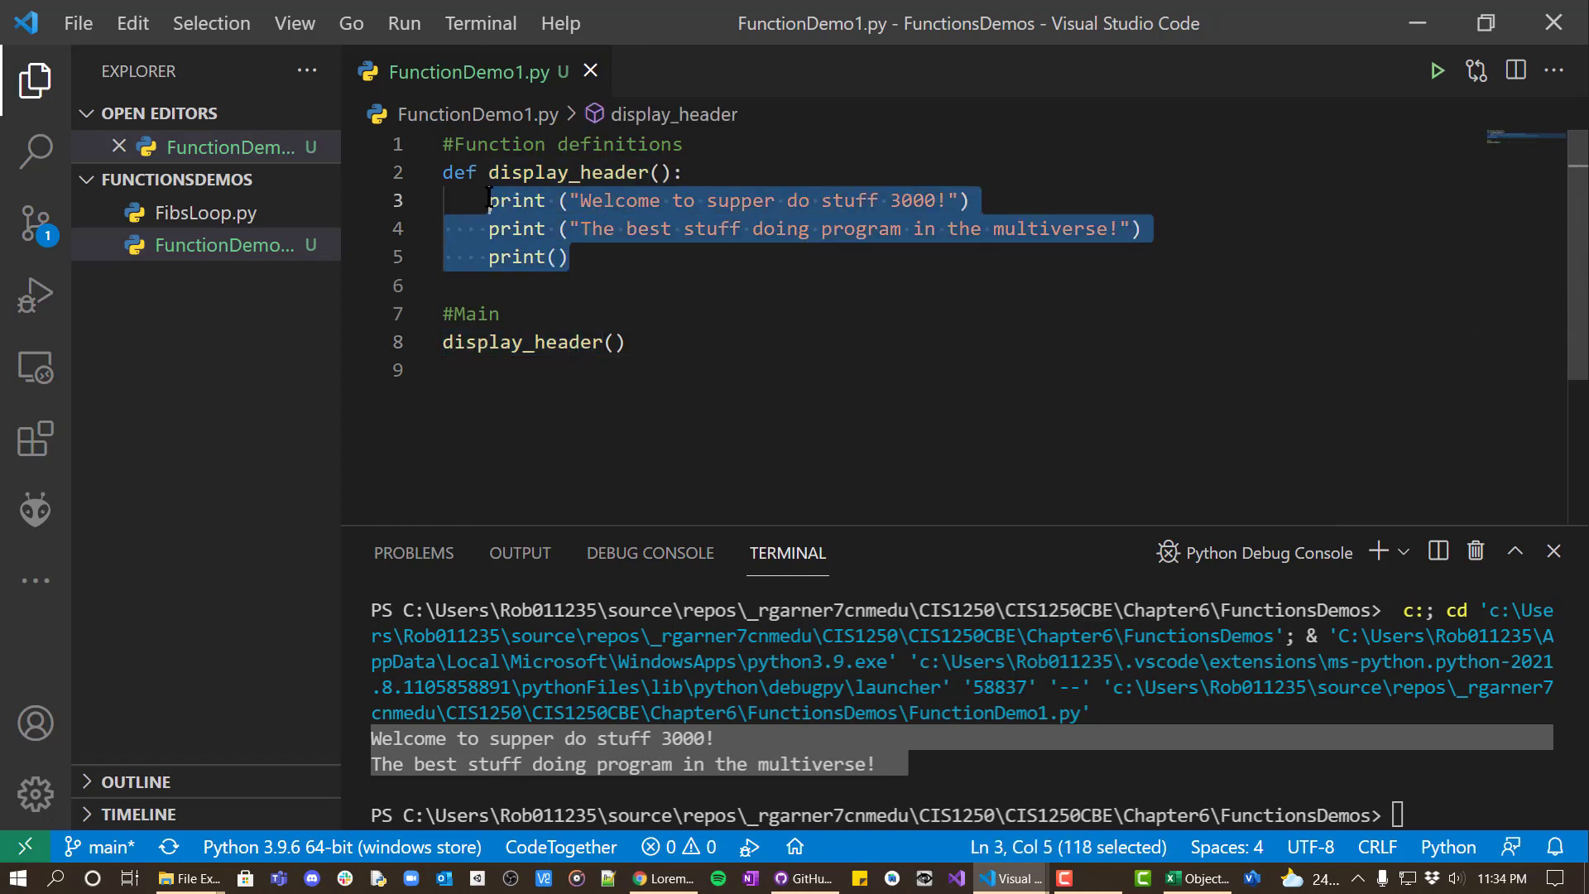
click(523, 342)
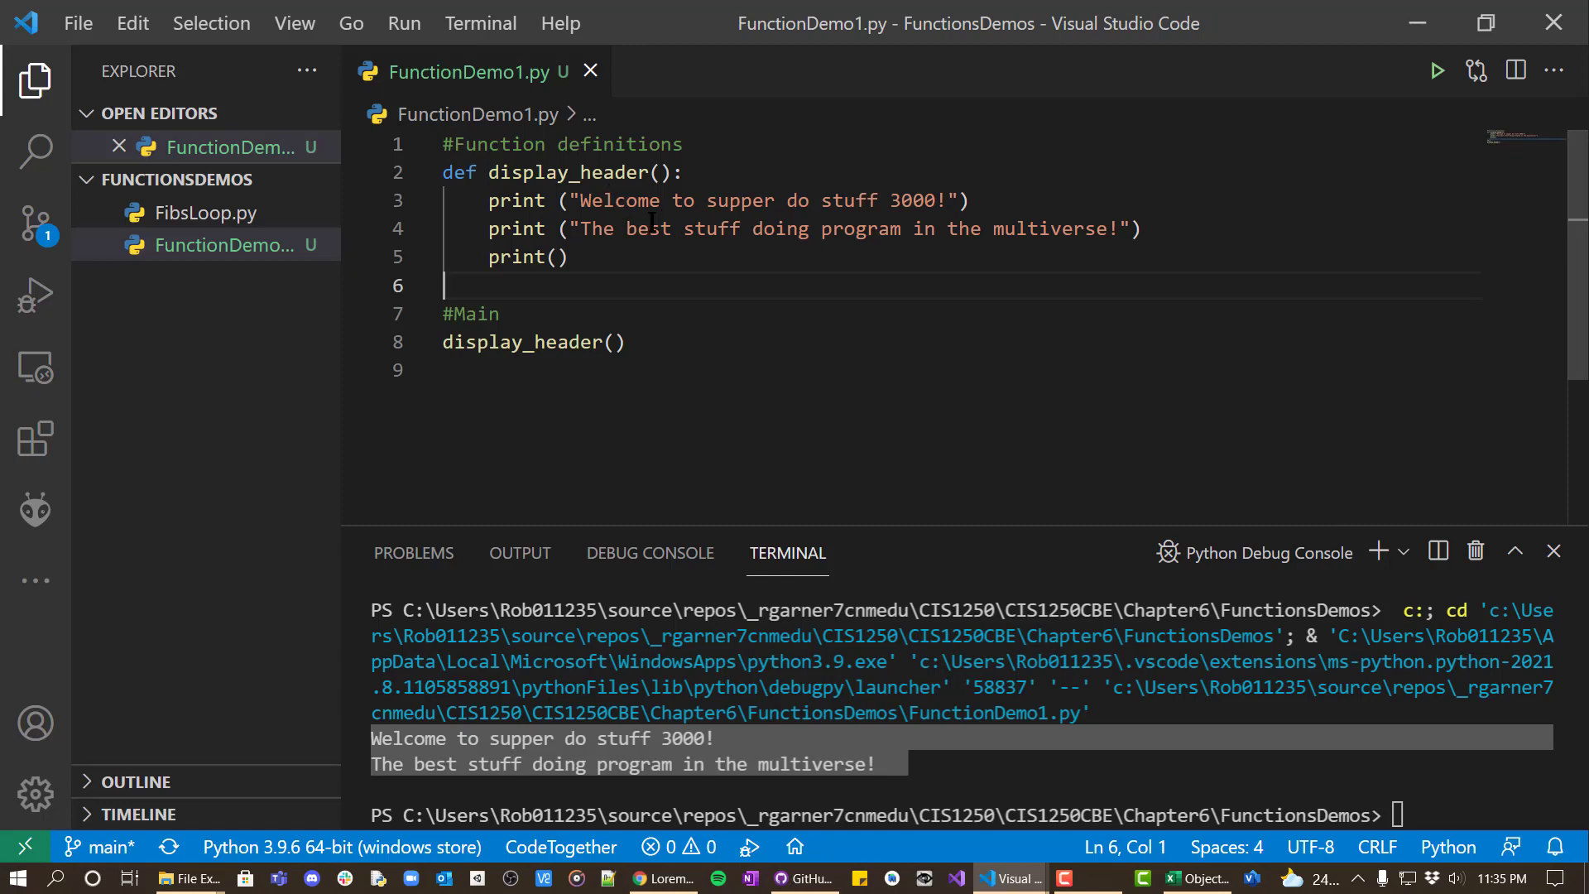
mouse_move(595, 256)
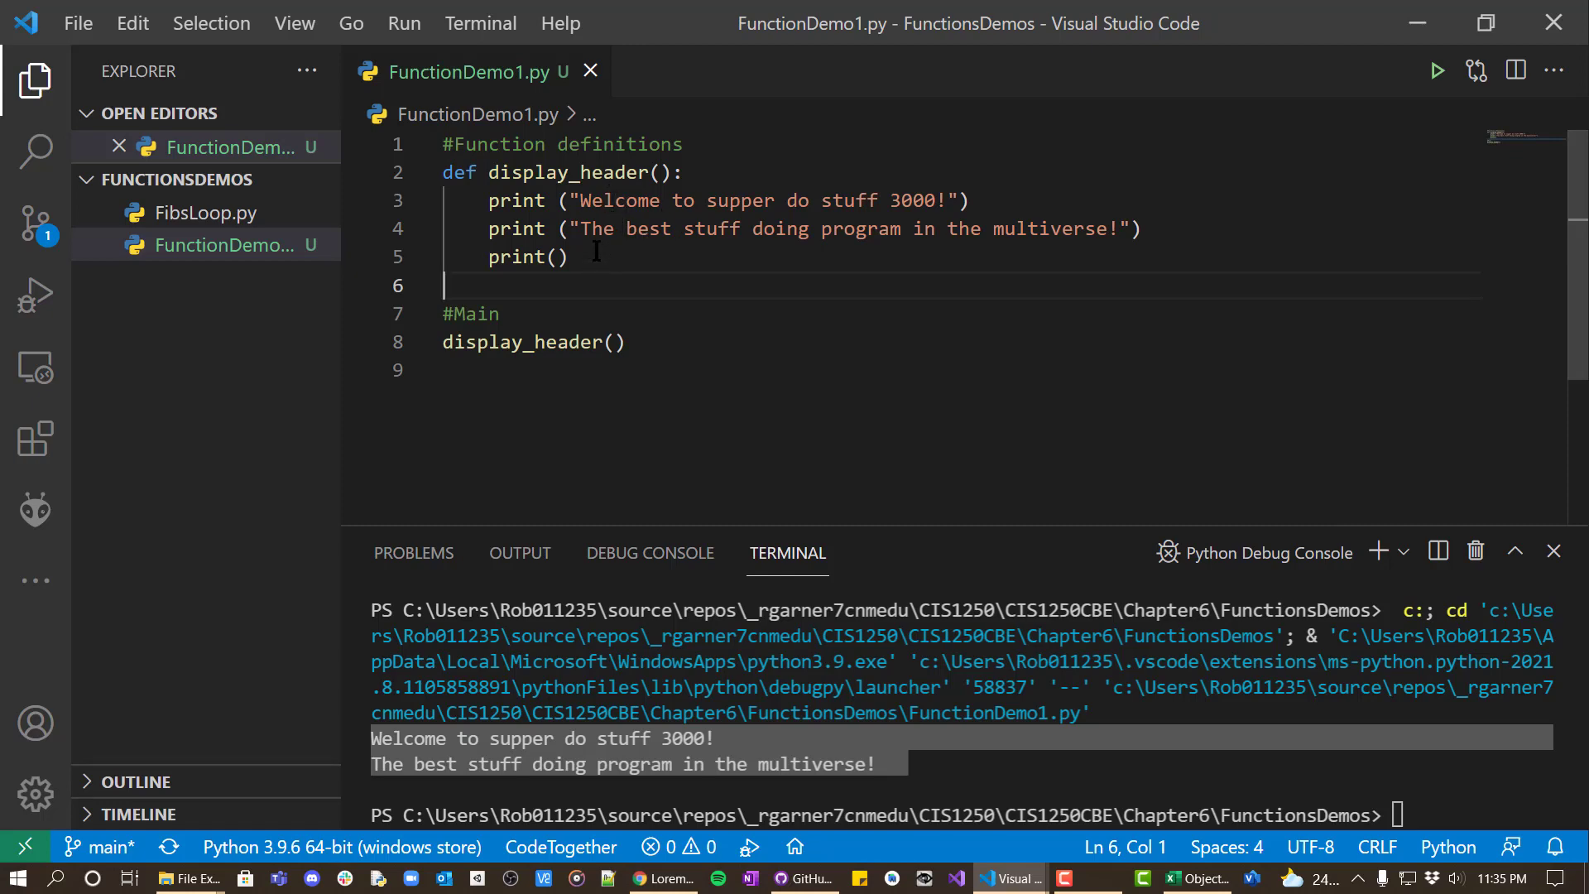
mouse_move(723, 260)
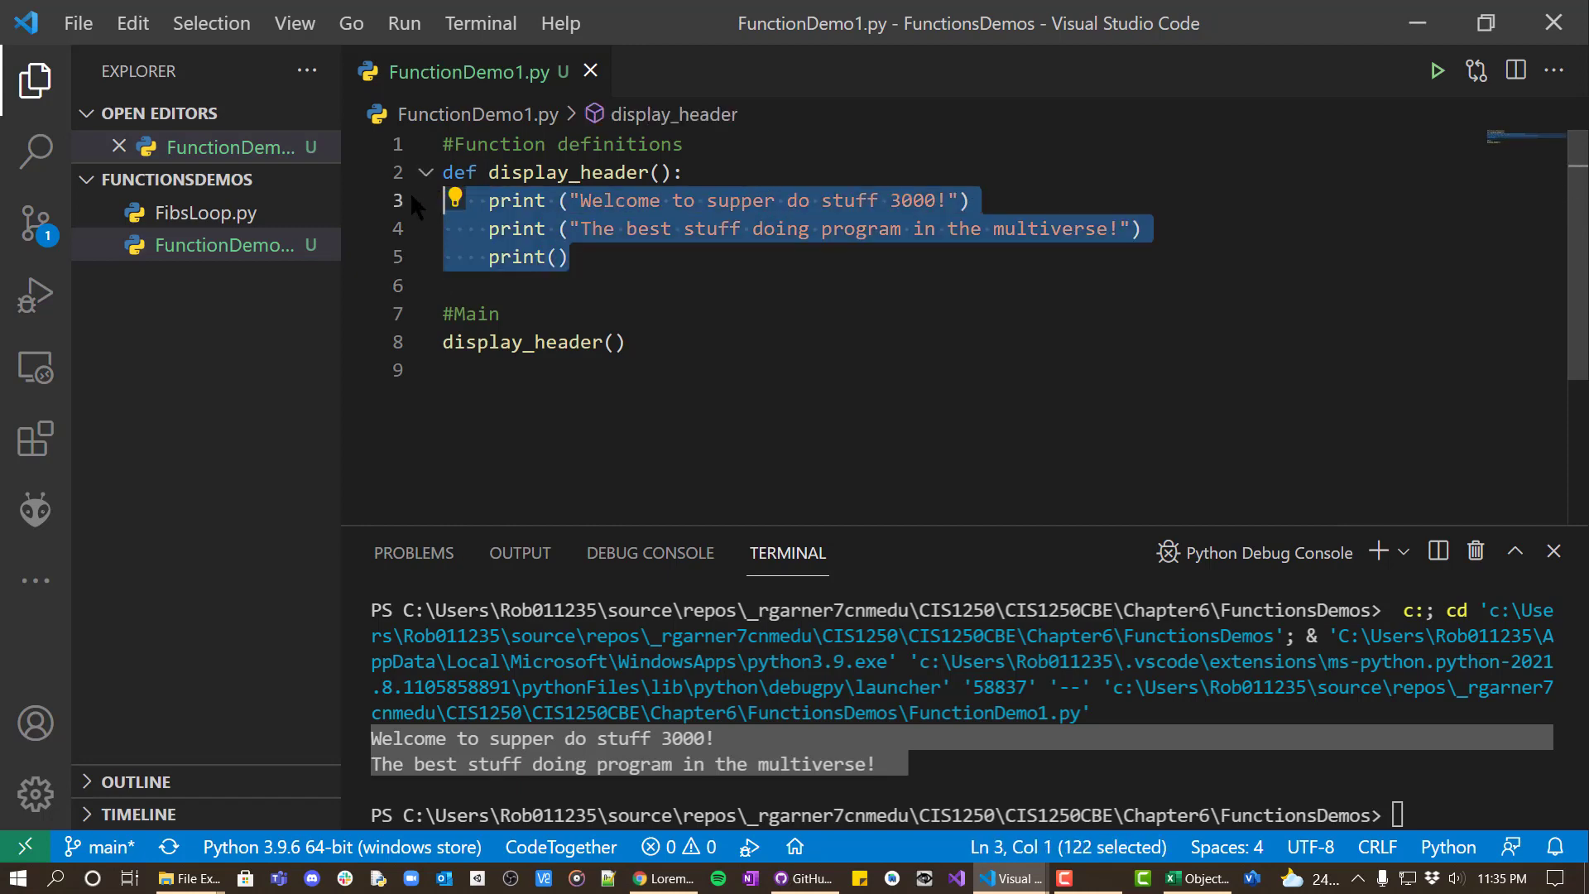
click(499, 313)
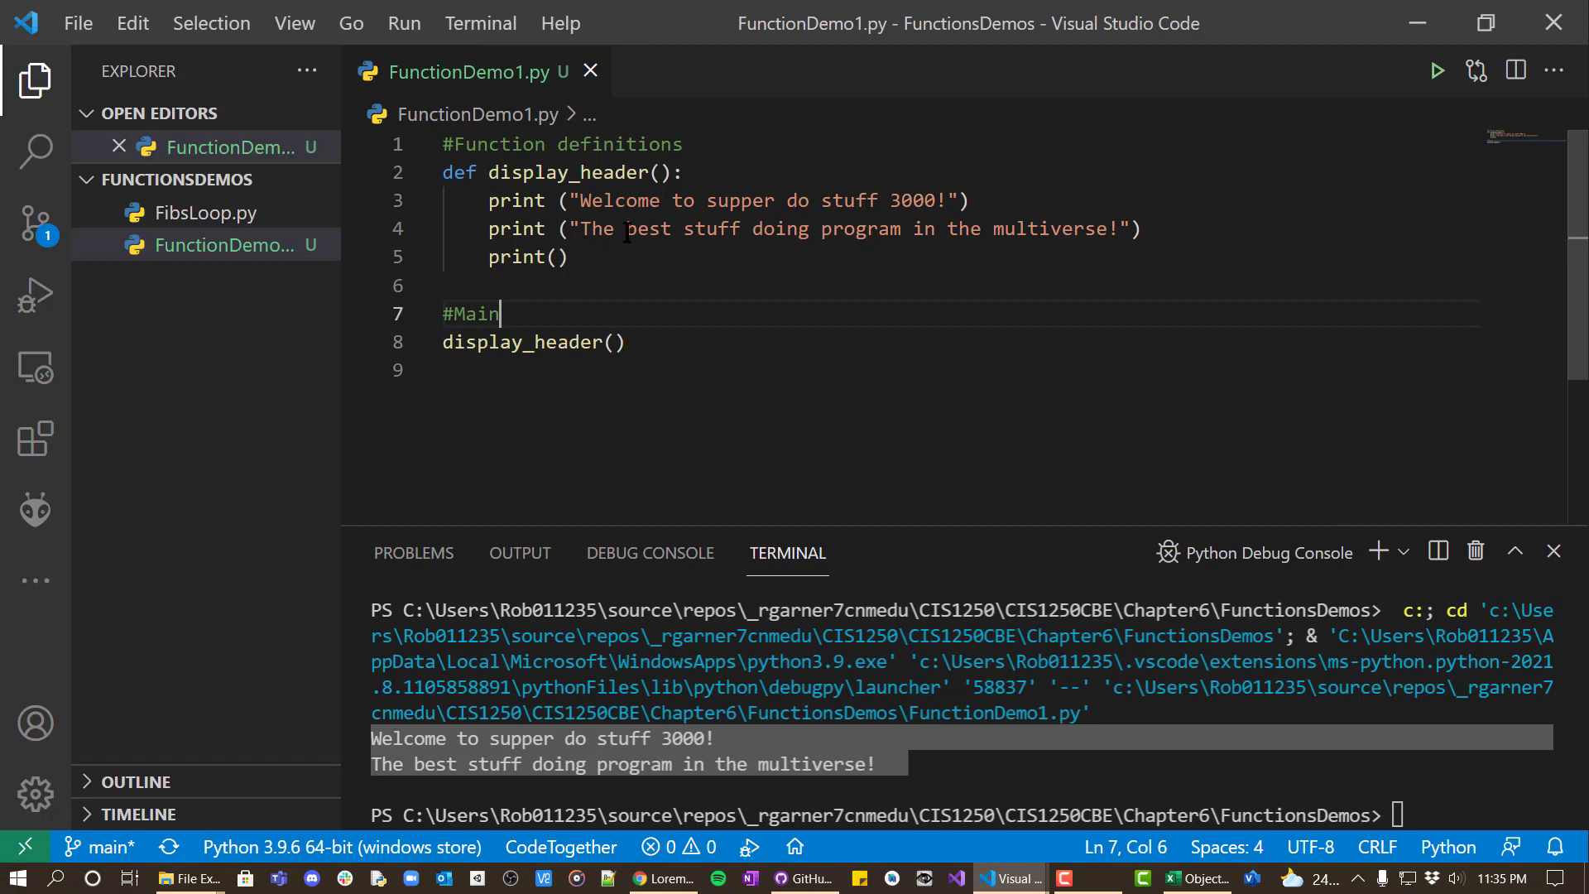
mouse_move(619, 253)
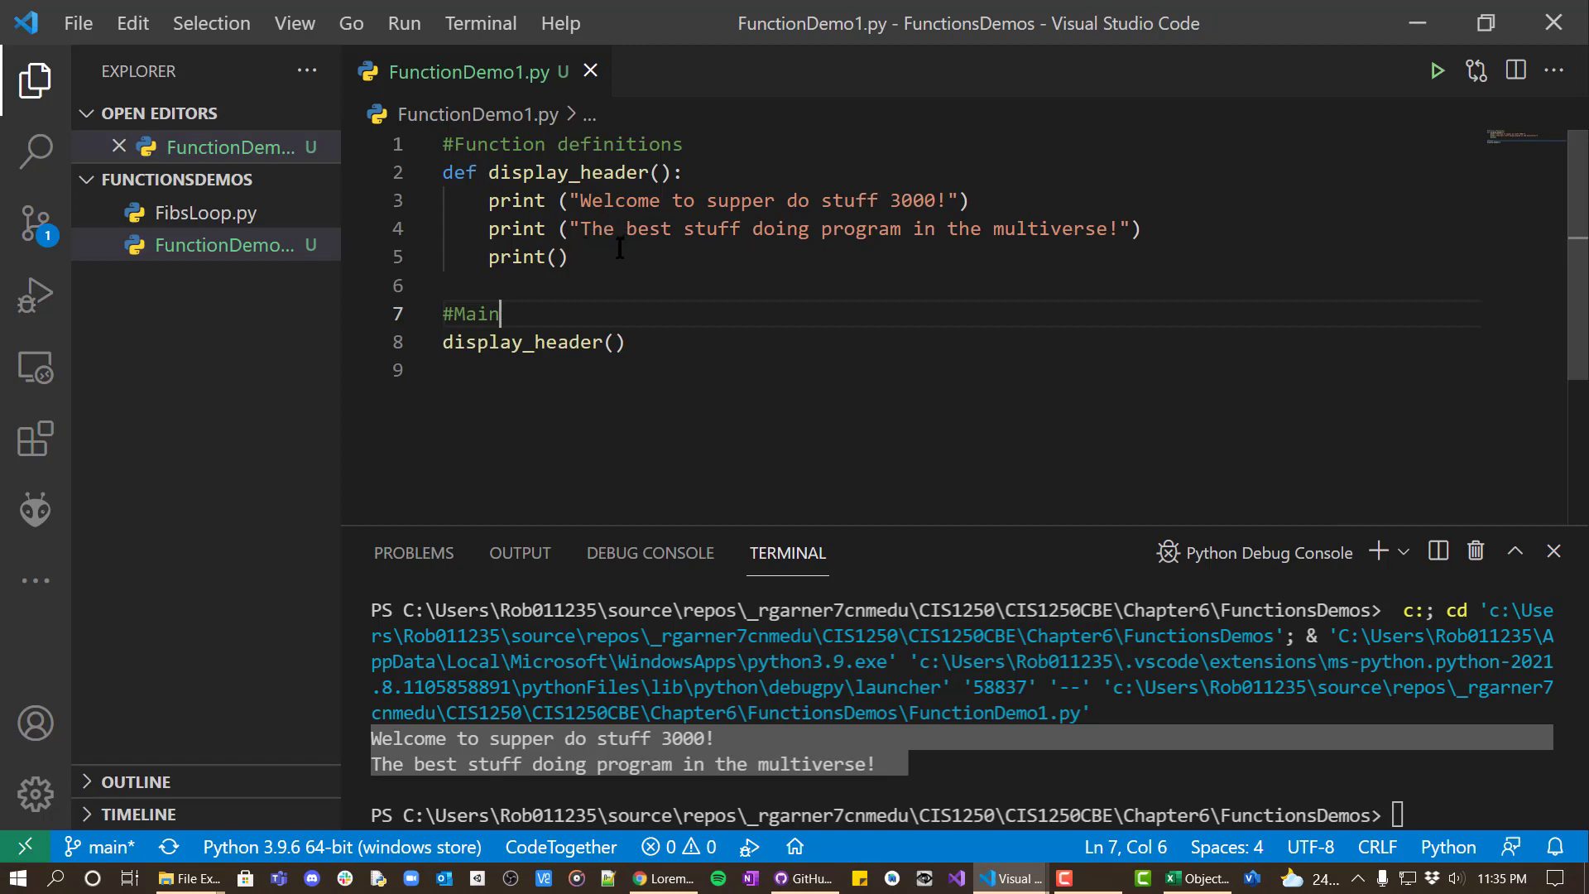